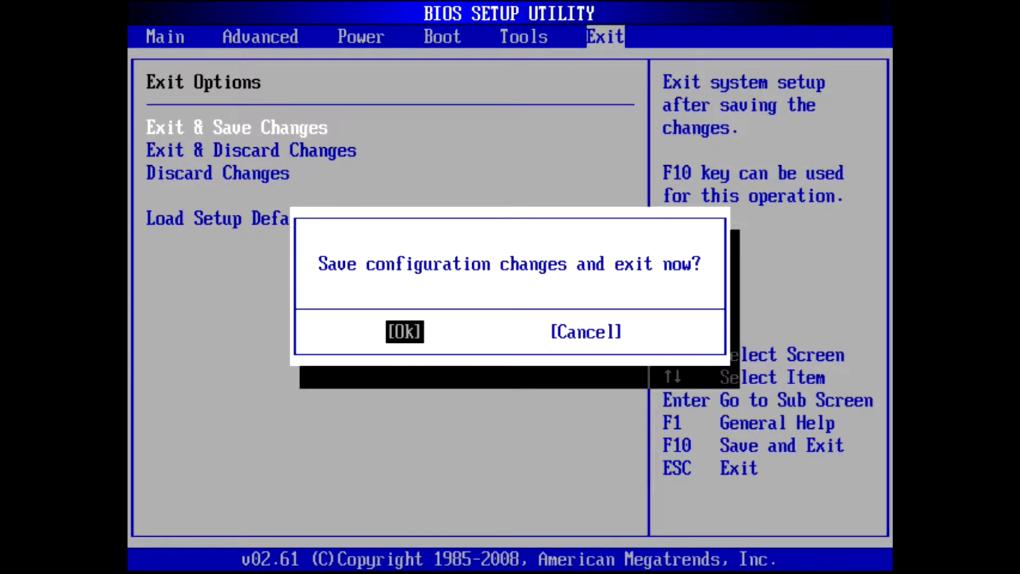
Confirm Exit & Save Changes so the BIOS saves and the PC reboots
left_click(404, 332)
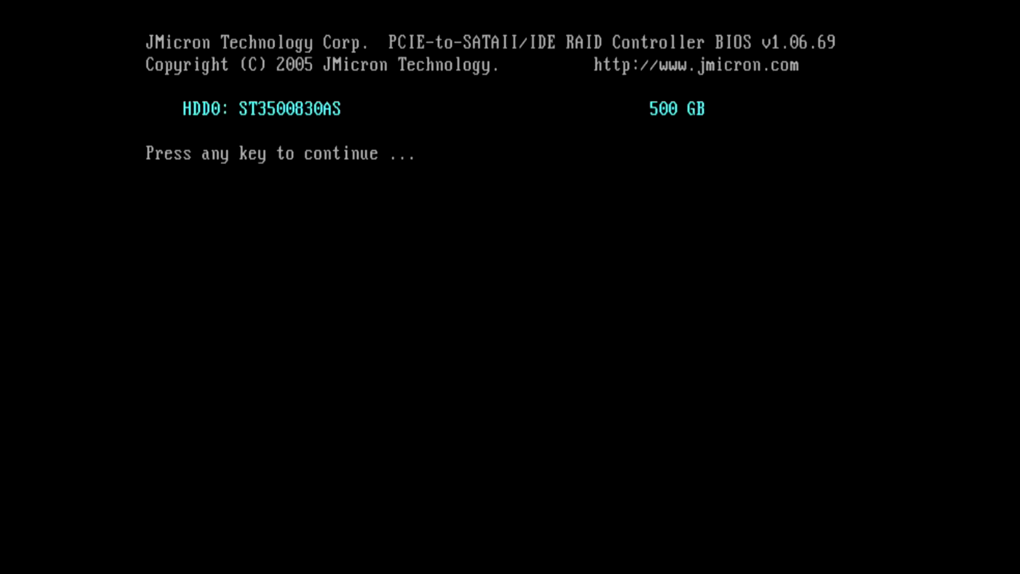
key("enter")
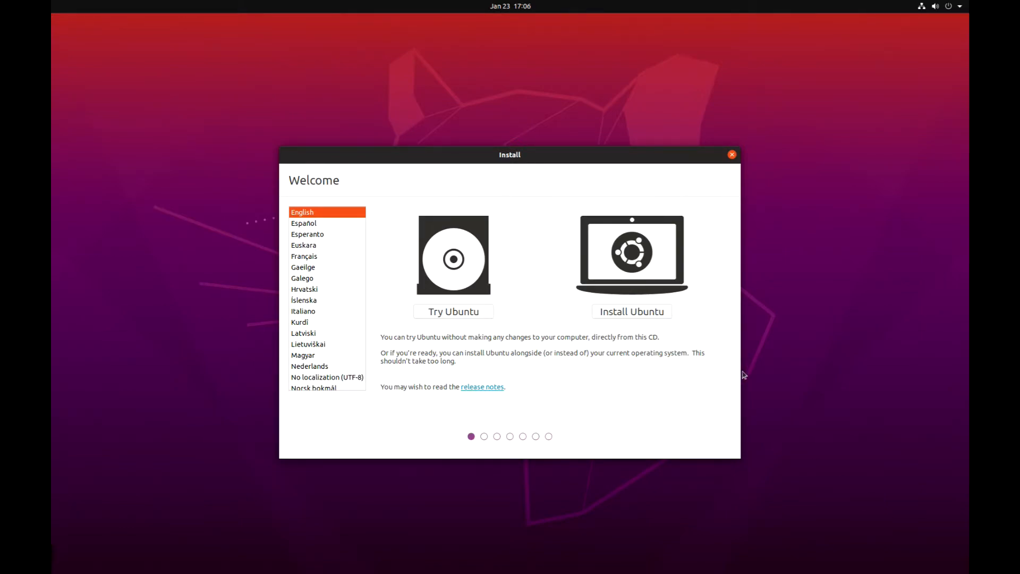
mouse_move(438, 318)
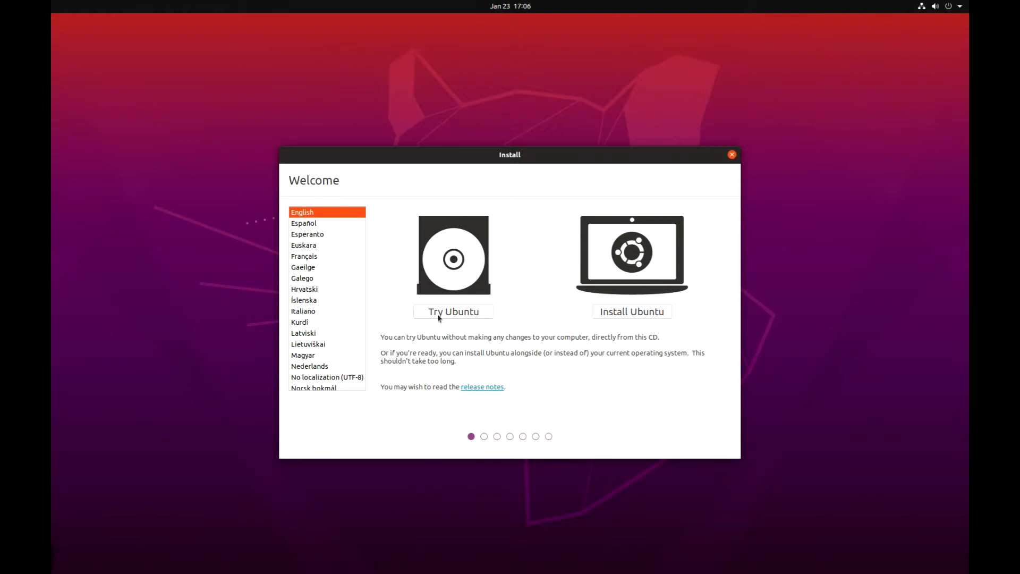
mouse_move(436, 319)
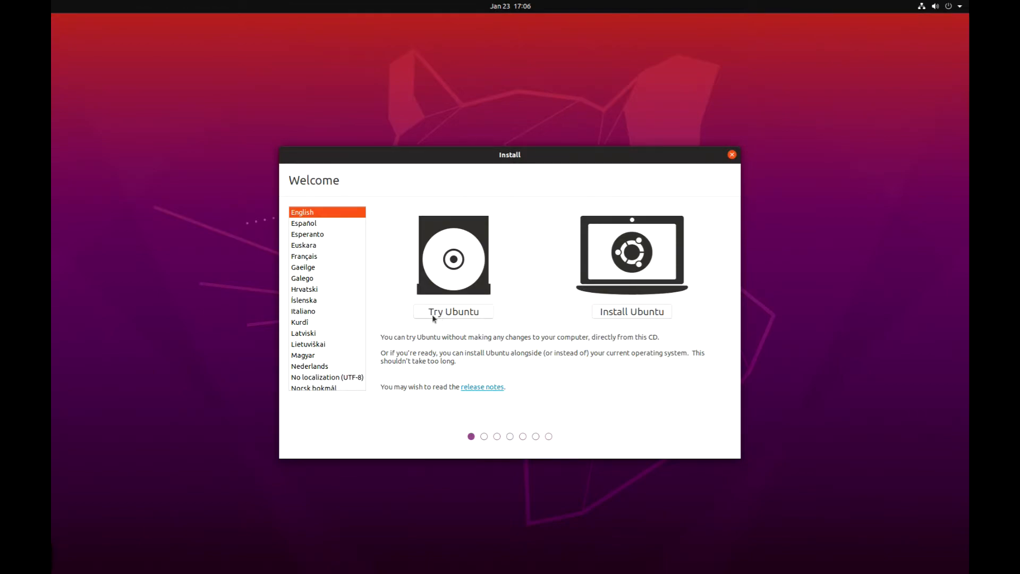
mouse_move(392, 290)
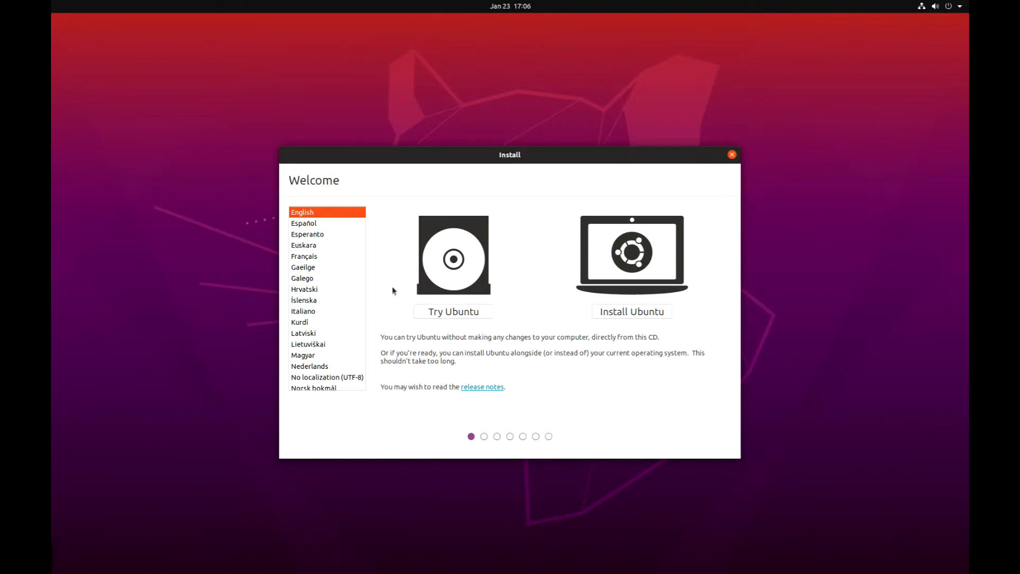
mouse_move(390, 267)
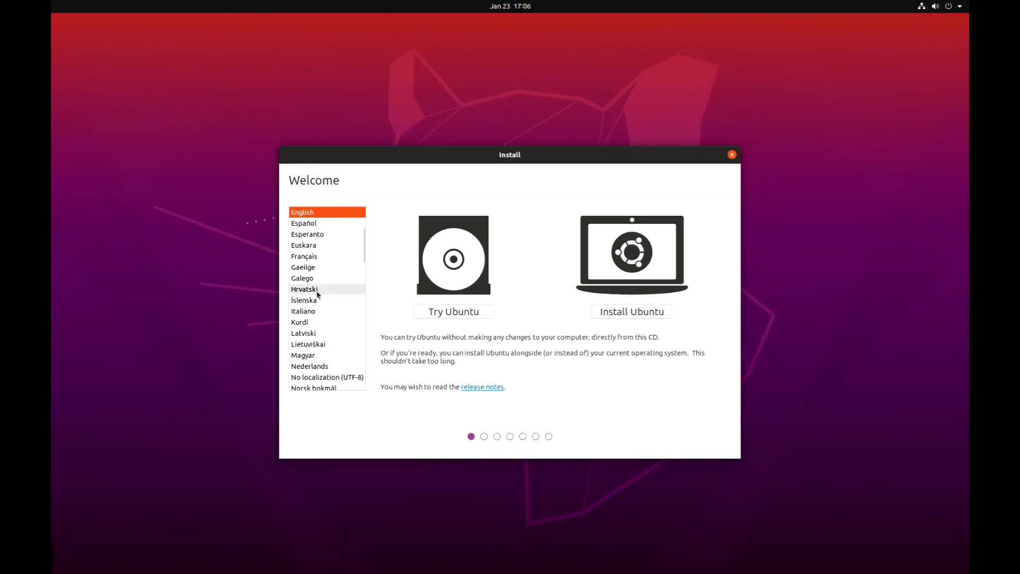
mouse_move(326, 355)
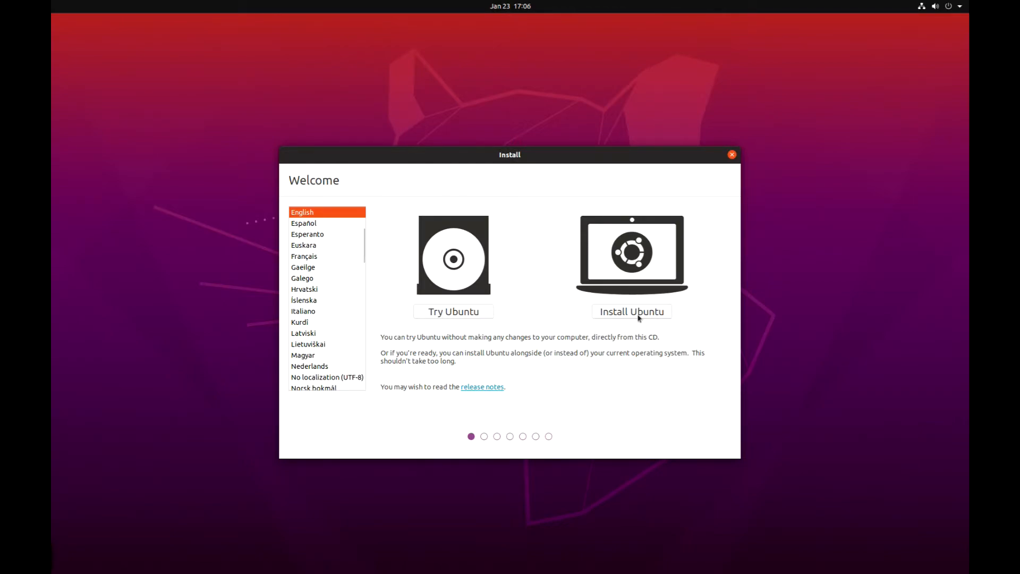
Choose Install Ubuntu with English kept as the language
left_click(630, 311)
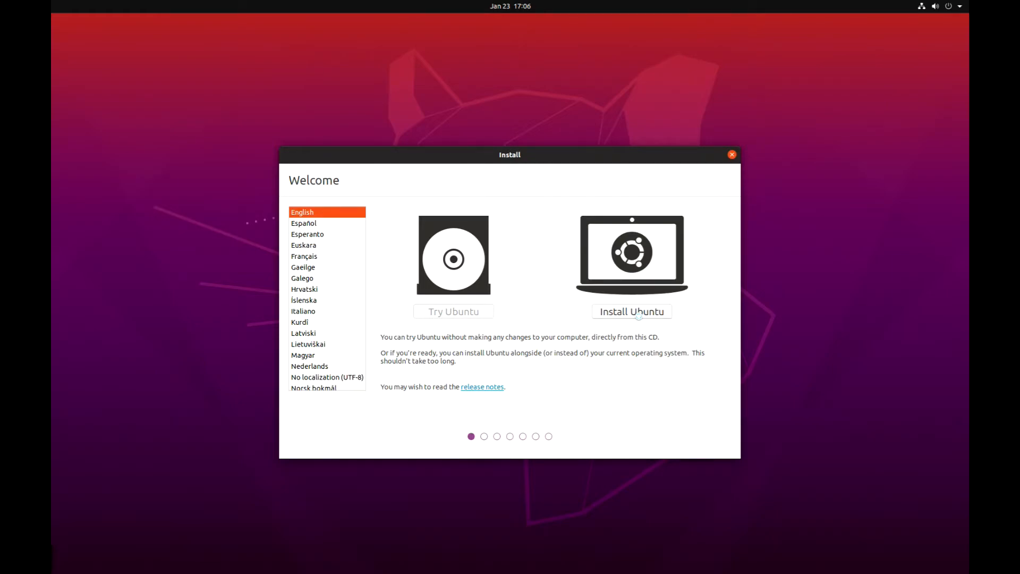
Select Swedish as the keyboard layout from the layout list
left_click(631, 311)
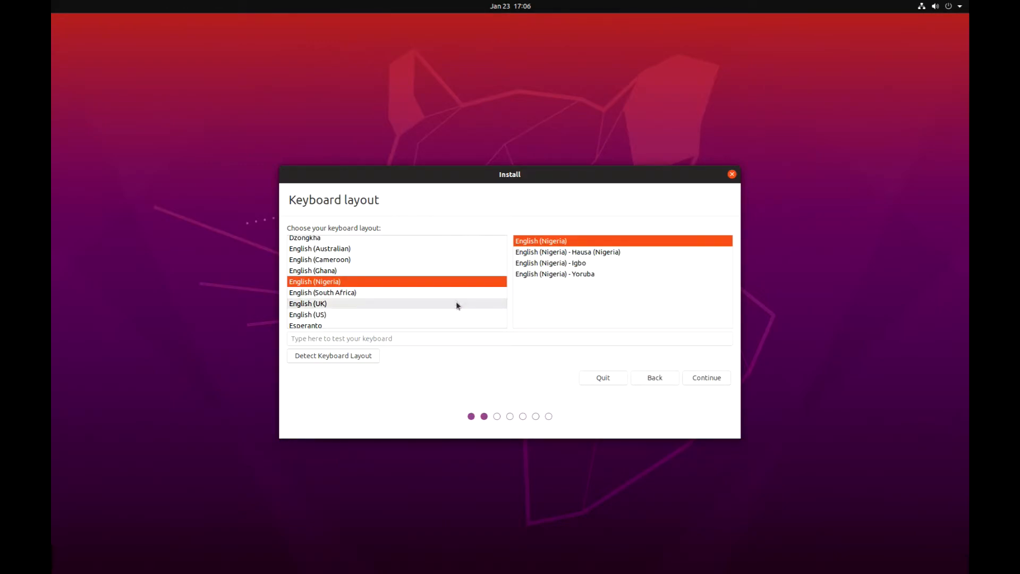
scroll("down", 3)
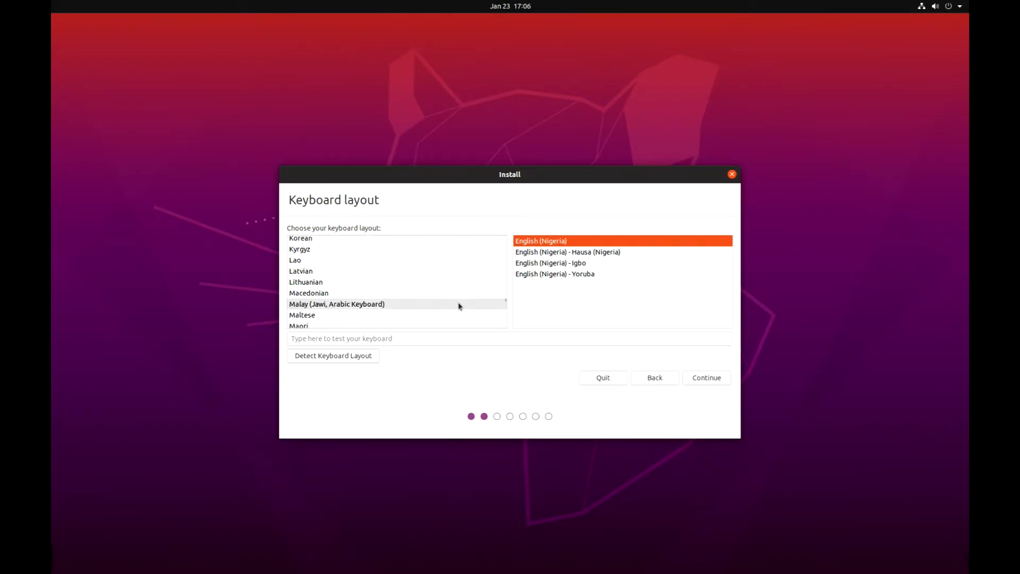
scroll("down", 3)
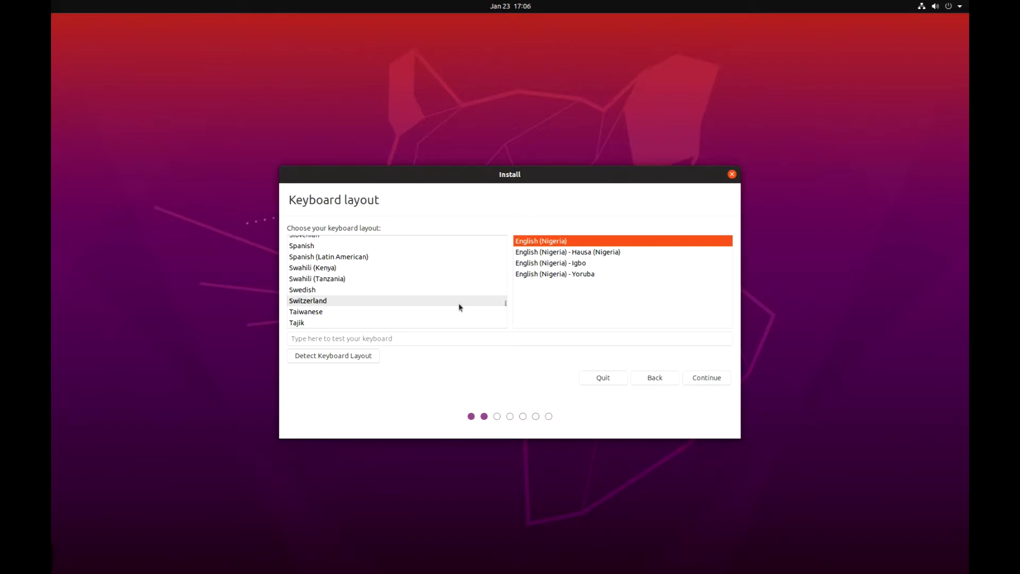
left_click(302, 289)
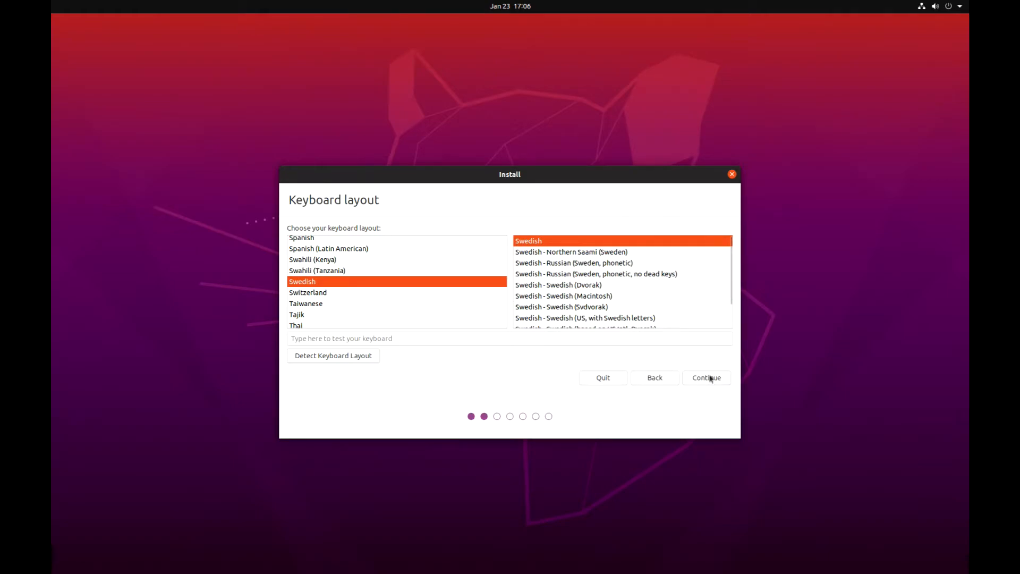
Continue with Normal installation, updates, and third-party graphics, Wi-Fi and media software
left_click(706, 377)
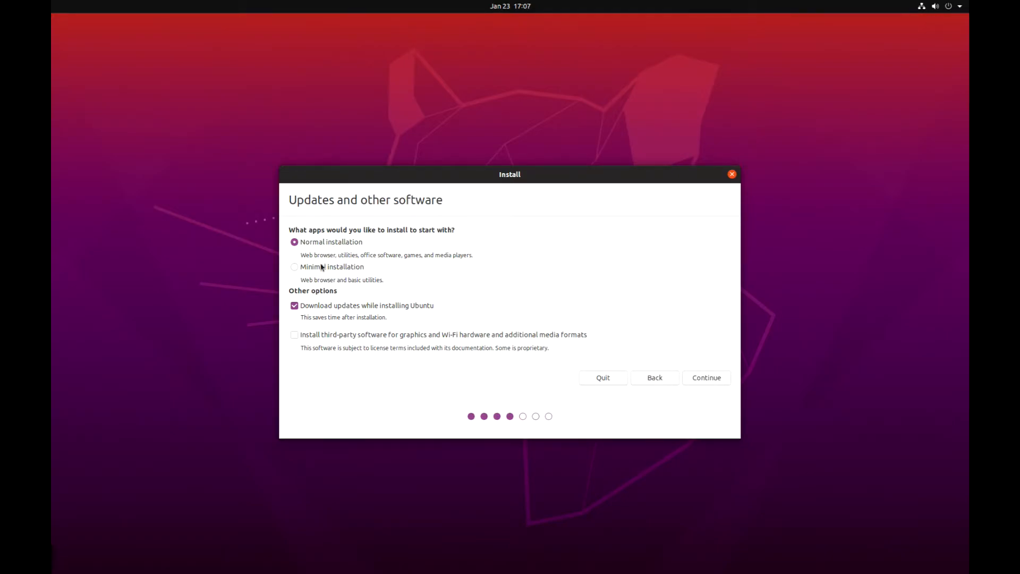
mouse_move(391, 266)
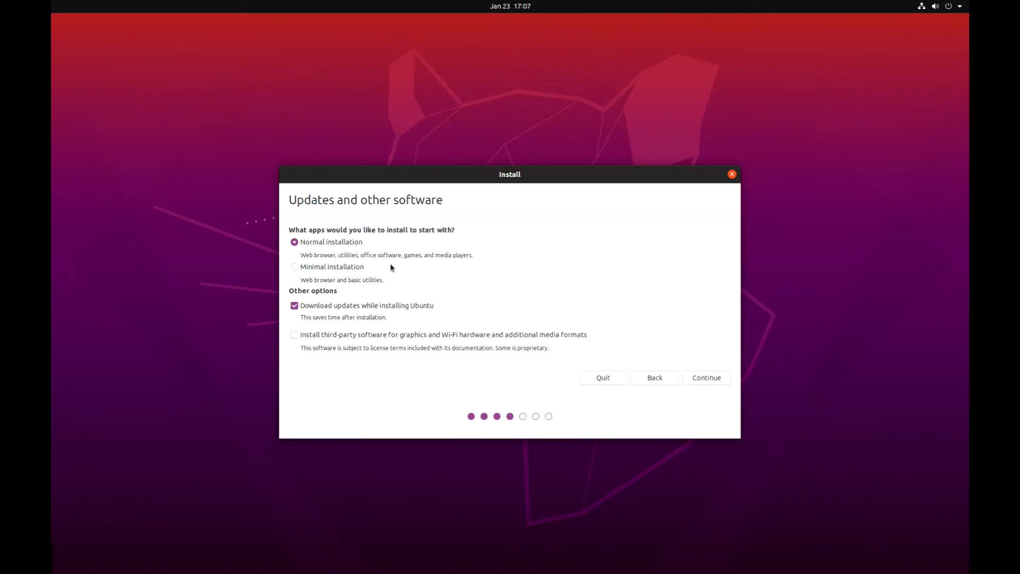
mouse_move(321, 316)
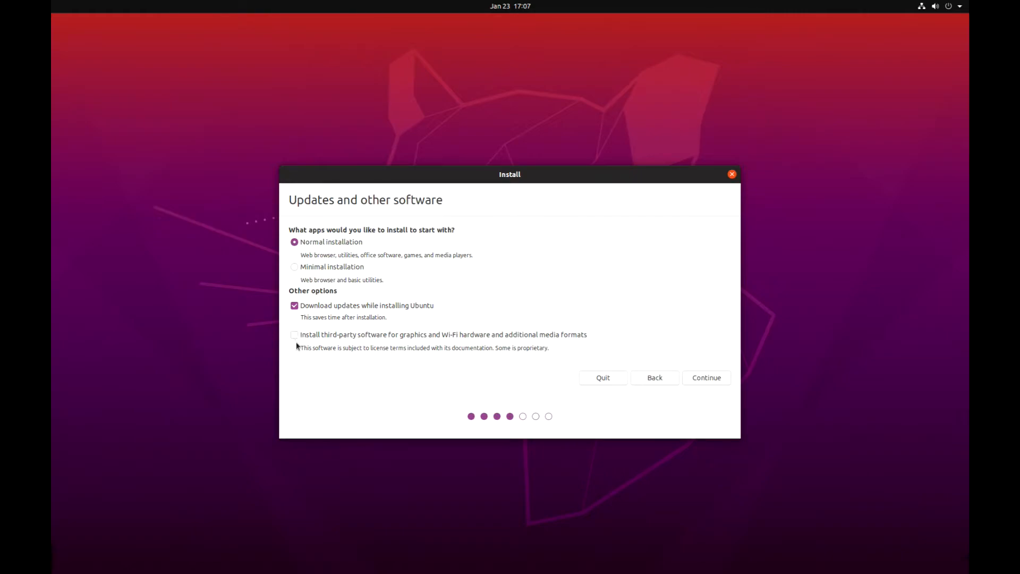
left_click(293, 334)
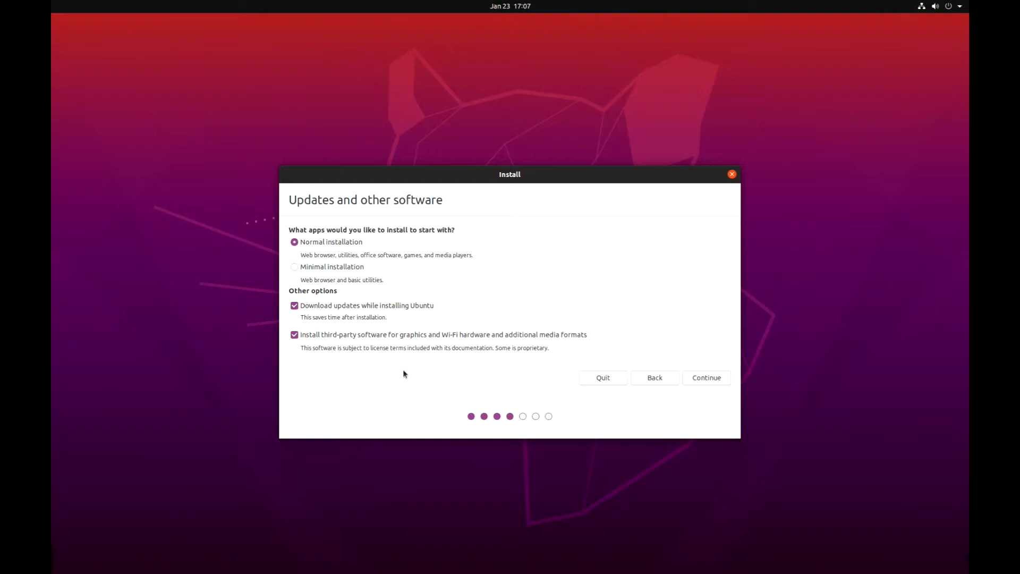
mouse_move(327, 330)
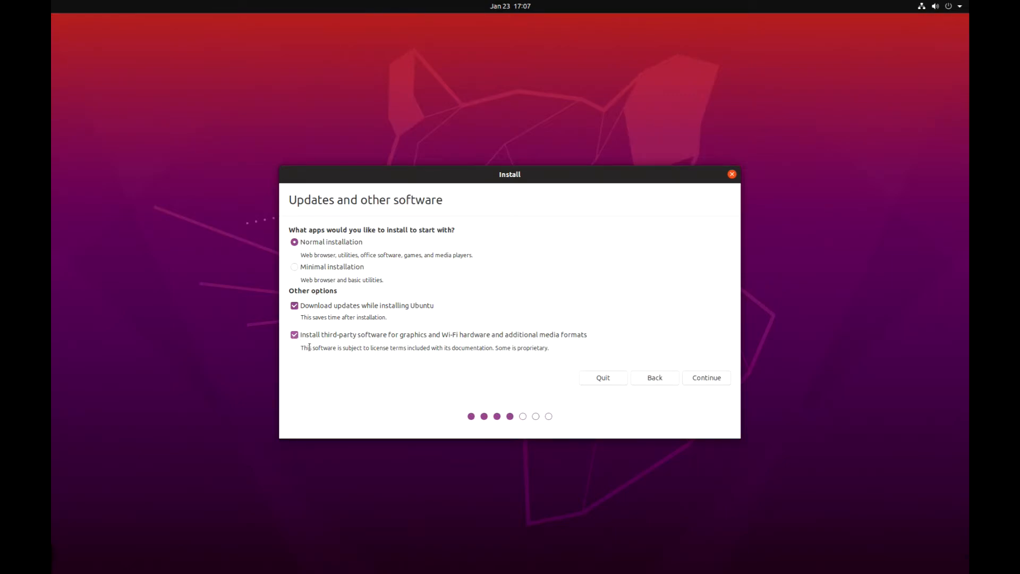
mouse_move(357, 371)
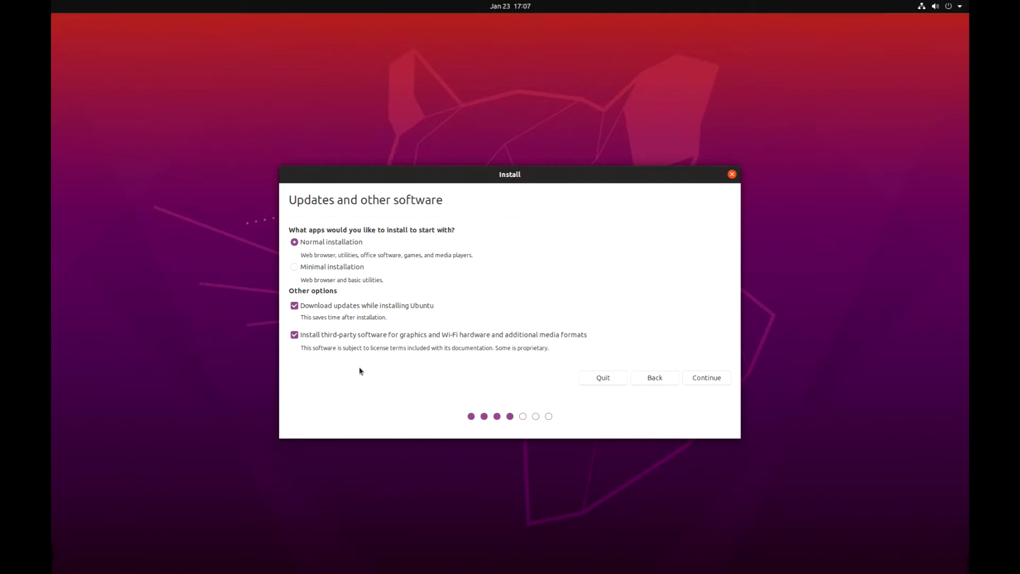
mouse_move(417, 366)
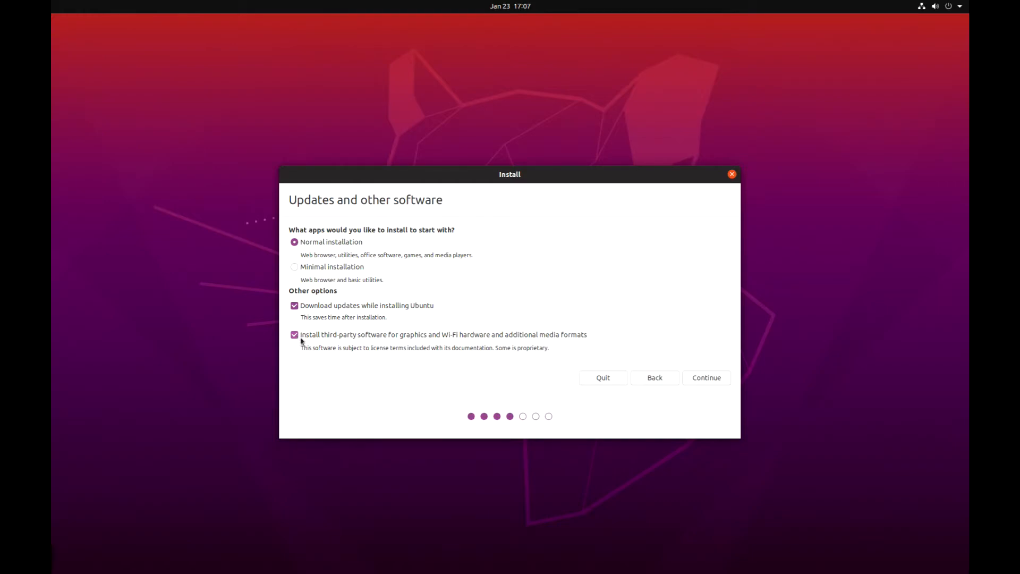
mouse_move(712, 384)
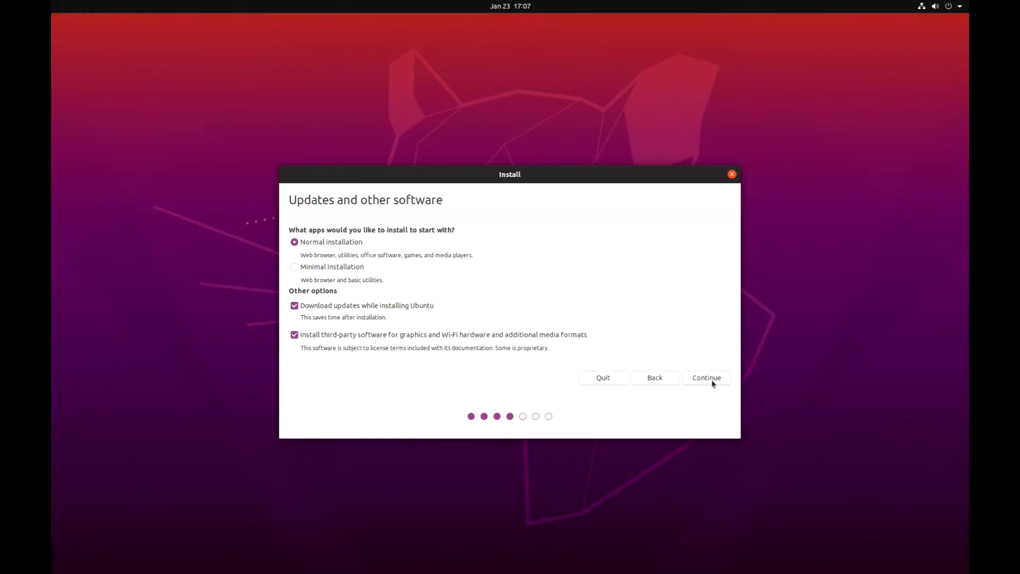
left_click(706, 377)
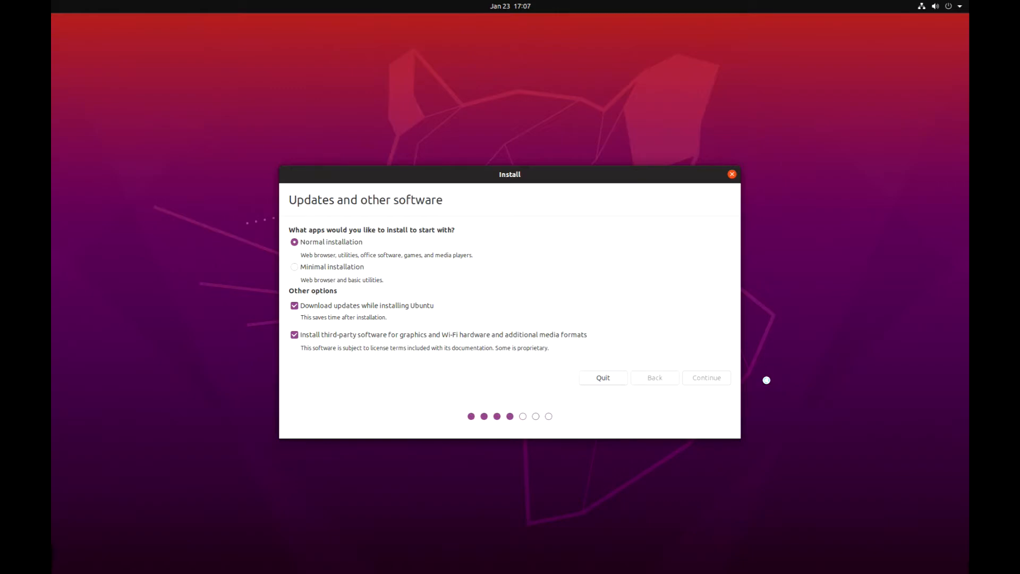
Keep Erase disk and install Ubuntu, leaving Advanced features unchanged
left_click(706, 377)
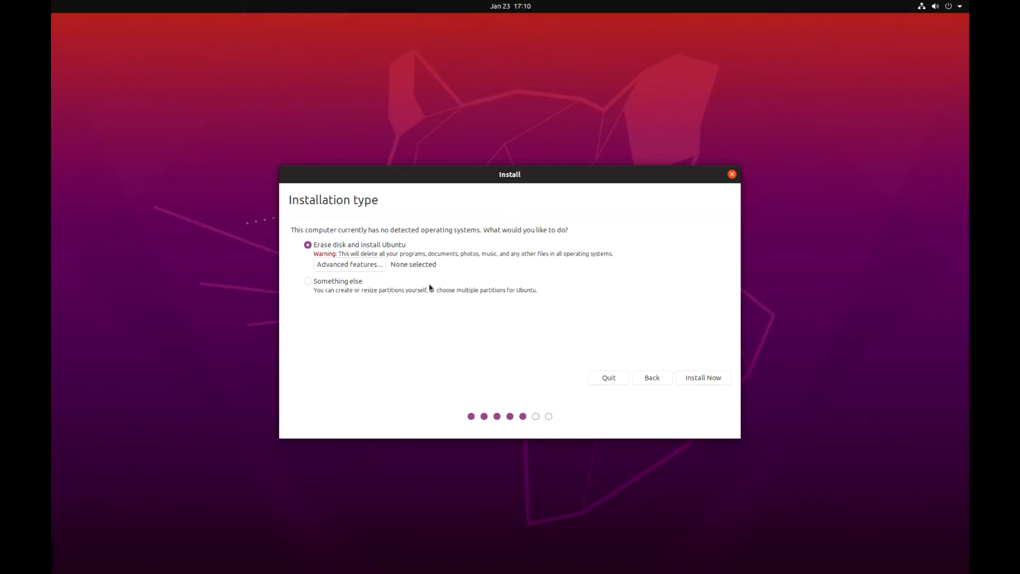
mouse_move(366, 276)
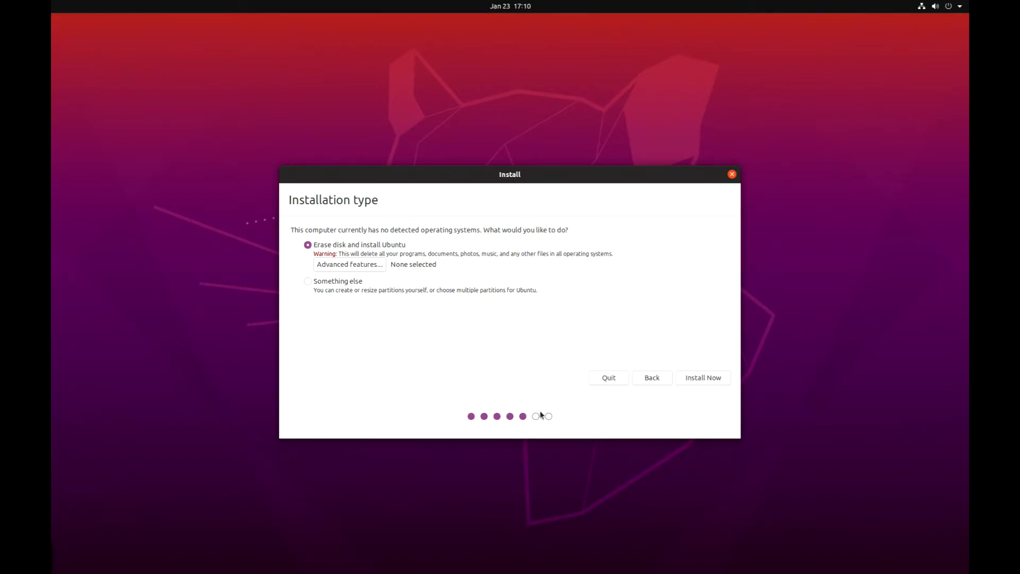
left_click(350, 264)
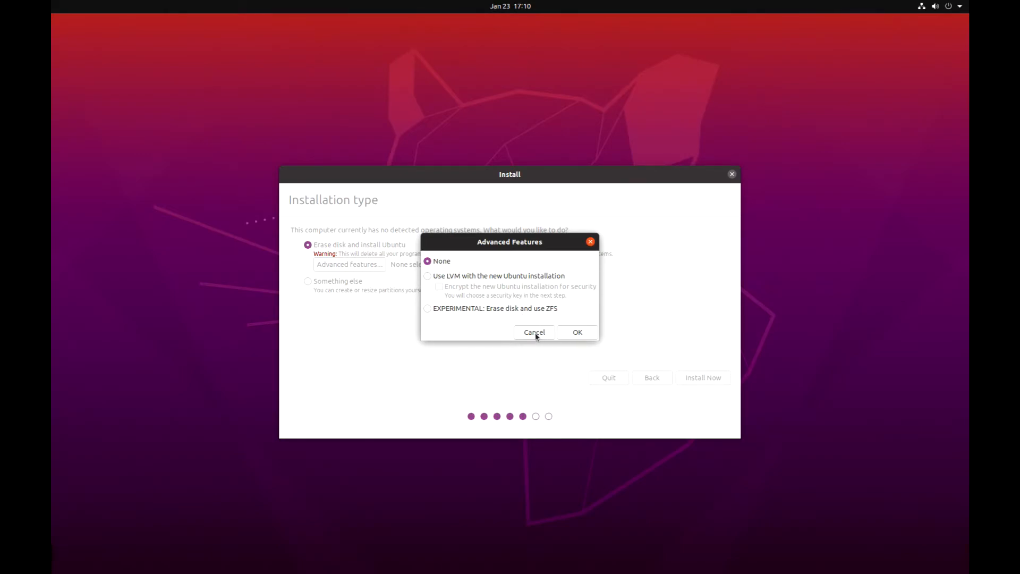
left_click(533, 332)
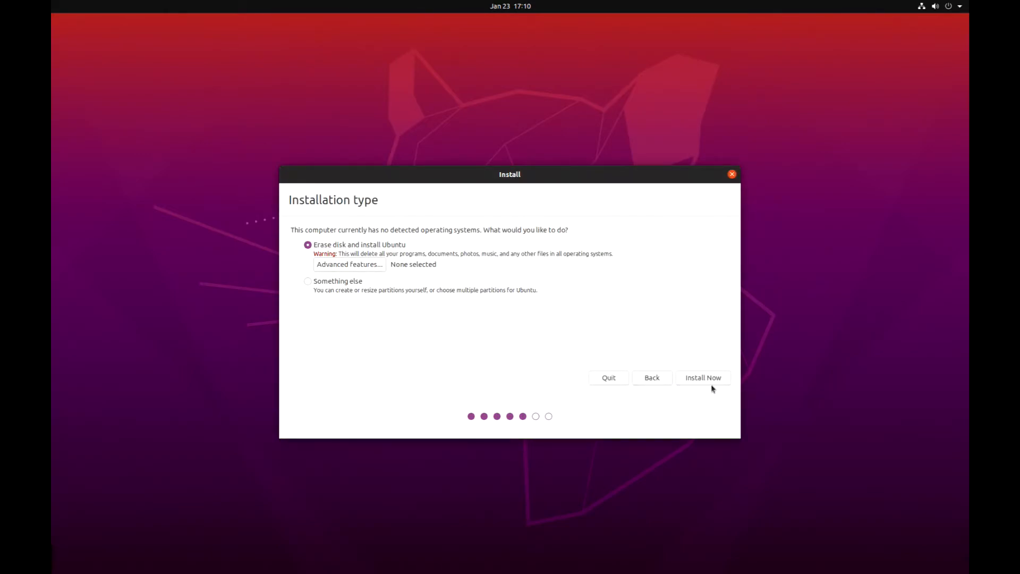
Start Install Now and approve writing the partition changes to disk
left_click(702, 377)
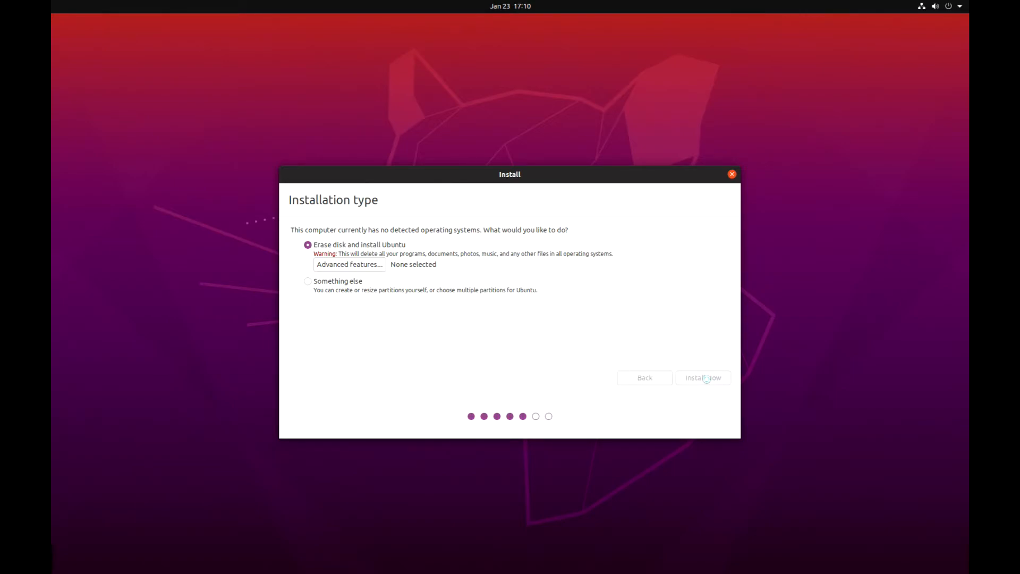
left_click(702, 377)
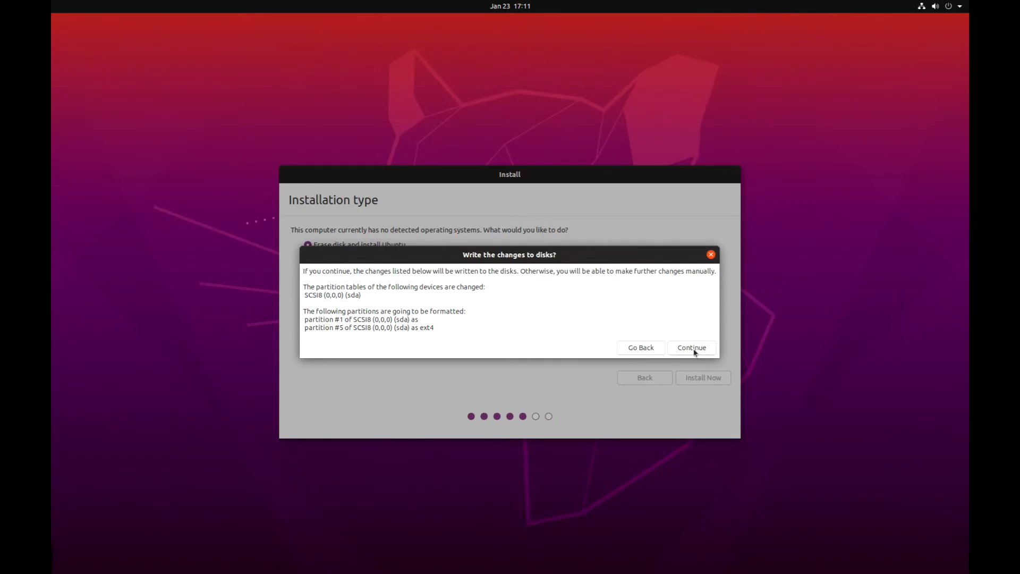
left_click(691, 347)
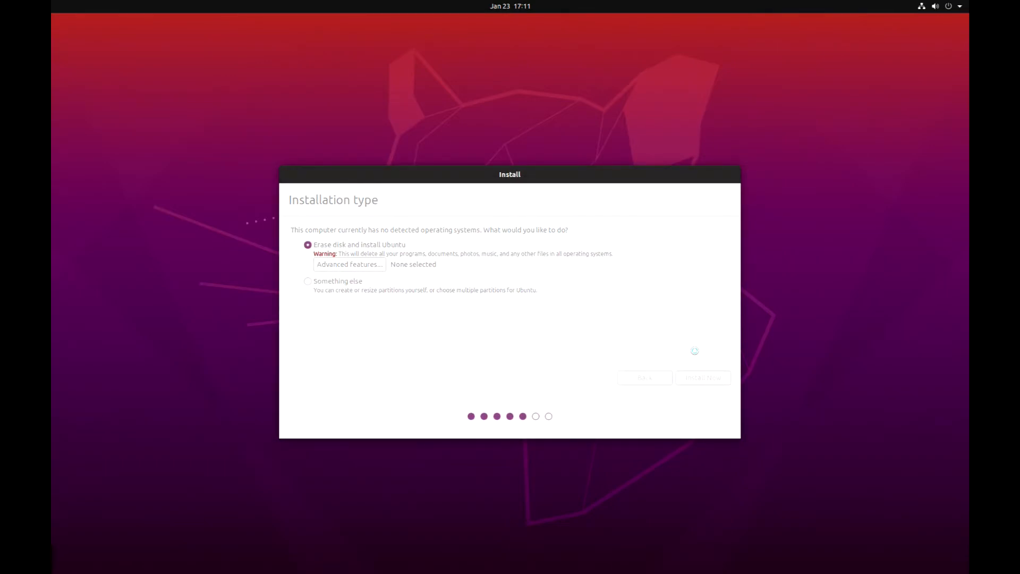
Confirm Stockholm as the location on the Where are you? step
left_click(701, 377)
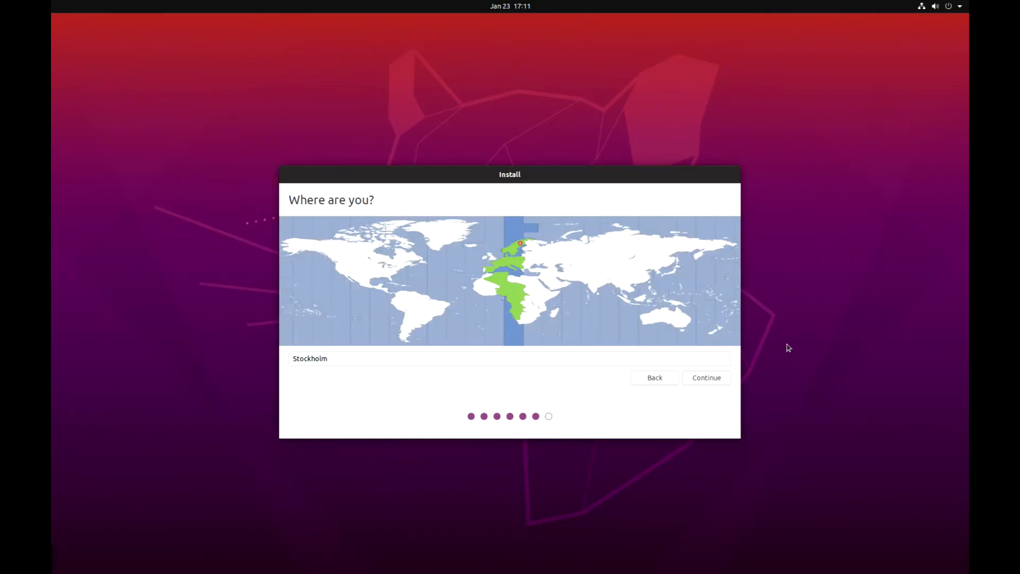
mouse_move(600, 388)
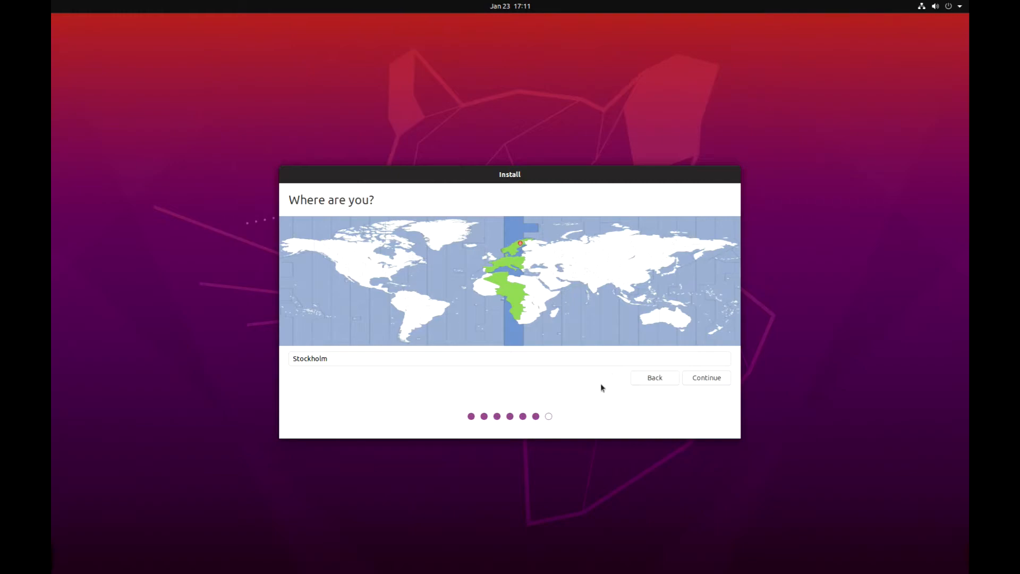
mouse_move(680, 391)
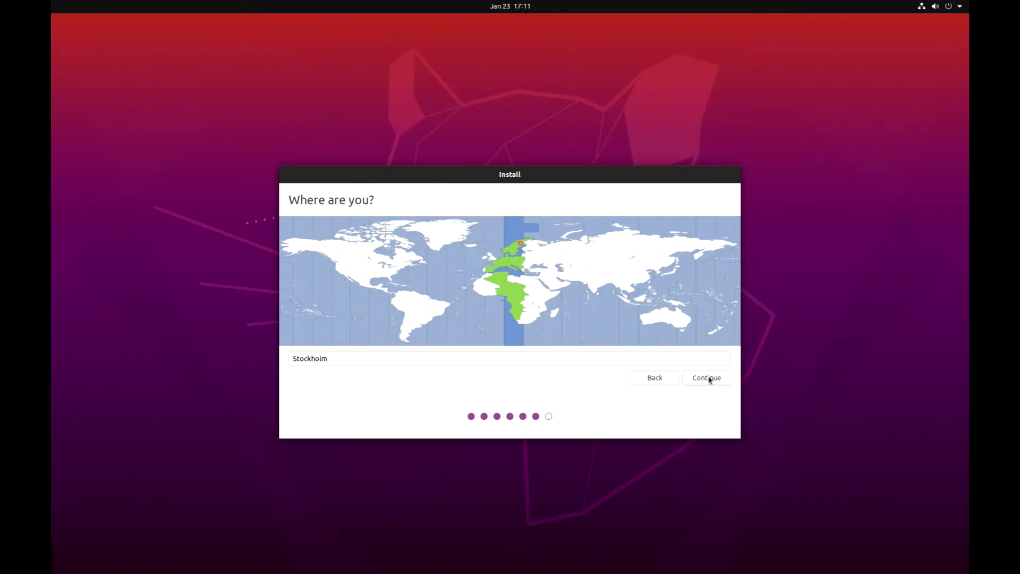
left_click(706, 378)
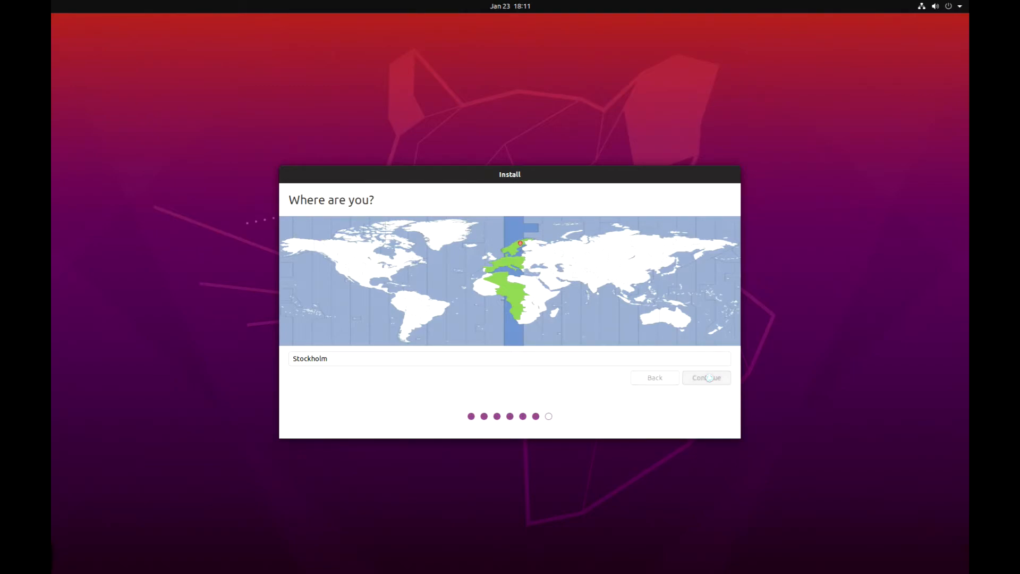
left_click(706, 377)
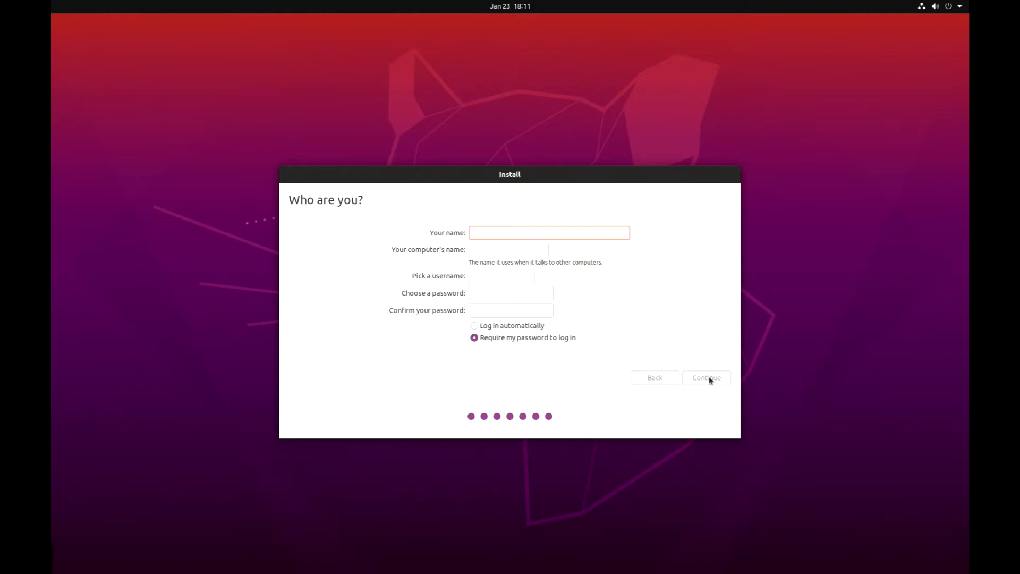
Create user 'Sten Is' with computer name q6600 and password, then start installing
type("Sten Isaksson")
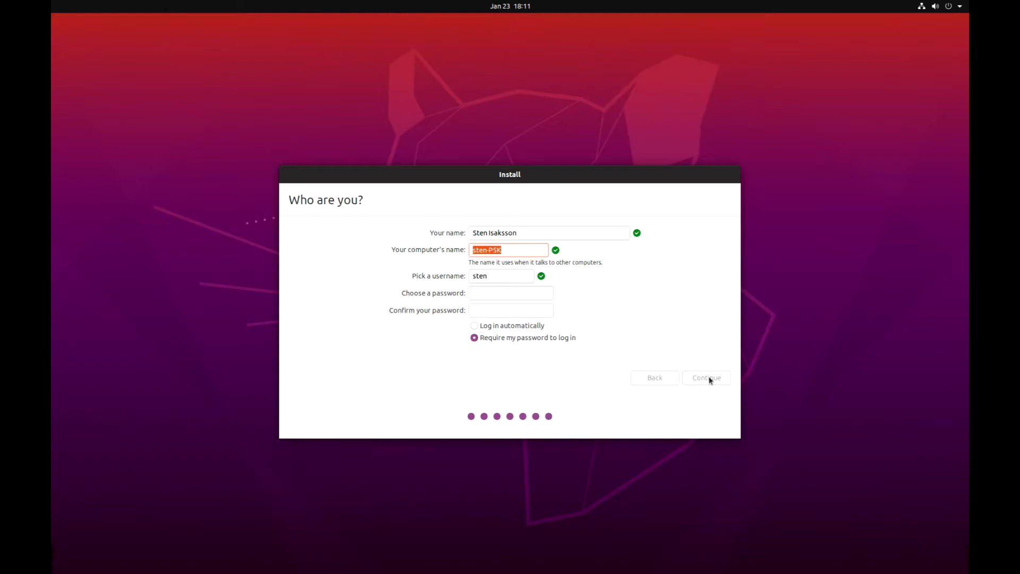
type("q6600")
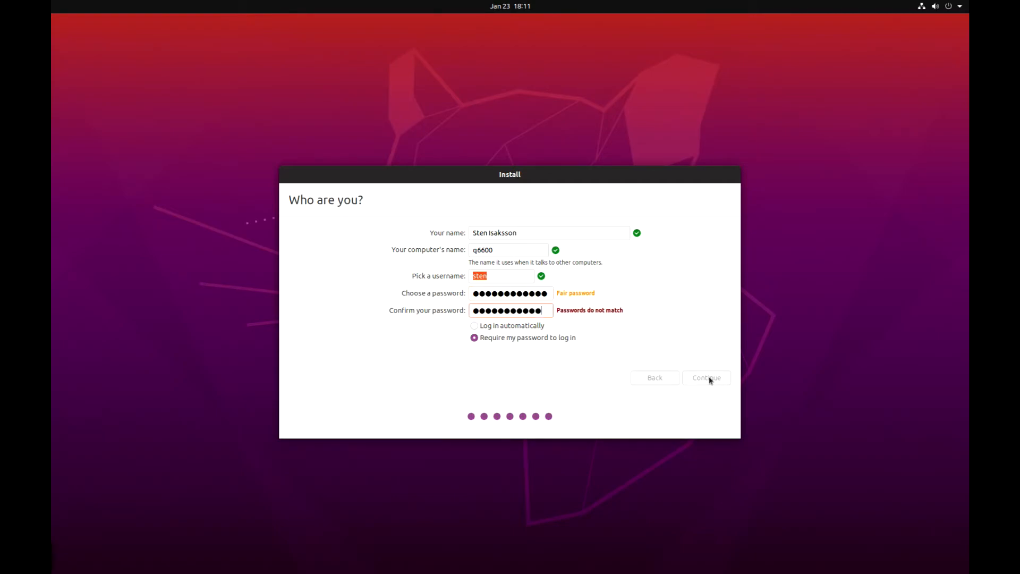
type("*")
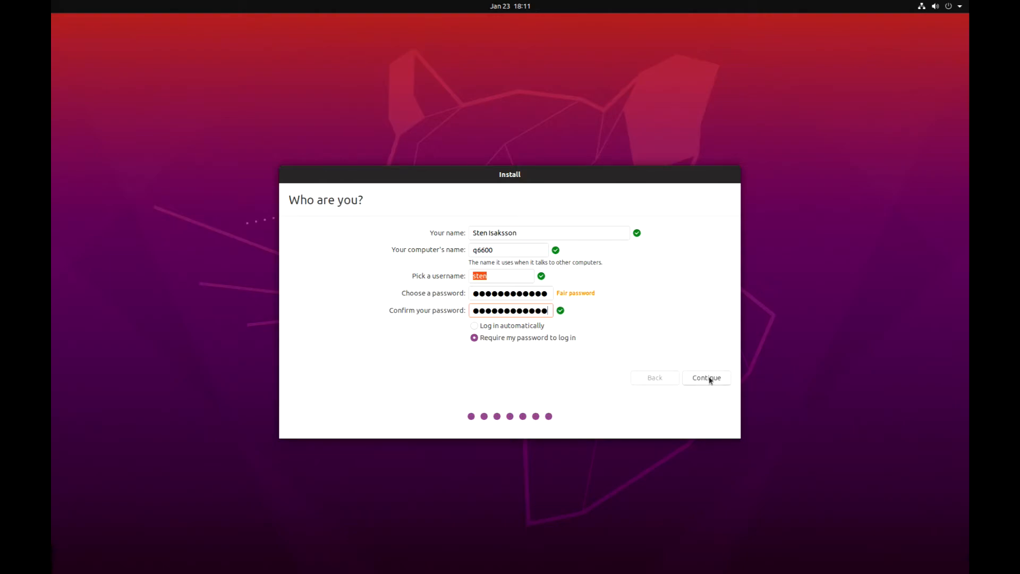
left_click(706, 377)
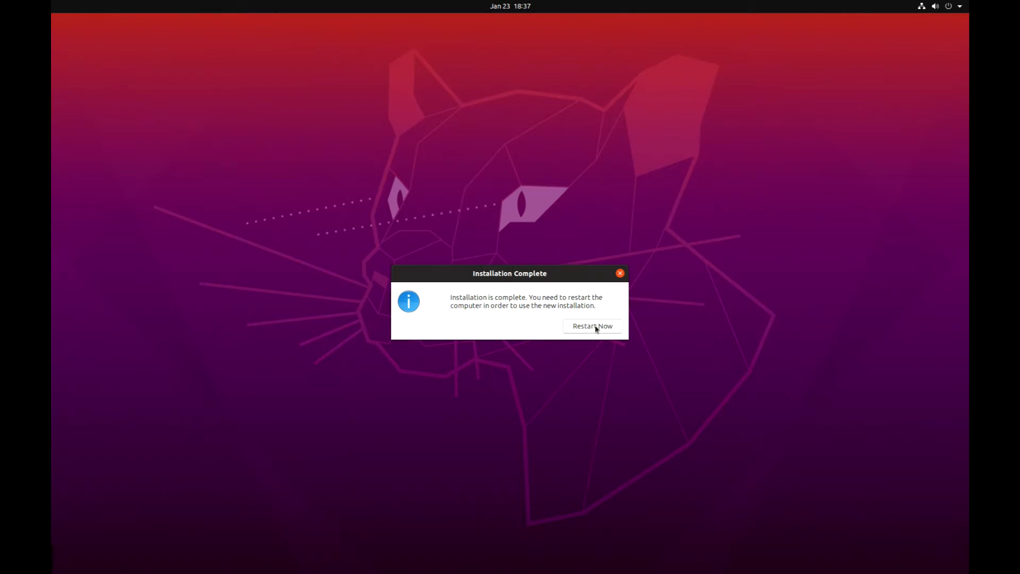
Choose Restart Now in the Installation Complete dialog
left_click(591, 326)
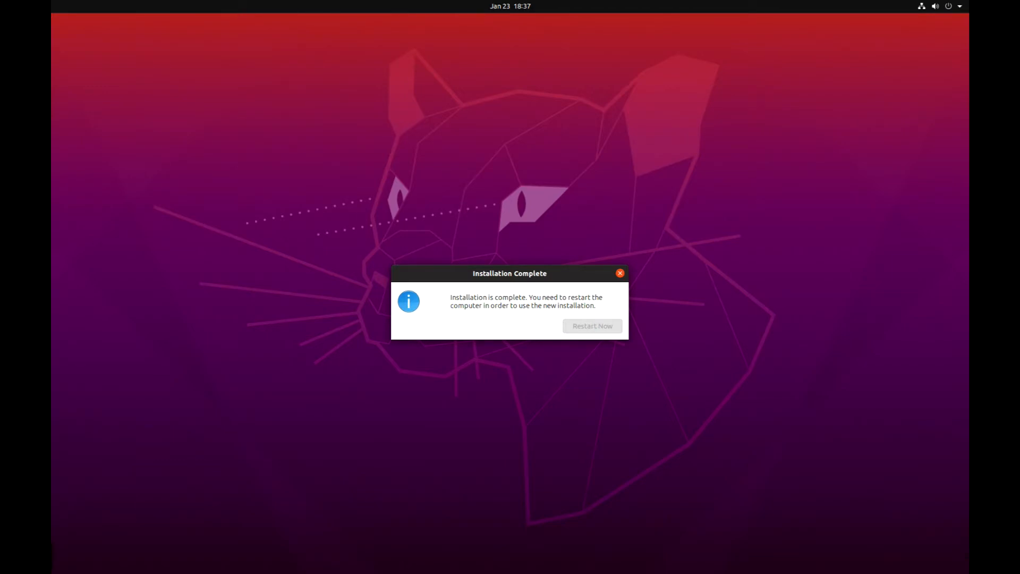
Let the machine reboot into the installed Ubuntu 20.04 login screen
left_click(591, 325)
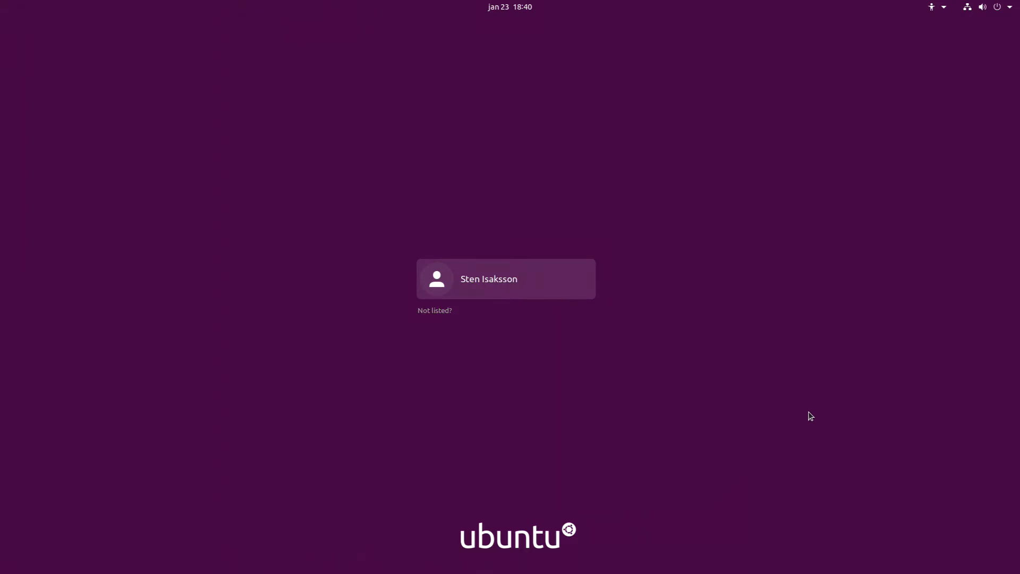
Log in to the new user account with its password
left_click(505, 278)
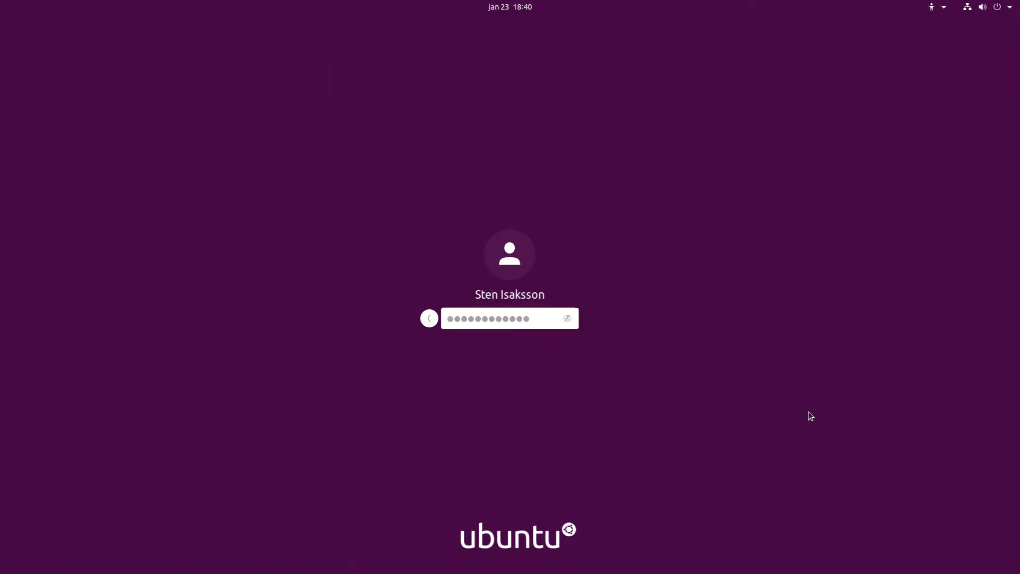
key("Return")
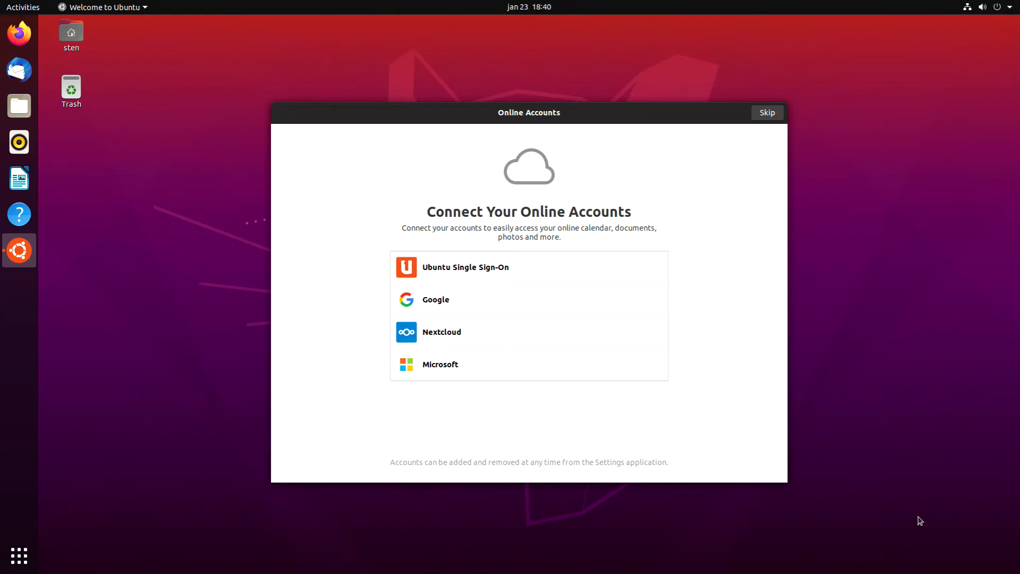
mouse_move(755, 261)
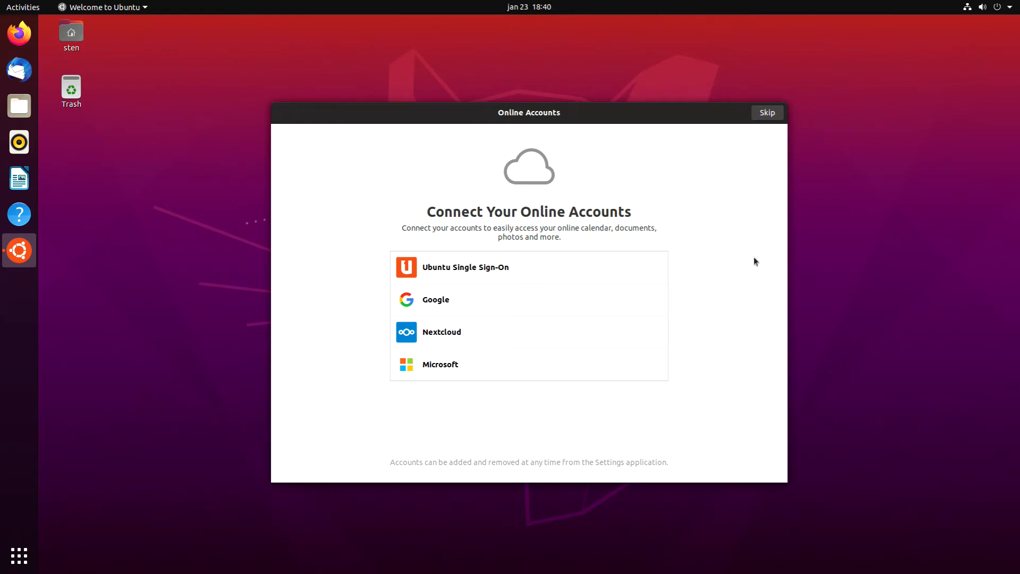
mouse_move(762, 128)
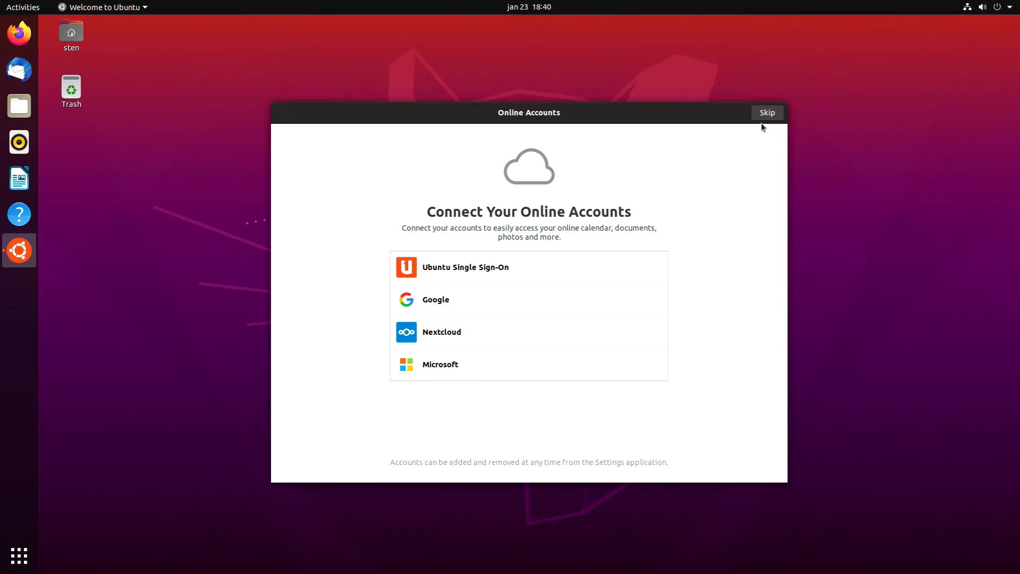
mouse_move(756, 157)
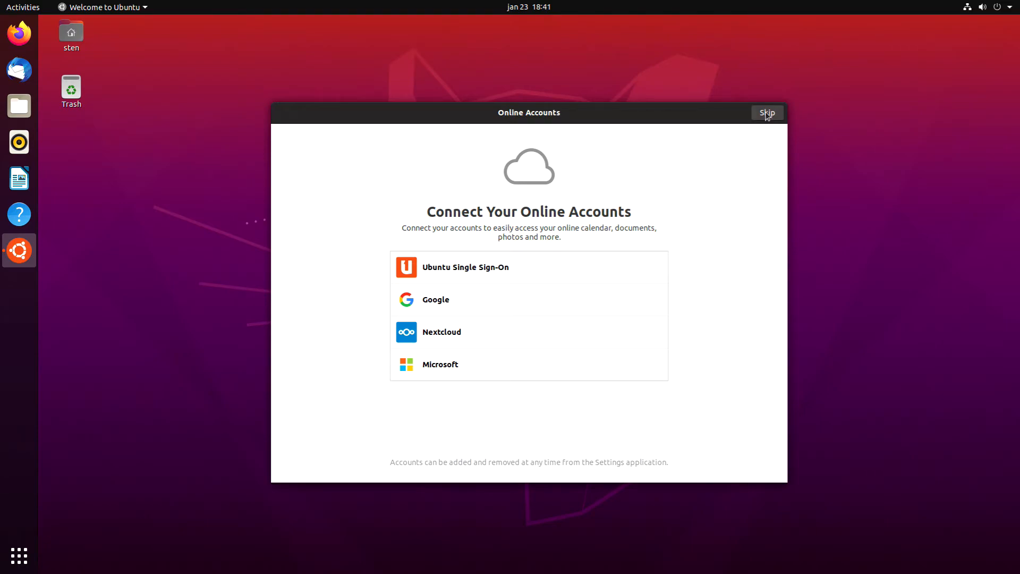
Skip Online Accounts and pass Livepatch and Help improve Ubuntu unchanged
left_click(766, 112)
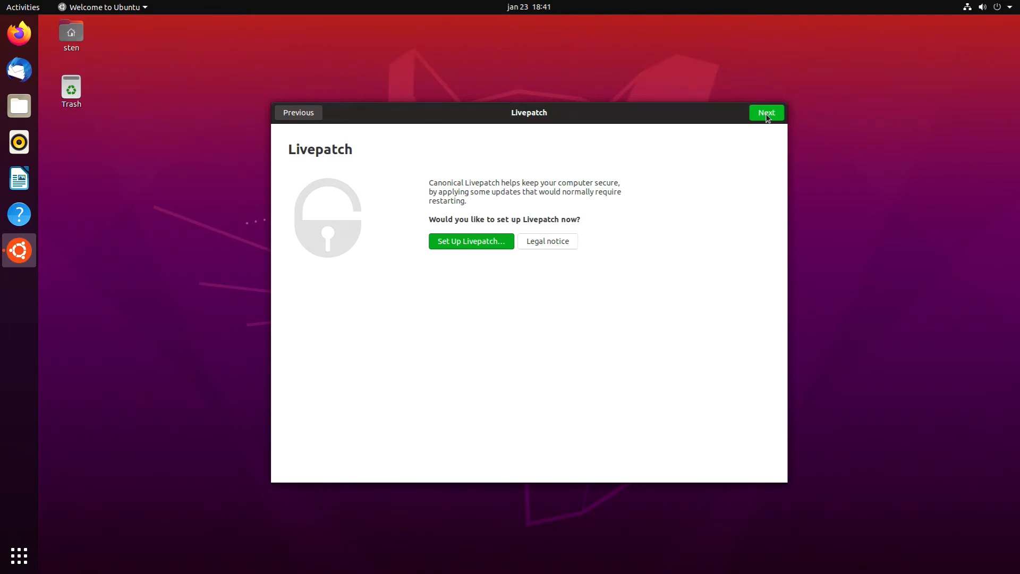
left_click(766, 113)
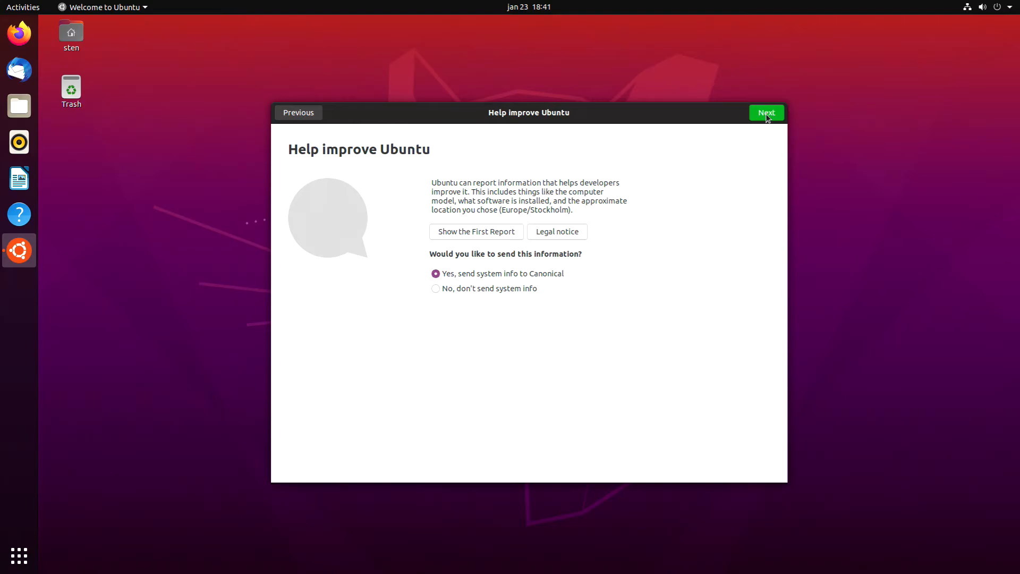
left_click(765, 112)
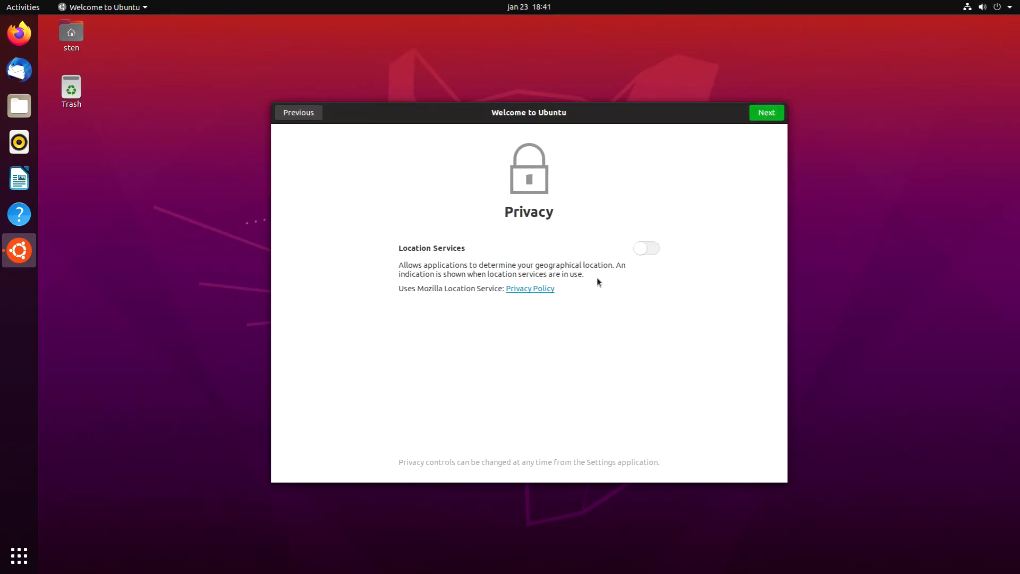
Turn on Location Services and finish the Welcome to Ubuntu setup
left_click(646, 248)
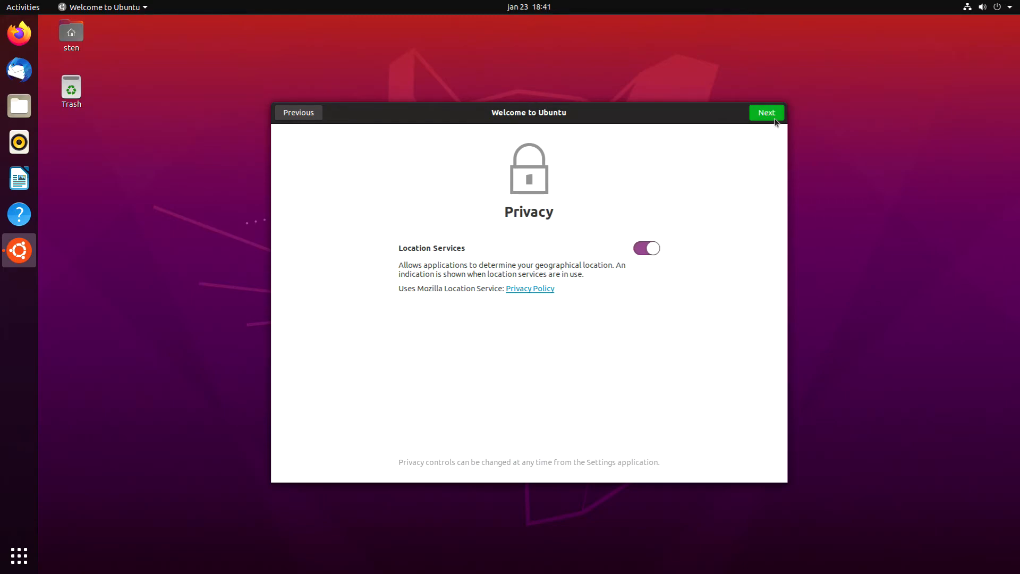
left_click(766, 112)
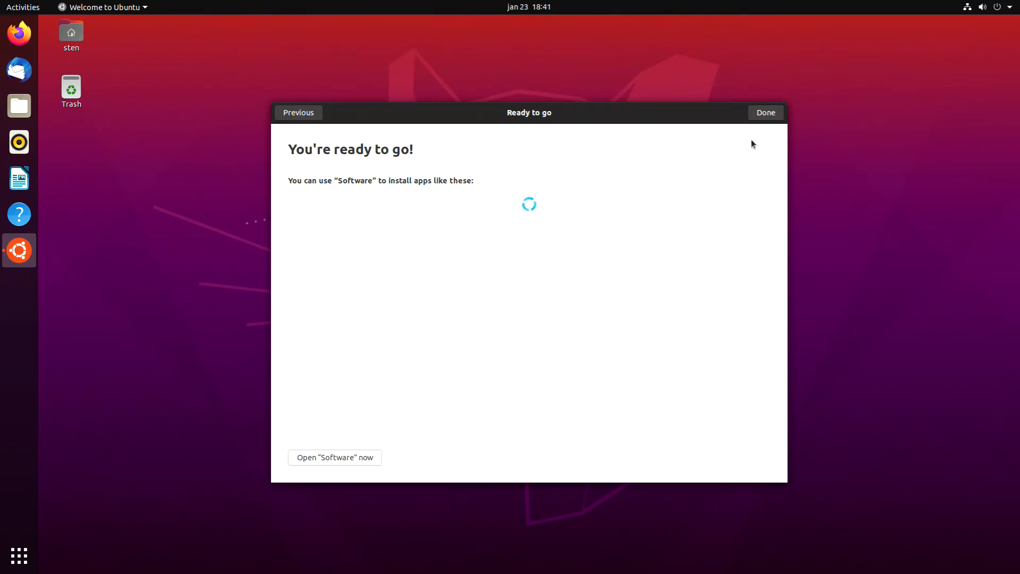
mouse_move(586, 300)
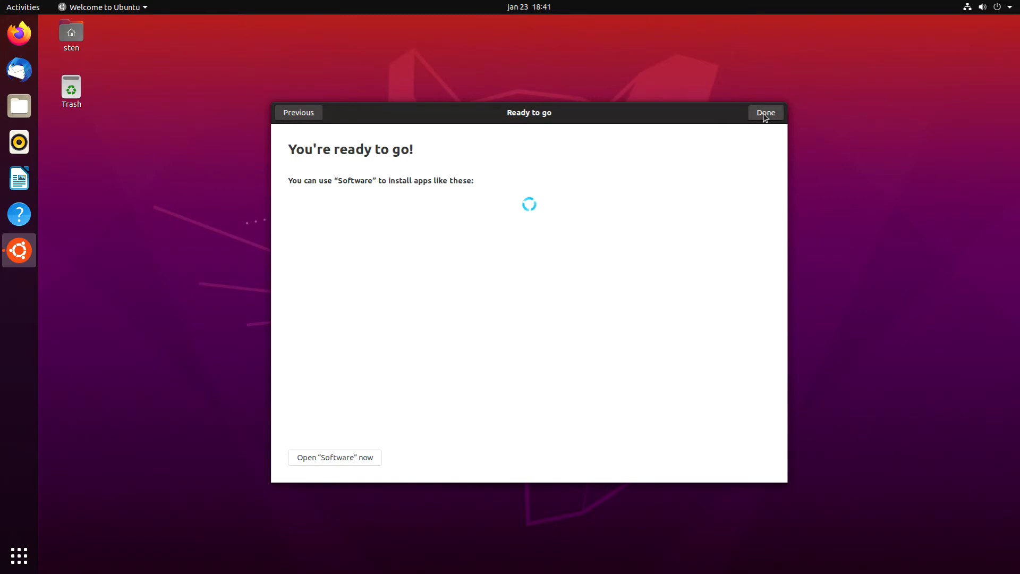
left_click(765, 113)
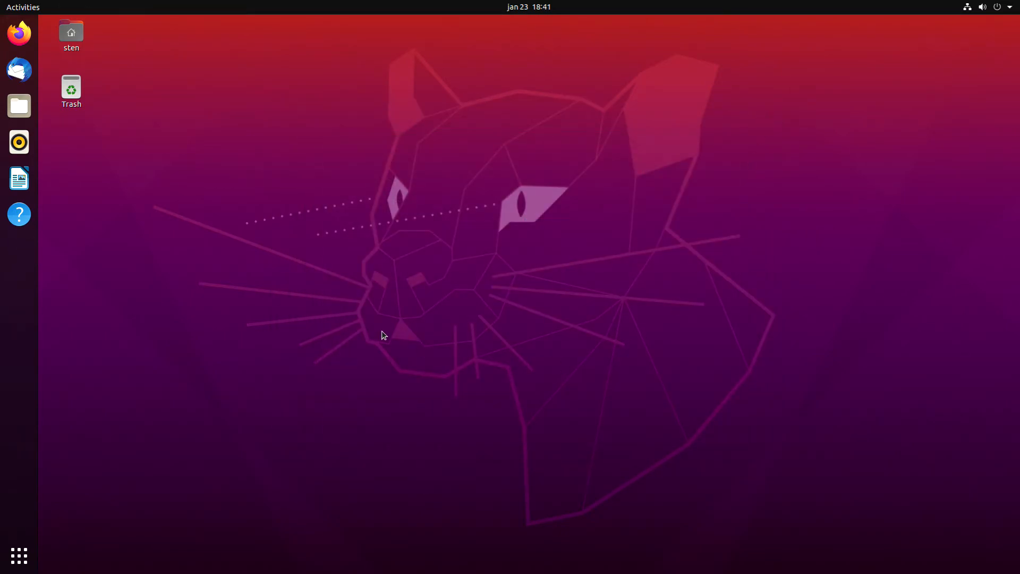
mouse_move(402, 307)
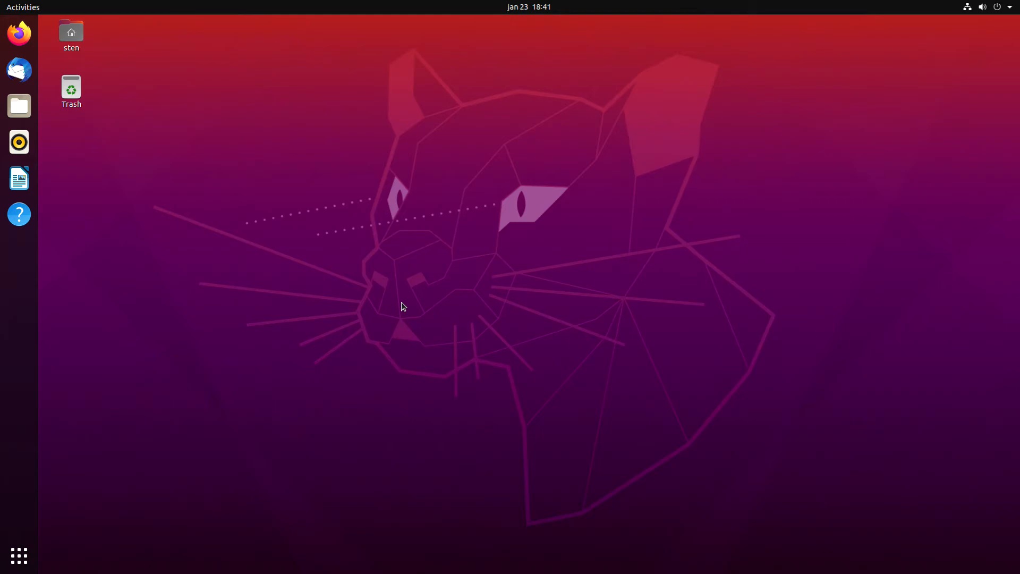
mouse_move(361, 315)
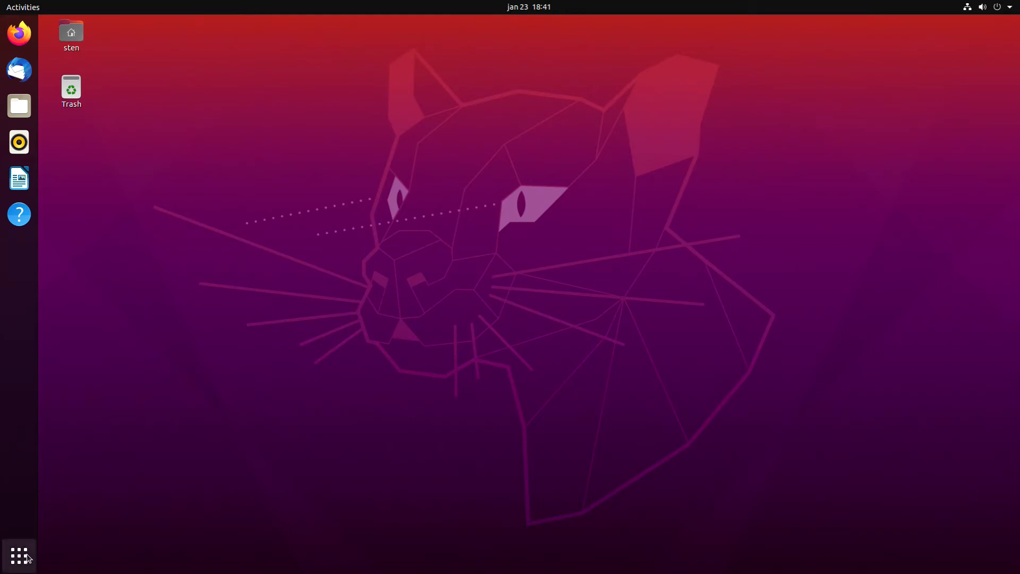
Show the full grid of installed applications from the dock
left_click(19, 556)
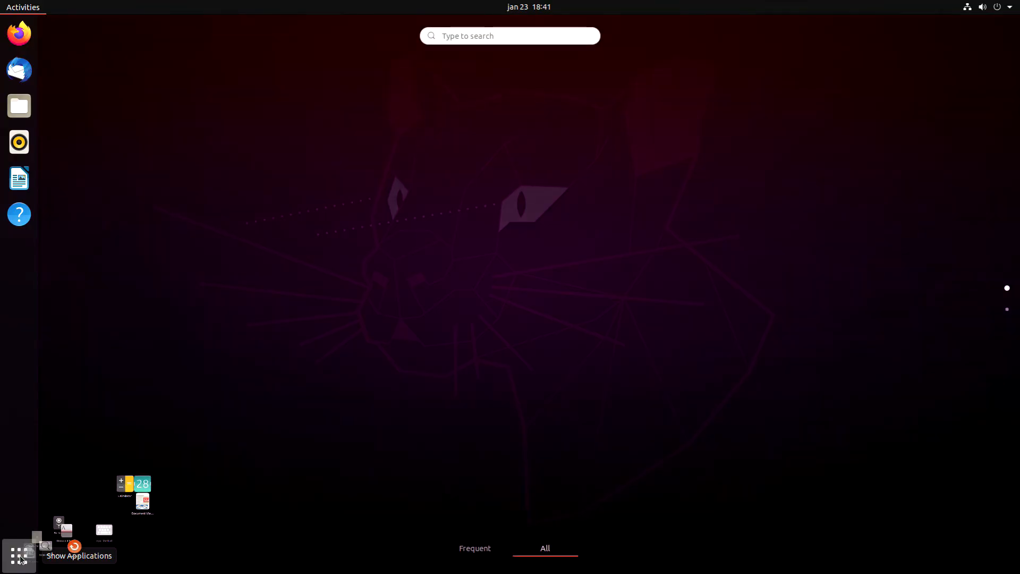
left_click(19, 555)
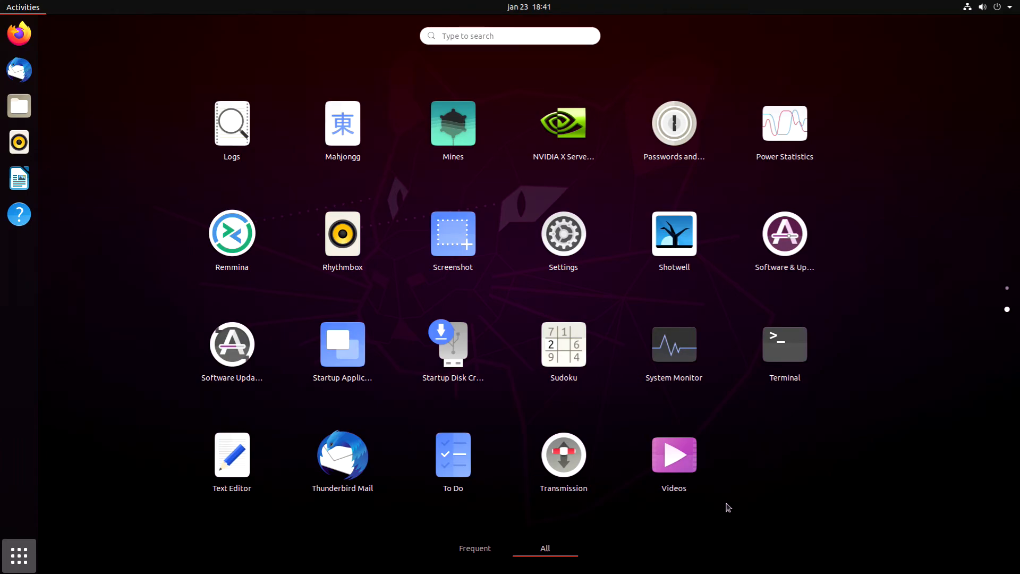
mouse_move(232, 348)
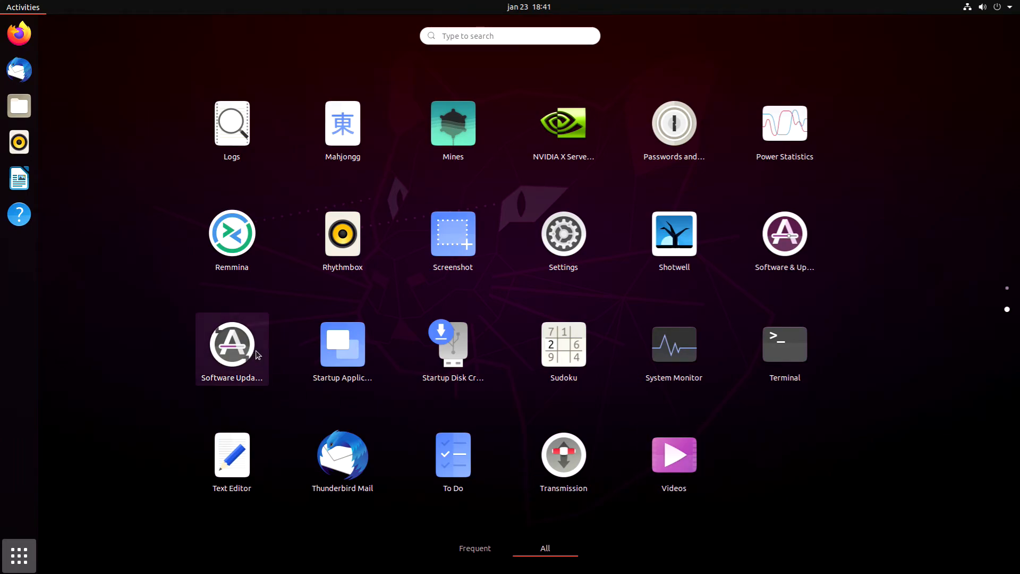
mouse_move(271, 353)
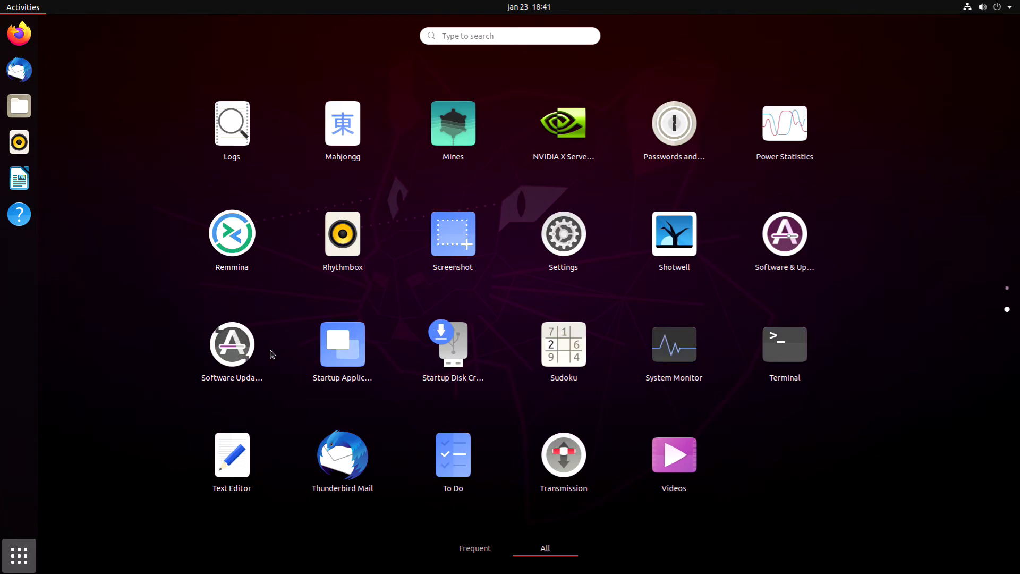
mouse_move(784, 238)
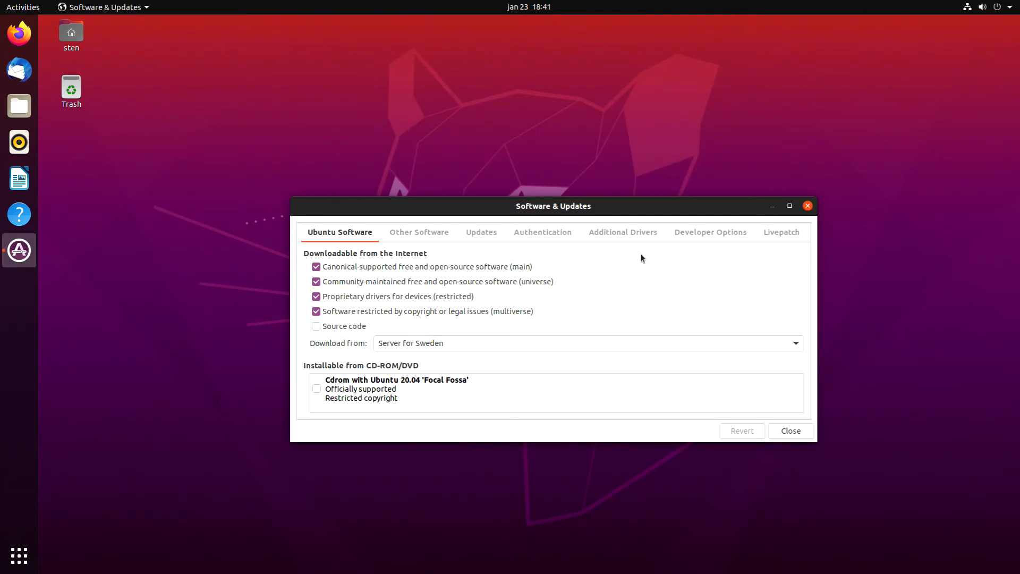
mouse_move(442, 234)
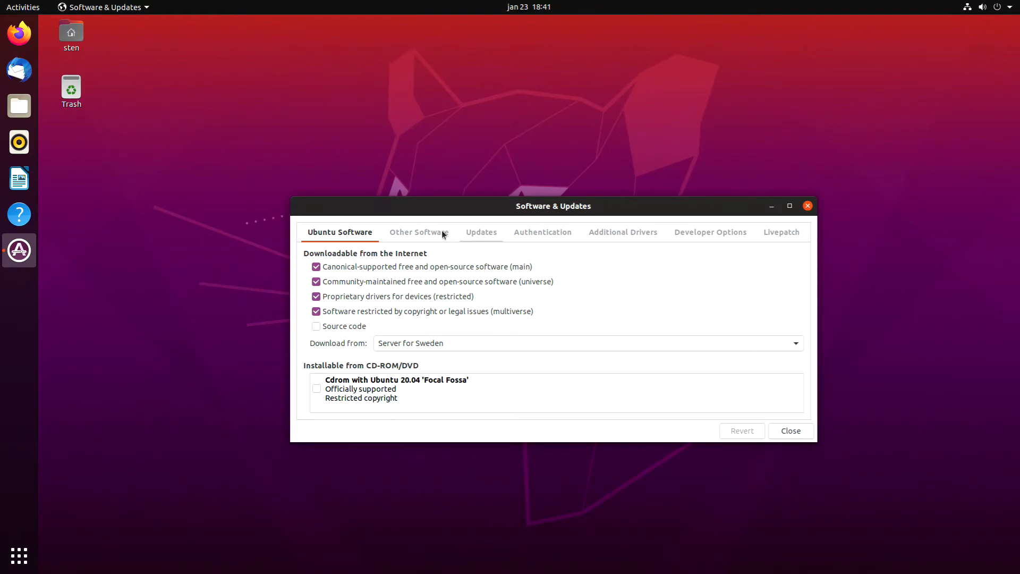
mouse_move(634, 239)
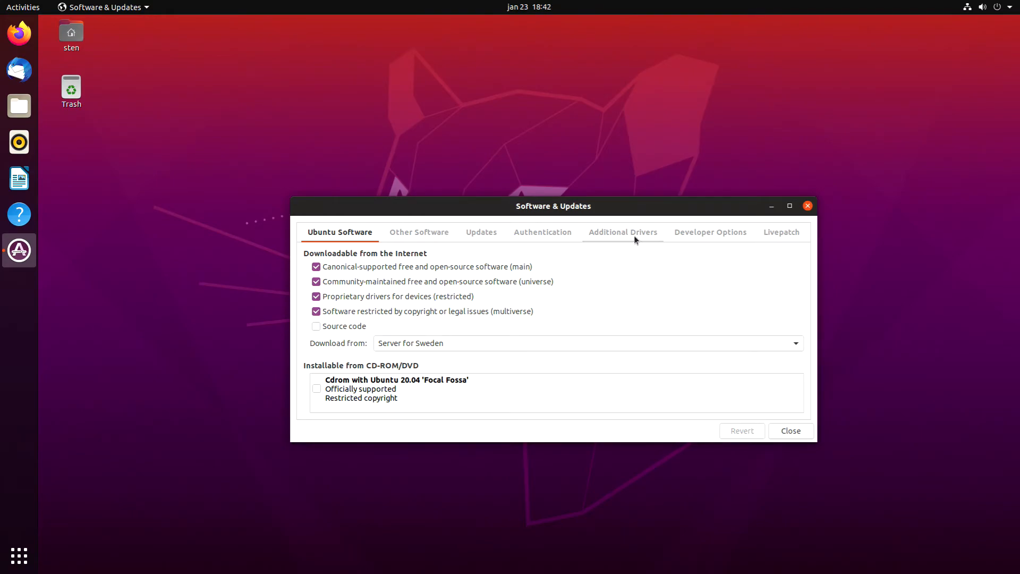
Check Additional Drivers, then switch through Ubuntu Software to the Other Software sources list
left_click(622, 231)
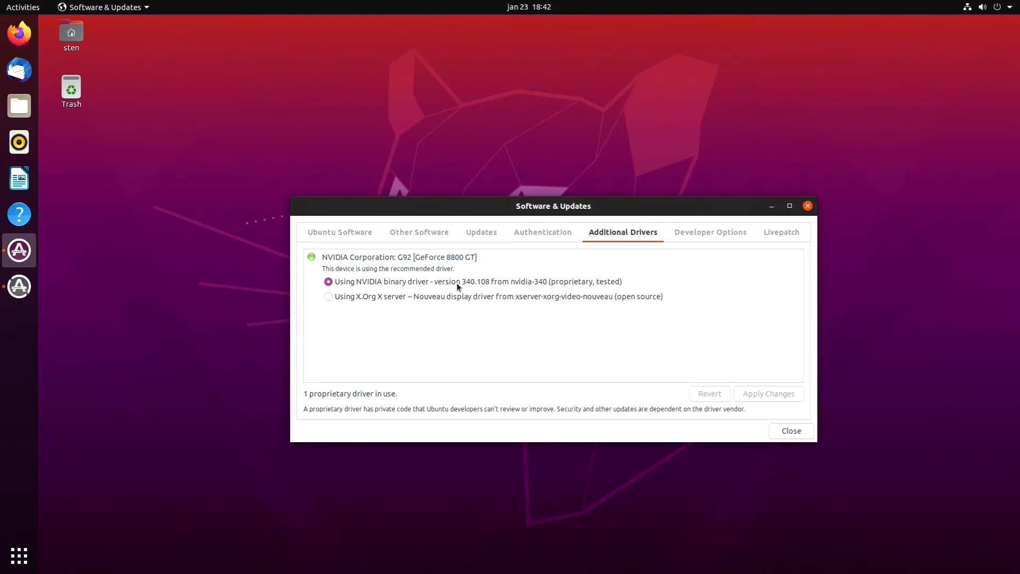
mouse_move(558, 317)
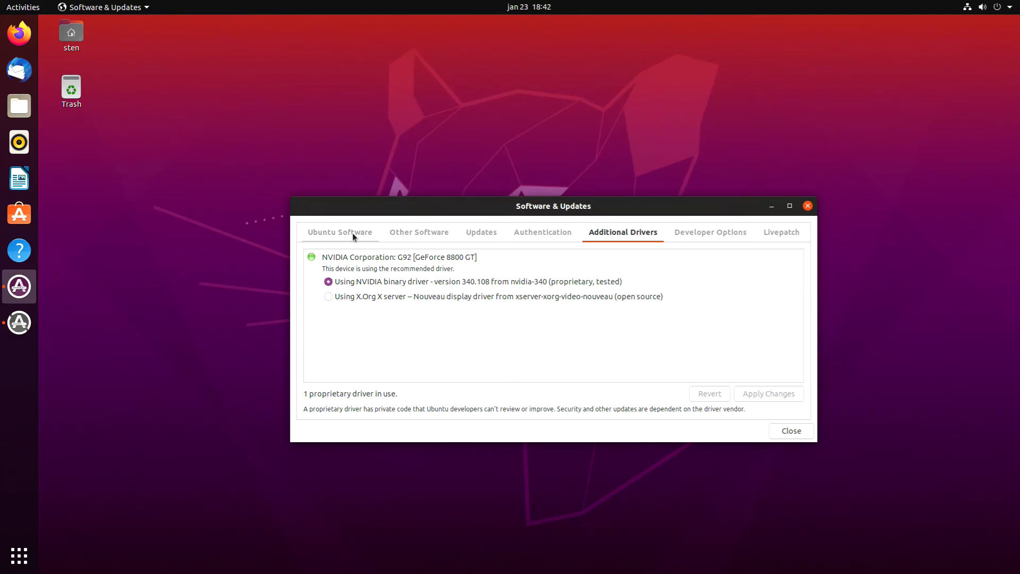
left_click(339, 231)
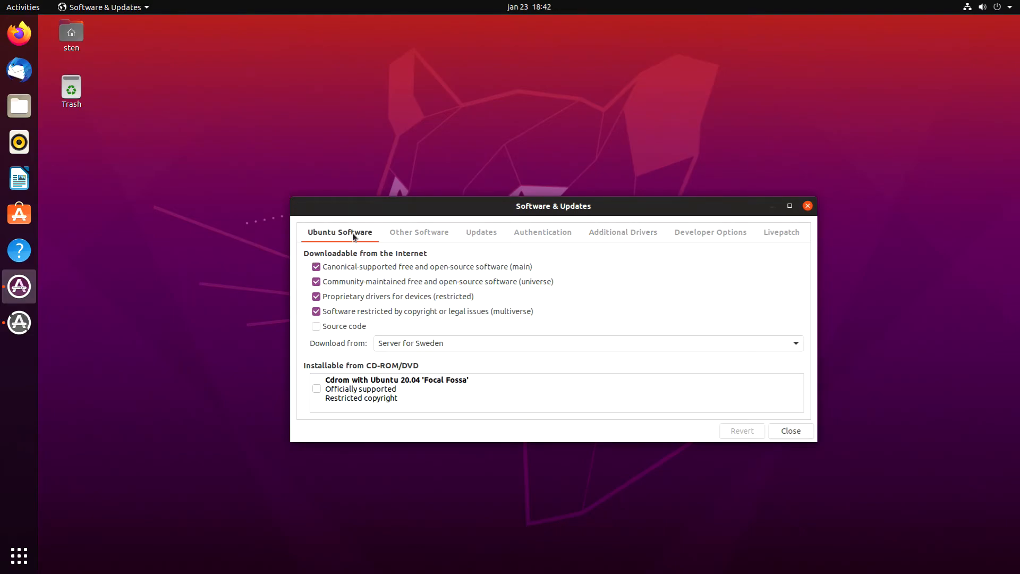
left_click(418, 232)
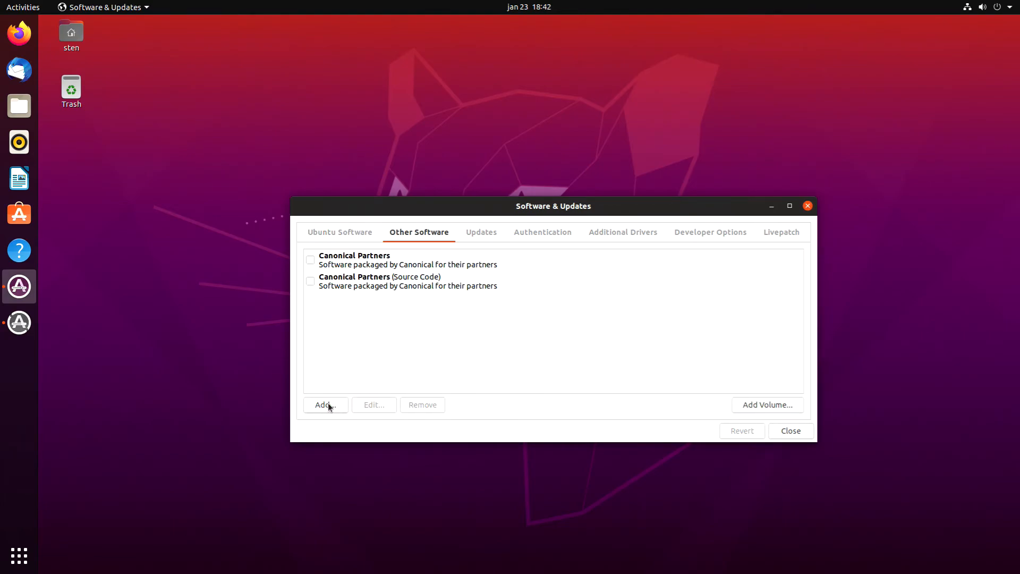
Add a new source with the APT line ppa:graphics-drivers
left_click(324, 403)
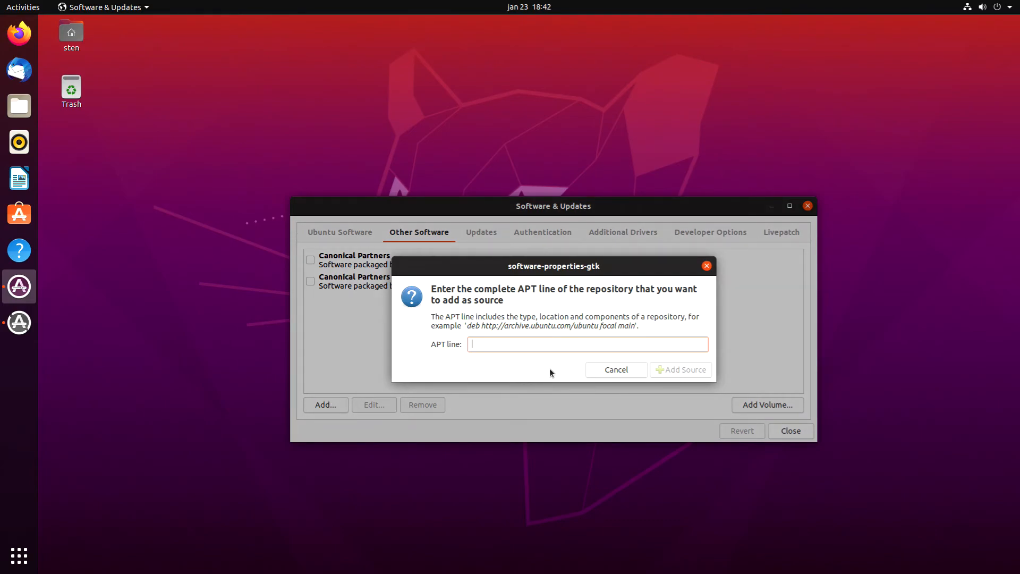
mouse_move(545, 370)
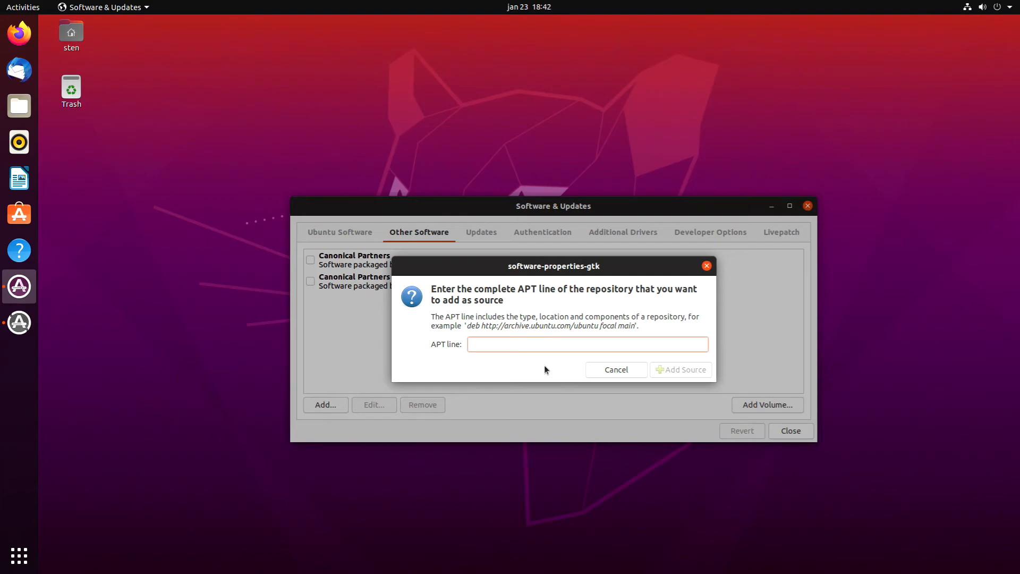
type("ppa:")
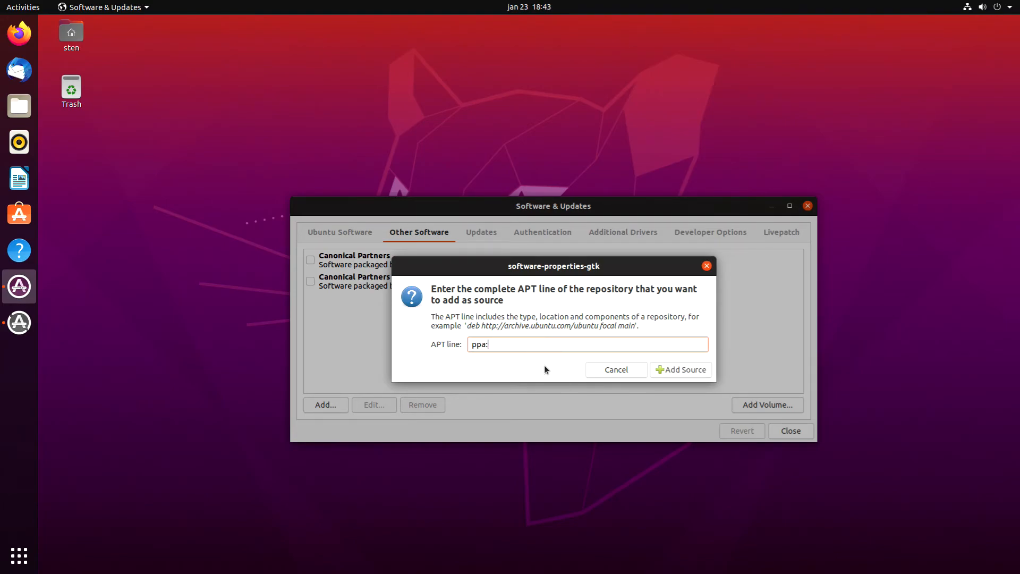
type("graphics-dr")
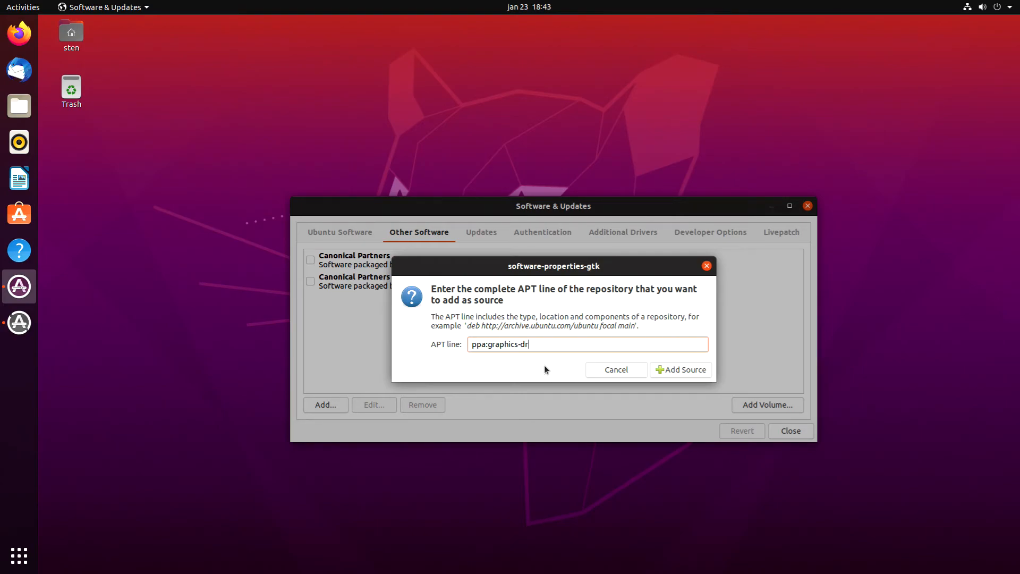
type("ivers")
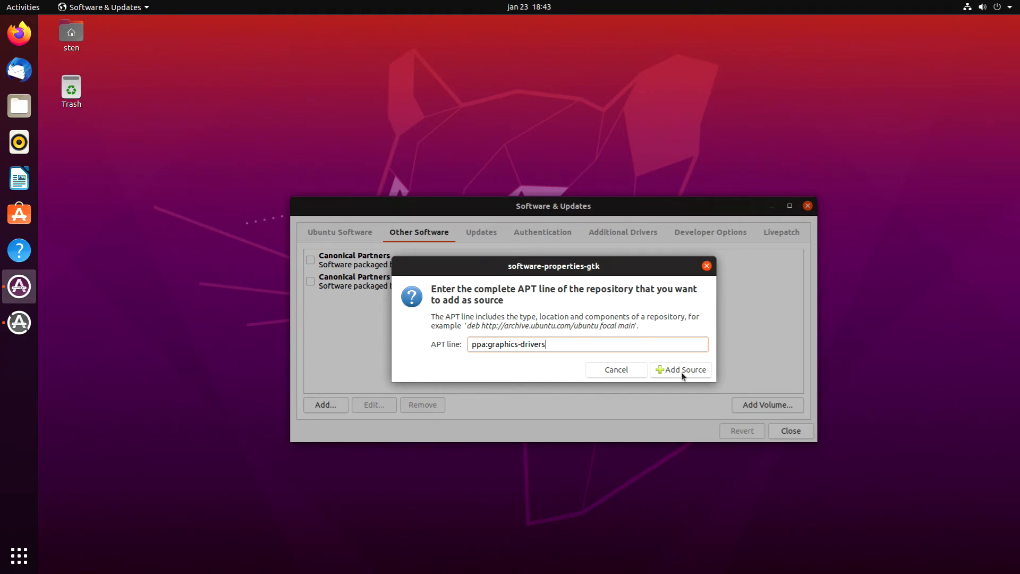
left_click(683, 369)
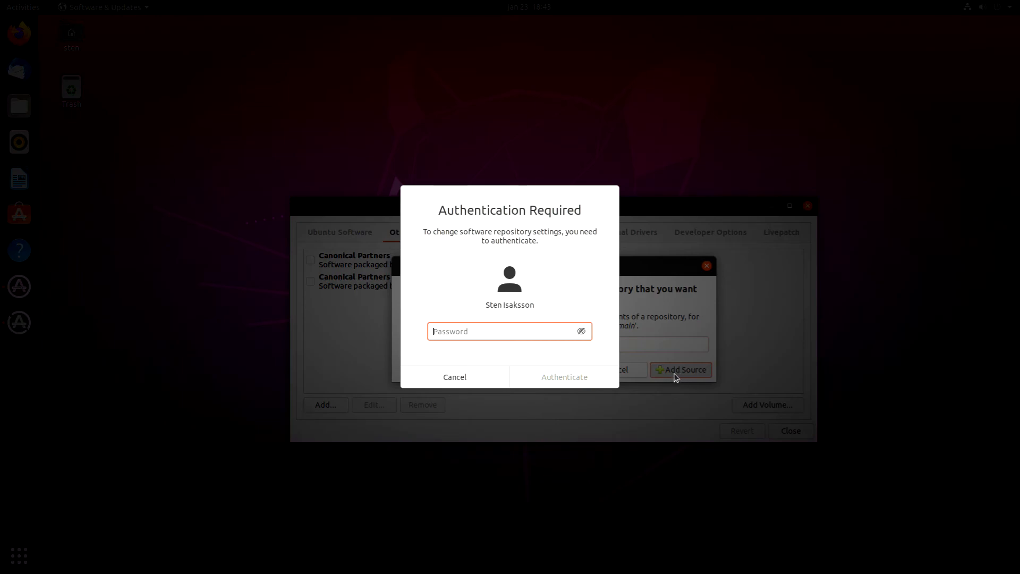
Authenticate with the password so the graphics-drivers PPA is added
type("••••")
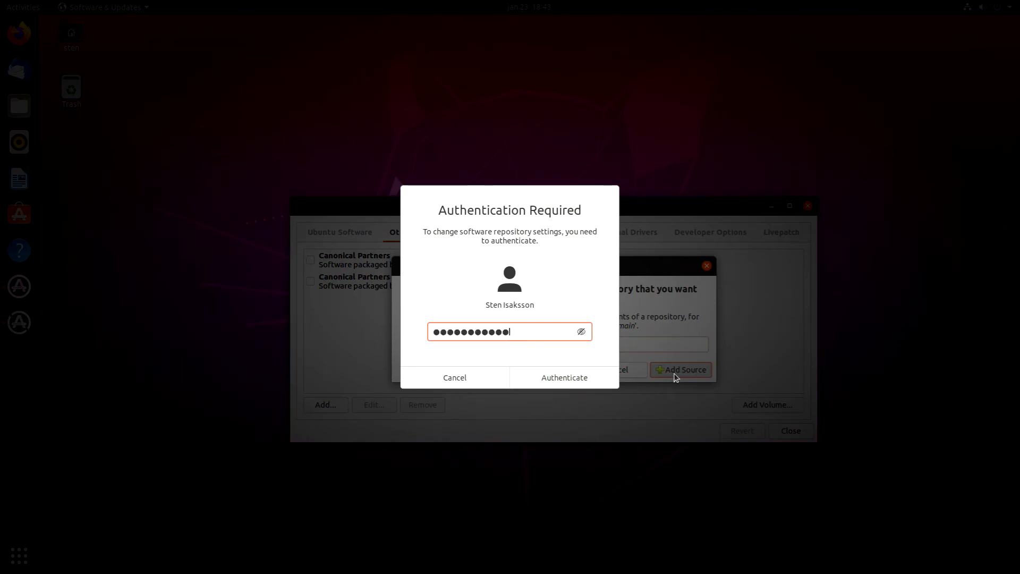
left_click(563, 377)
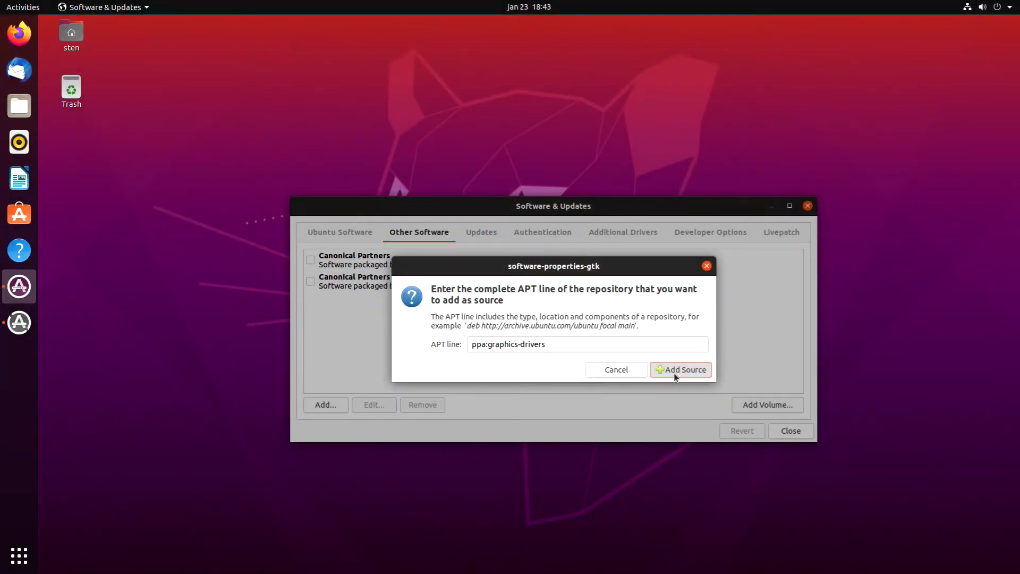
left_click(680, 370)
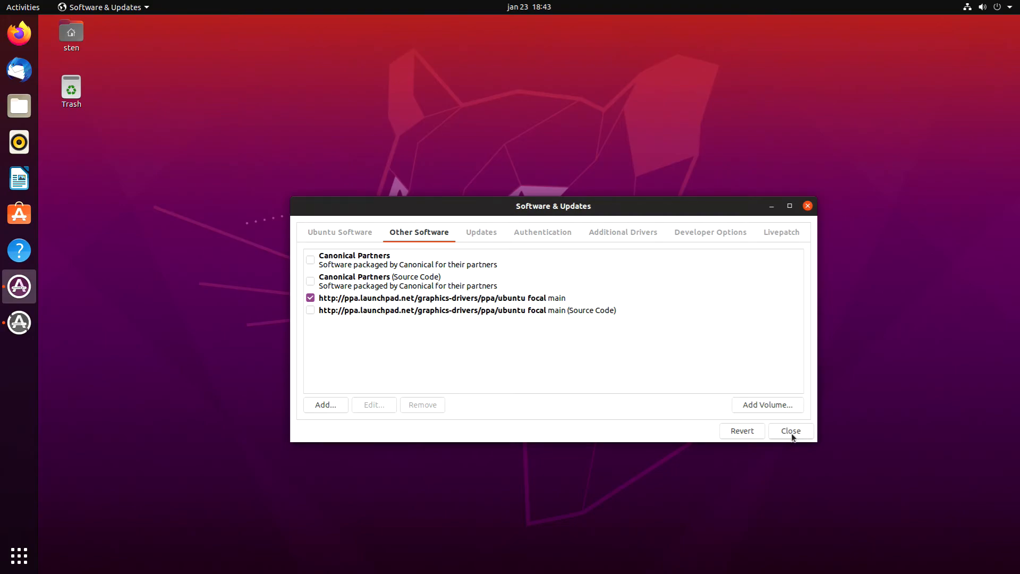
Close the sources dialog and reload the software cache
left_click(790, 430)
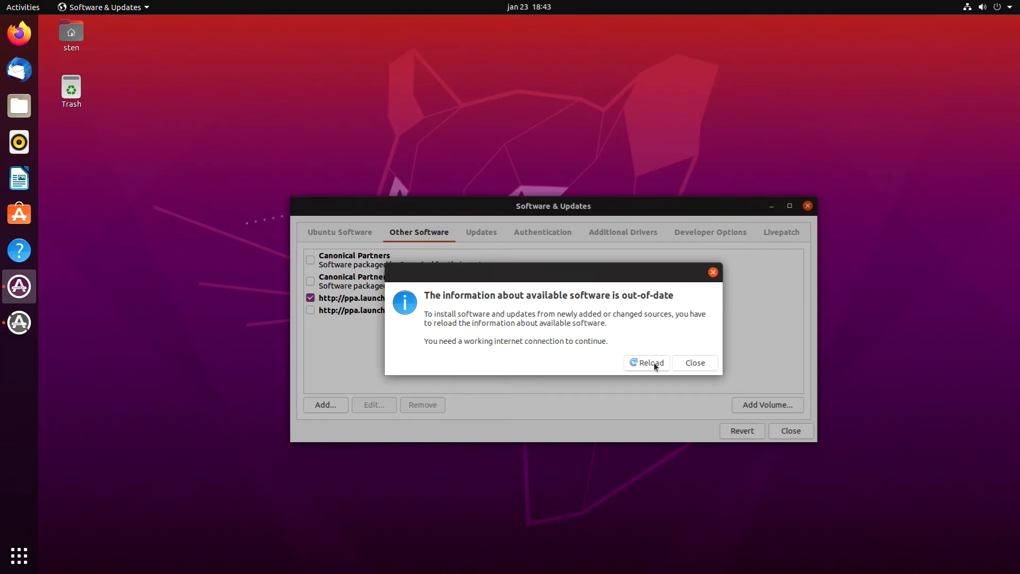
left_click(647, 362)
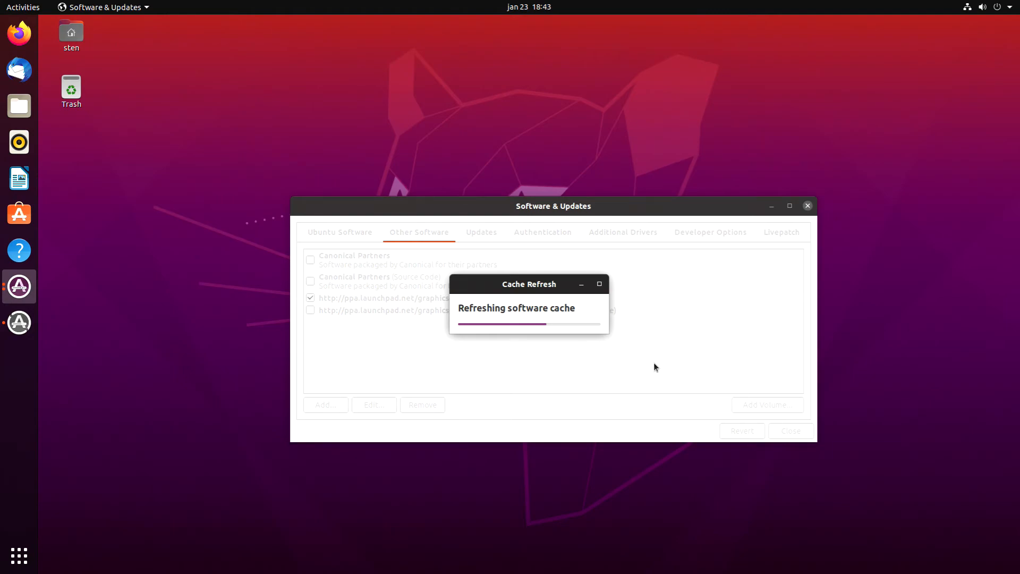
mouse_move(612, 374)
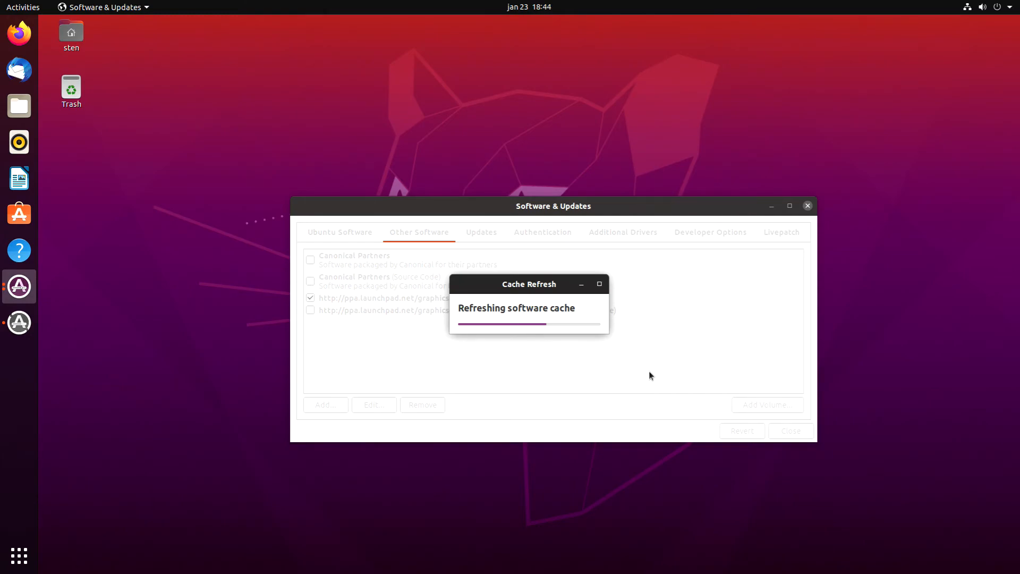
mouse_move(648, 376)
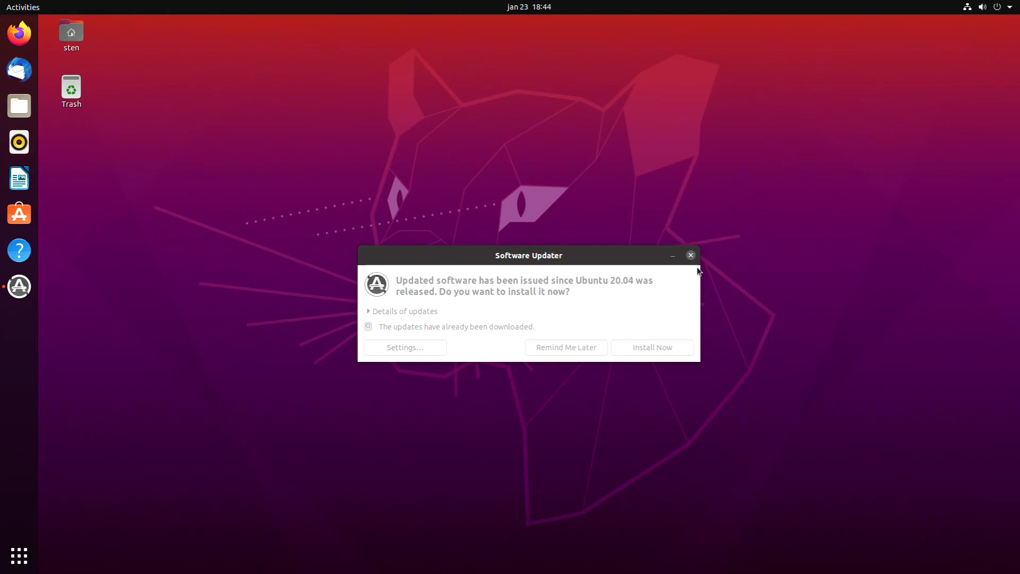
mouse_move(670, 305)
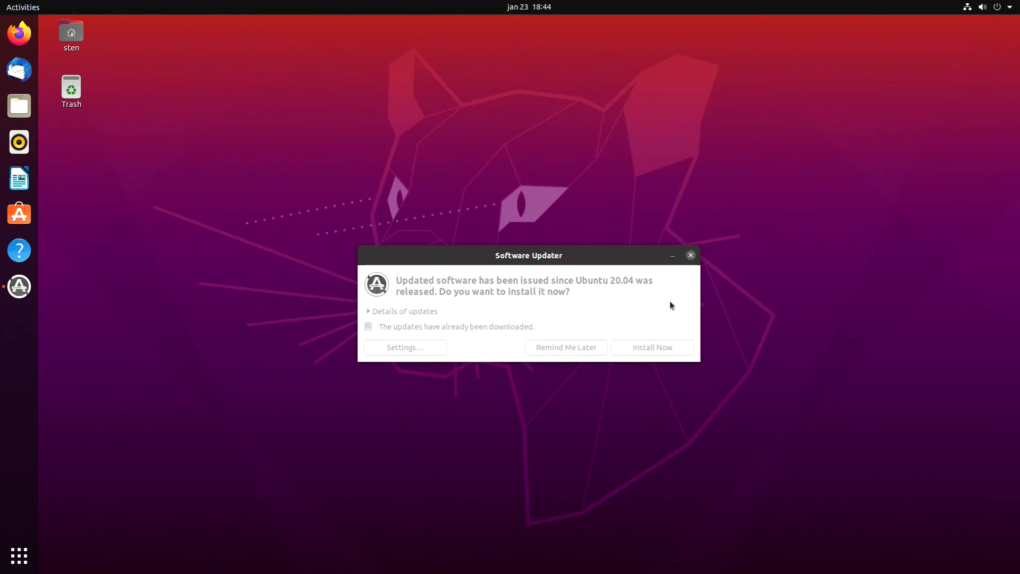
mouse_move(561, 360)
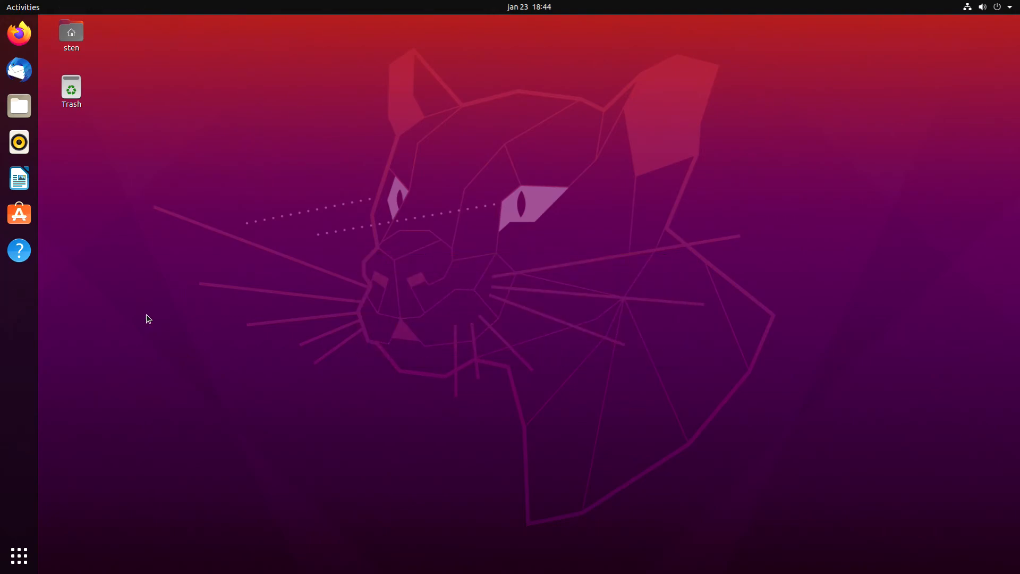
mouse_move(19, 556)
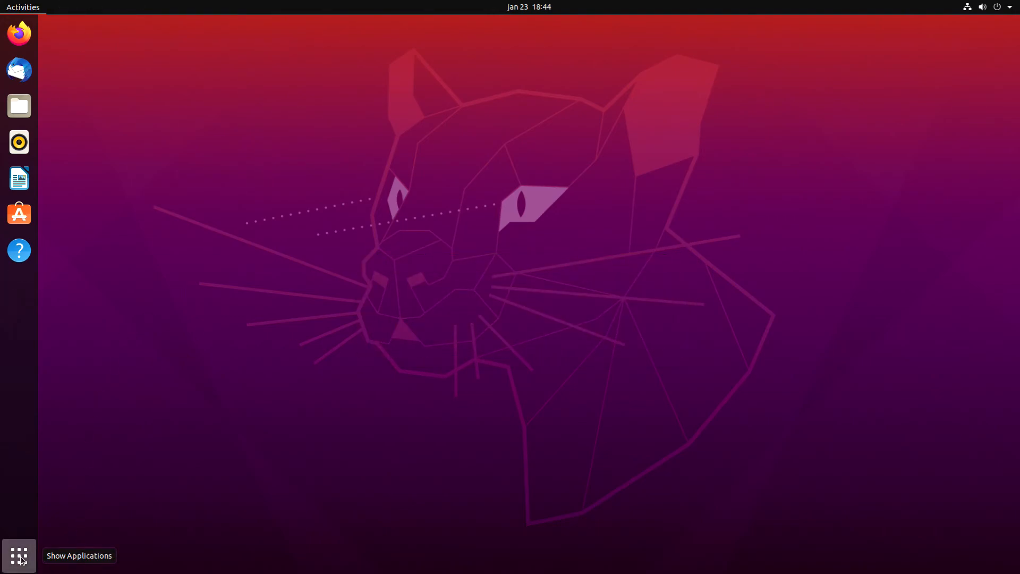
Show the grid of installed applications again
left_click(20, 555)
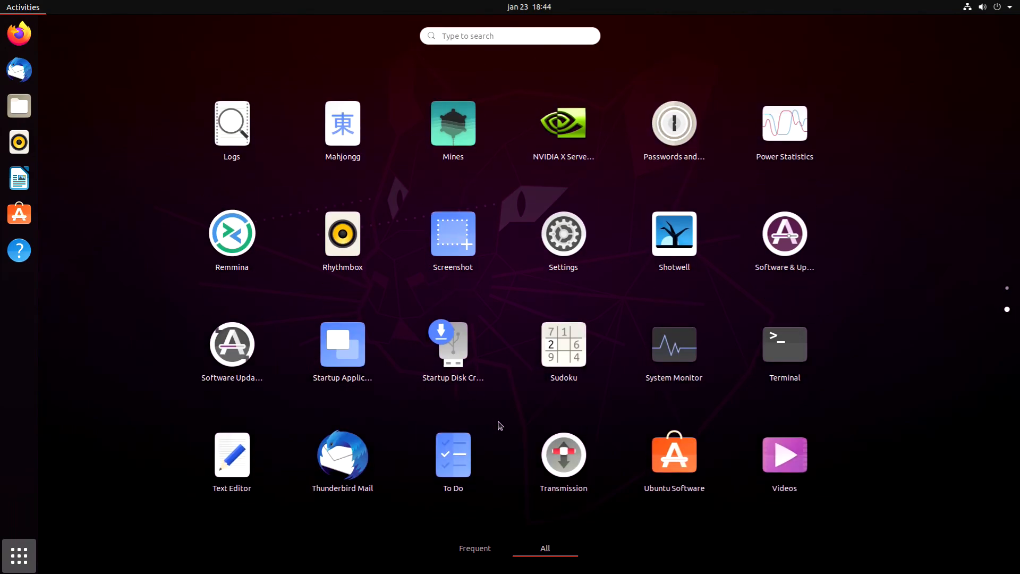
mouse_move(784, 237)
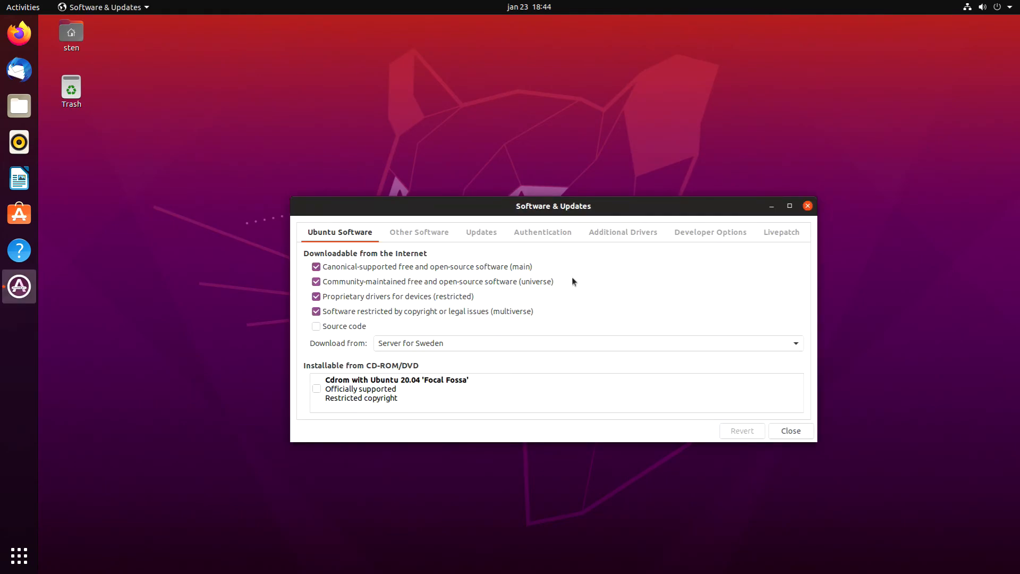
Check Additional Drivers still shows NVIDIA 340 in use, then close the dialog
left_click(622, 233)
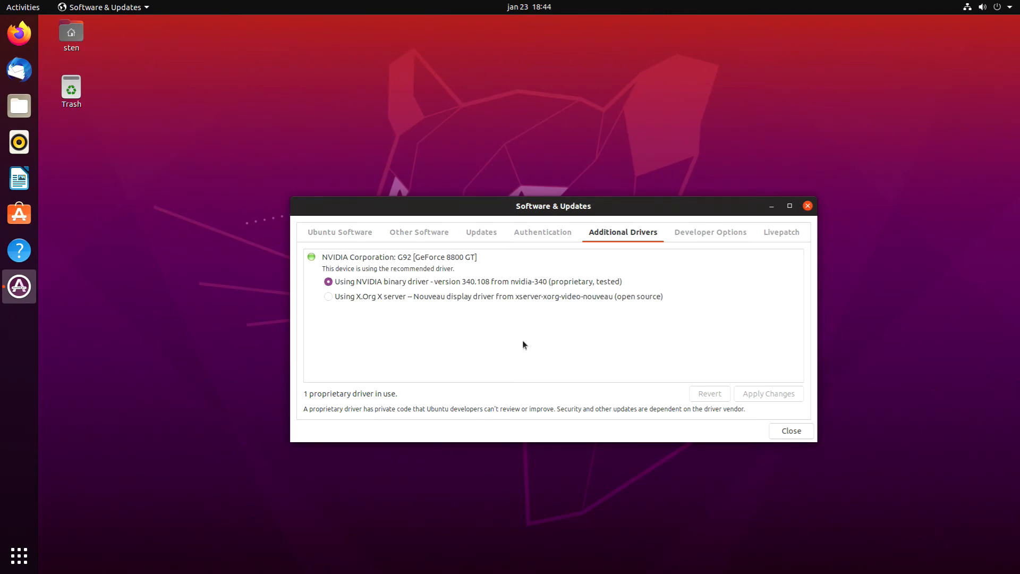
mouse_move(381, 253)
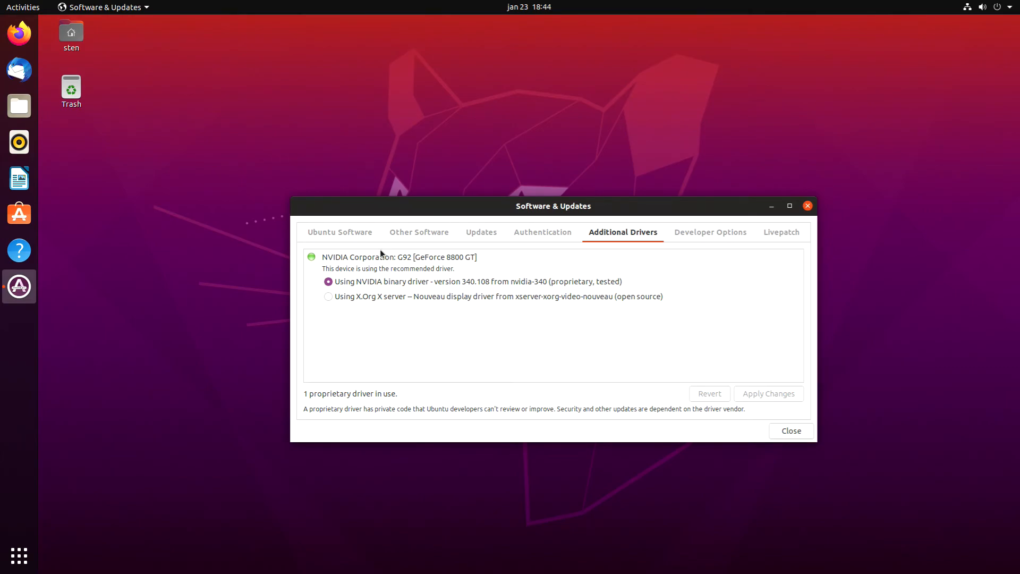
mouse_move(455, 330)
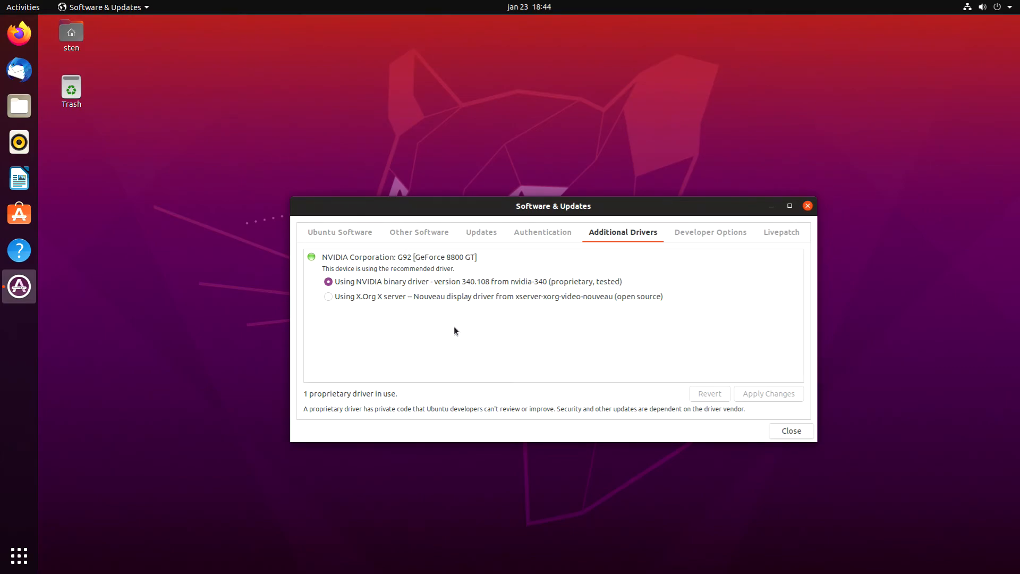
mouse_move(457, 282)
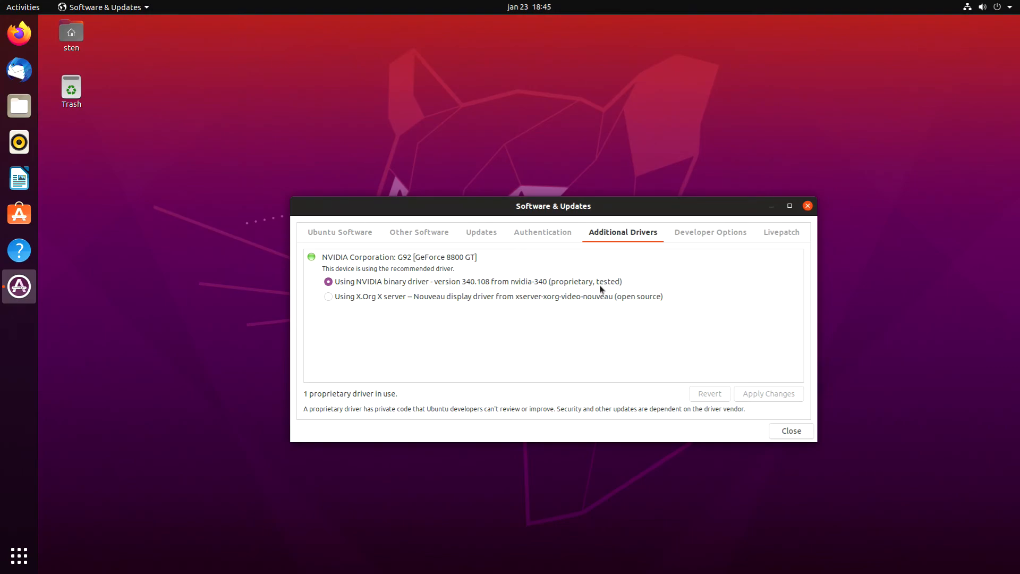
mouse_move(545, 293)
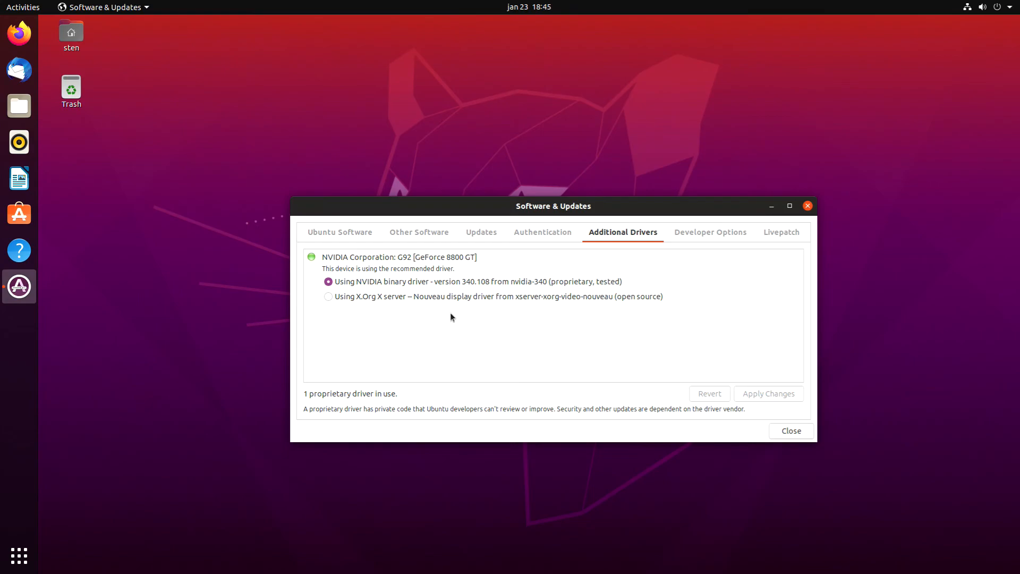
mouse_move(790, 402)
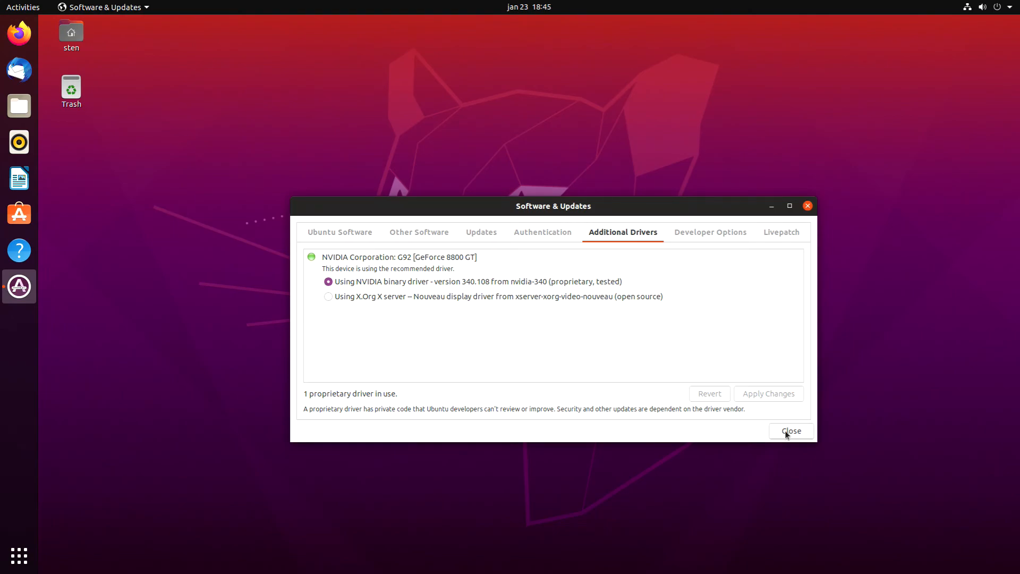
left_click(791, 431)
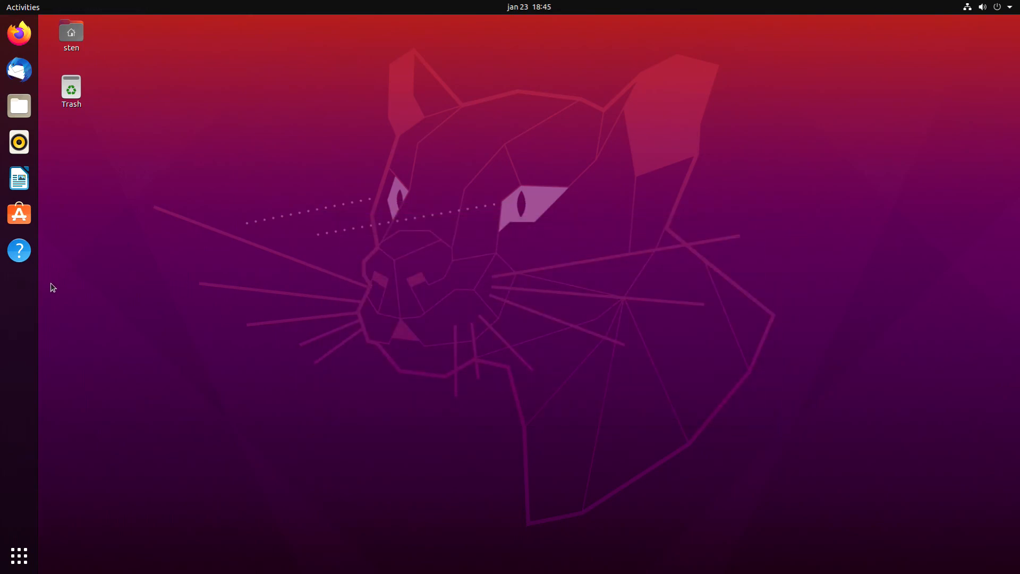
Search the application overview for 'term' and launch Terminal
left_click(19, 554)
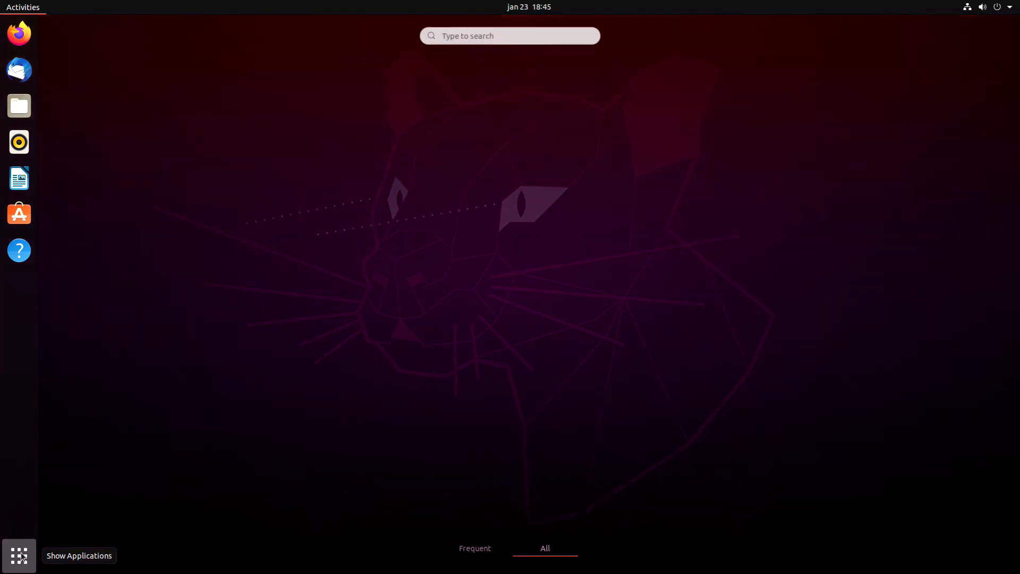
left_click(19, 555)
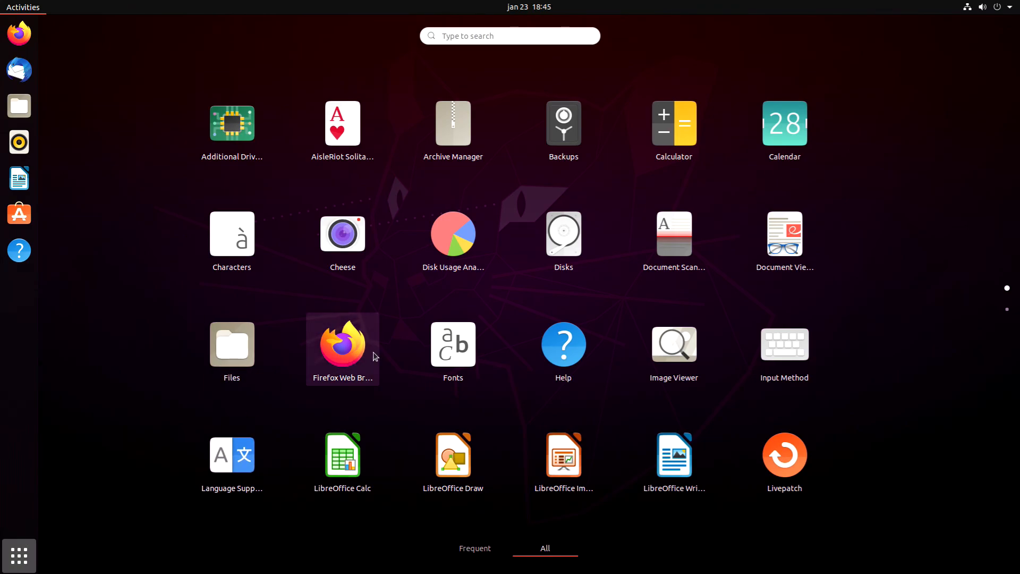
type("term")
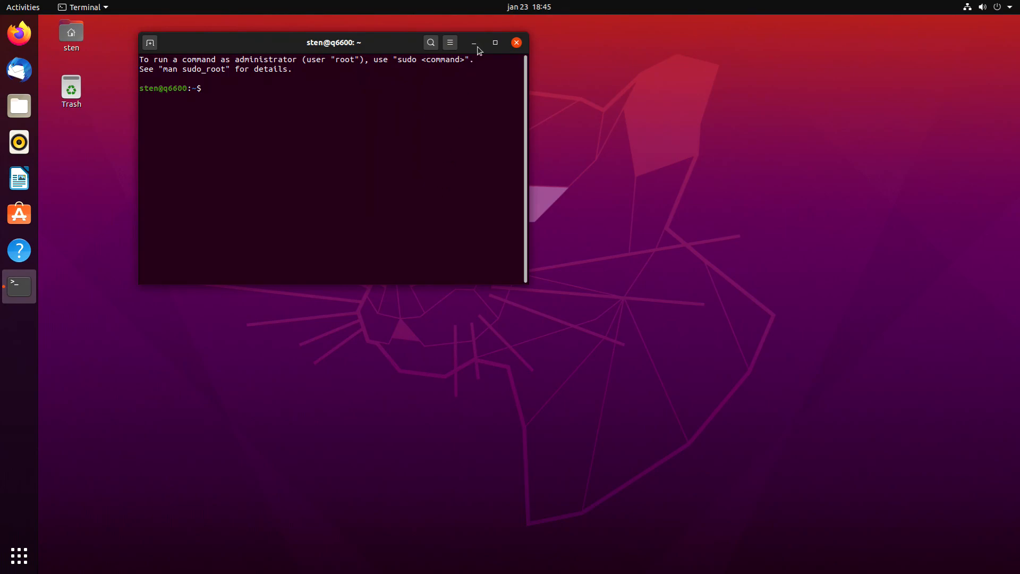
left_click(493, 42)
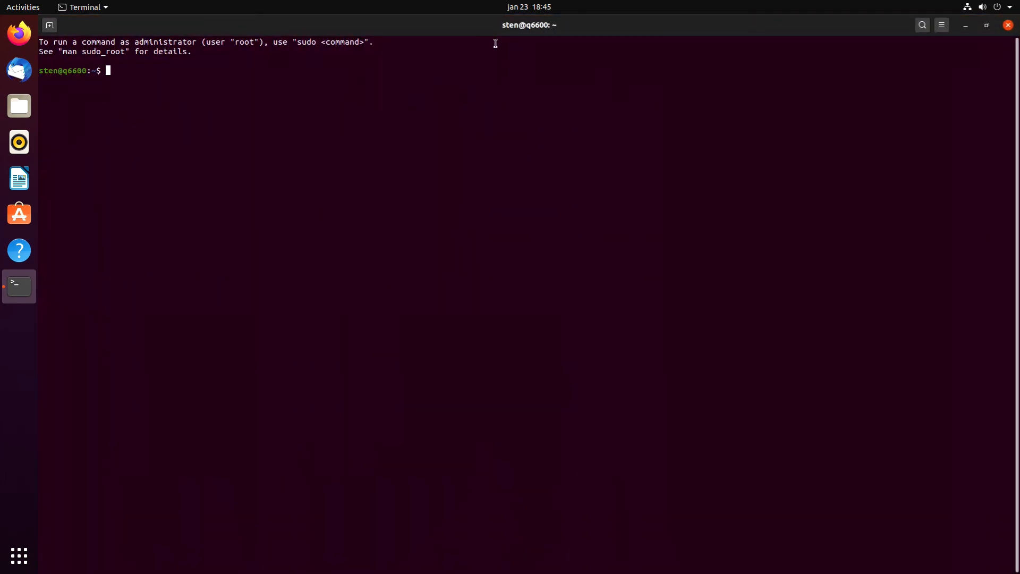
Run sudo apt-get update to refresh the package lists
type("sudo")
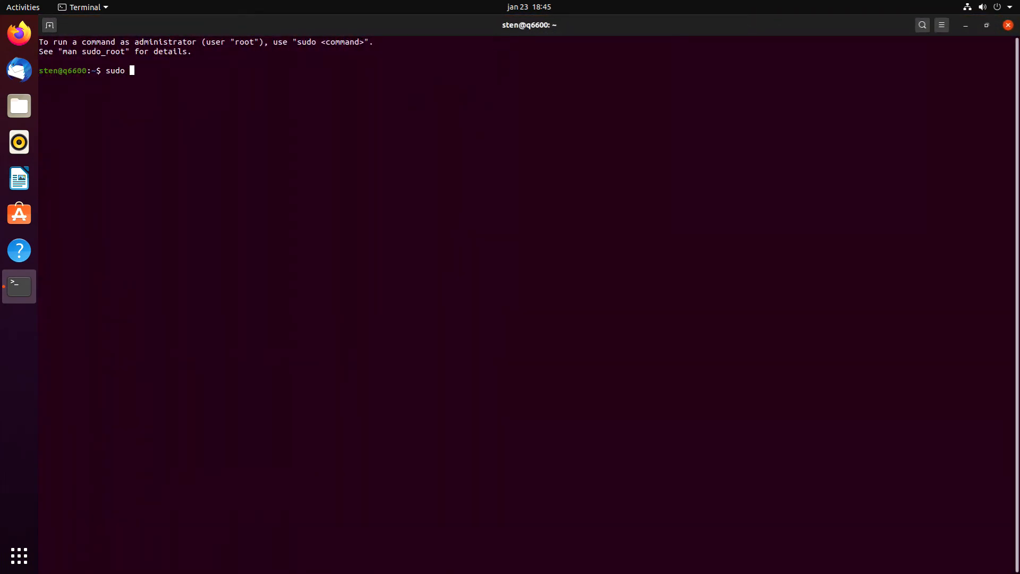
type("apt-get")
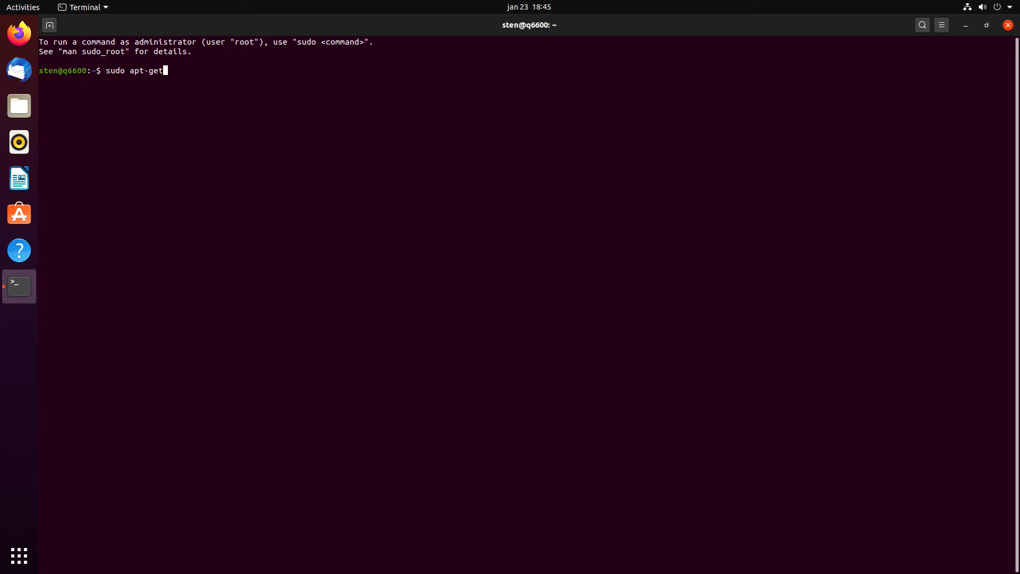
type("\" \"")
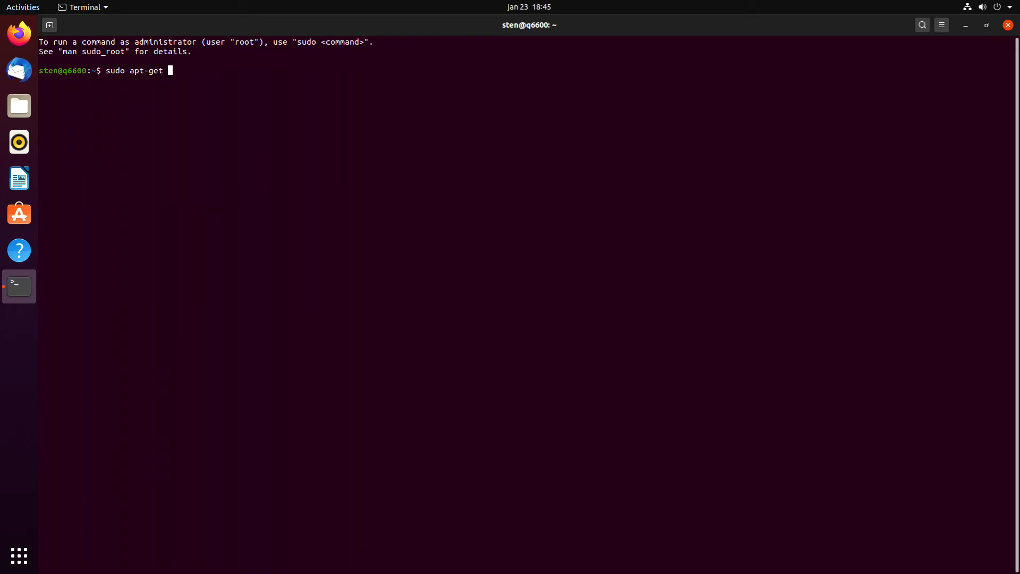
type("u")
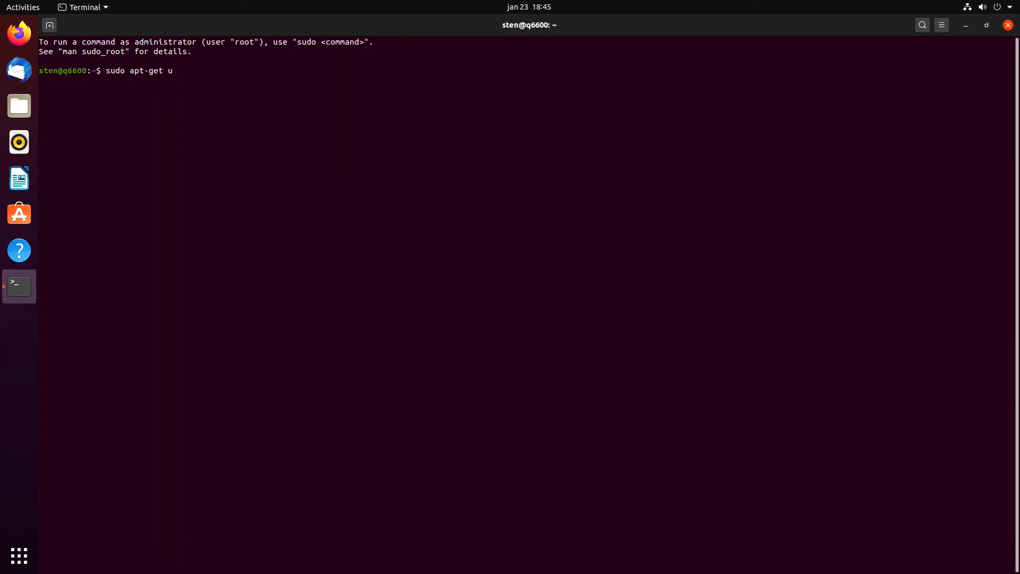
type("pdate")
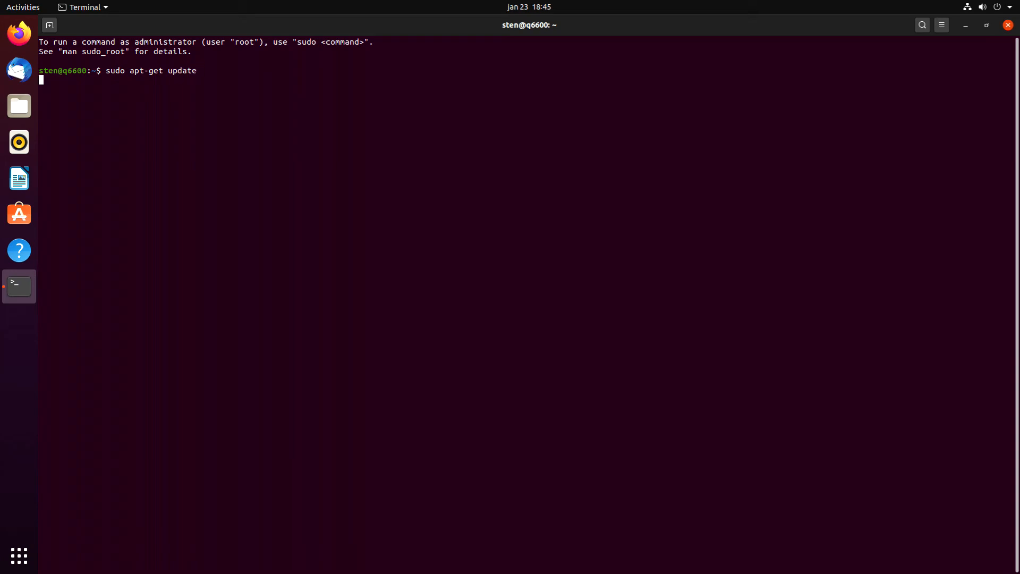
key("Return")
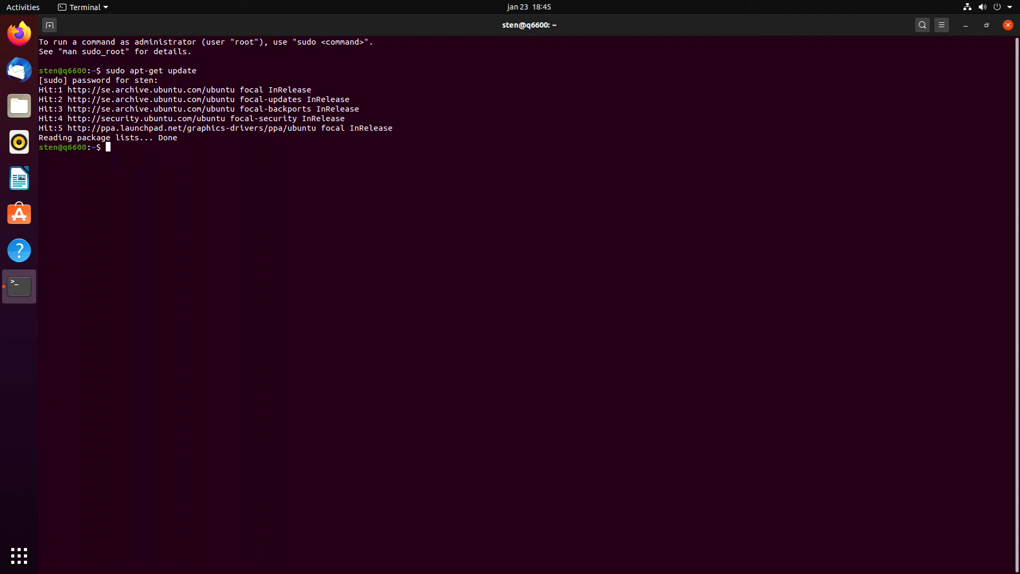
Run sudo apt-get upgrade, answer y to install the 312 upgrades, then start clearing the screen
type("sudo apt-get updat")
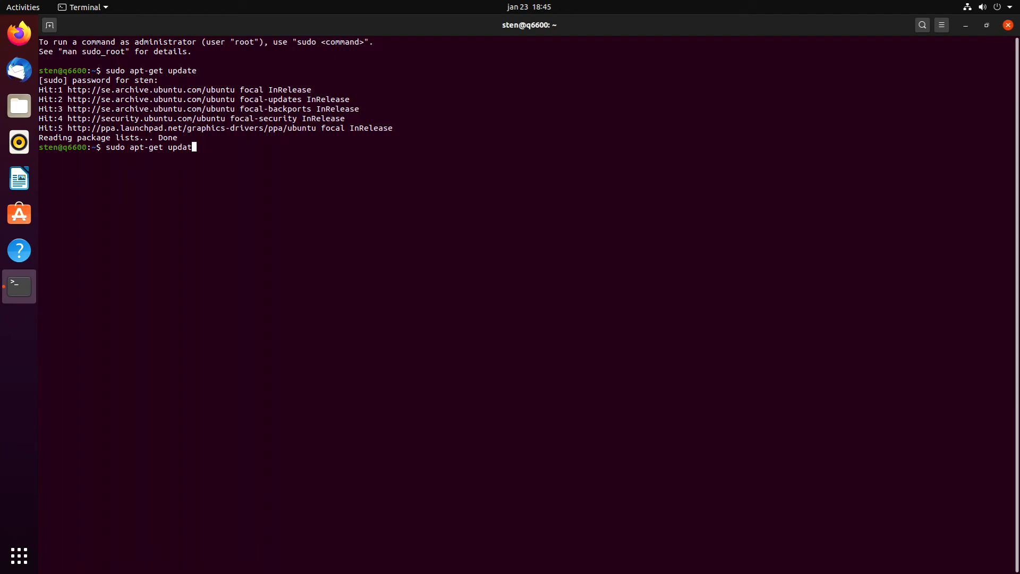
type("upgrade")
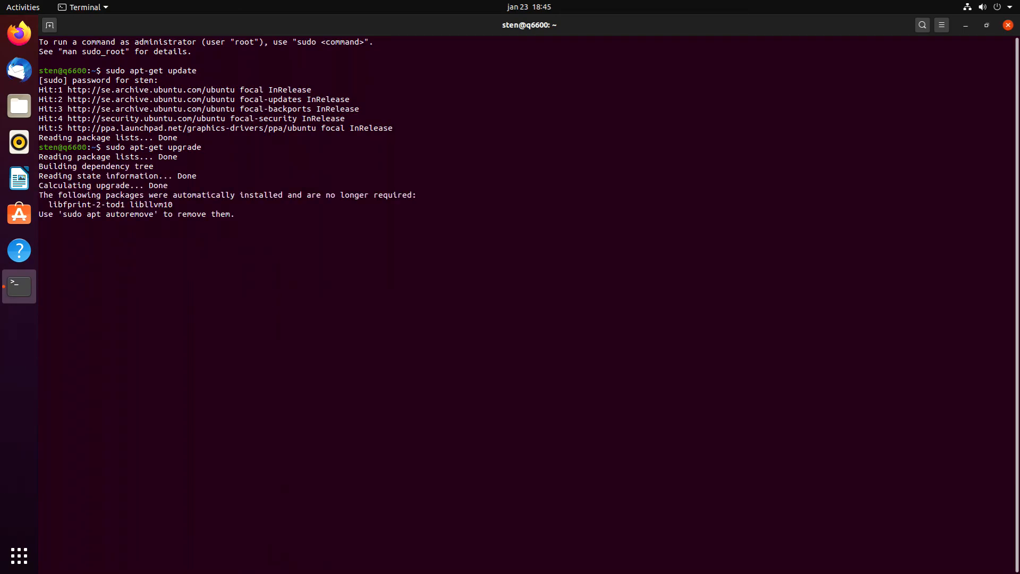
key("Return")
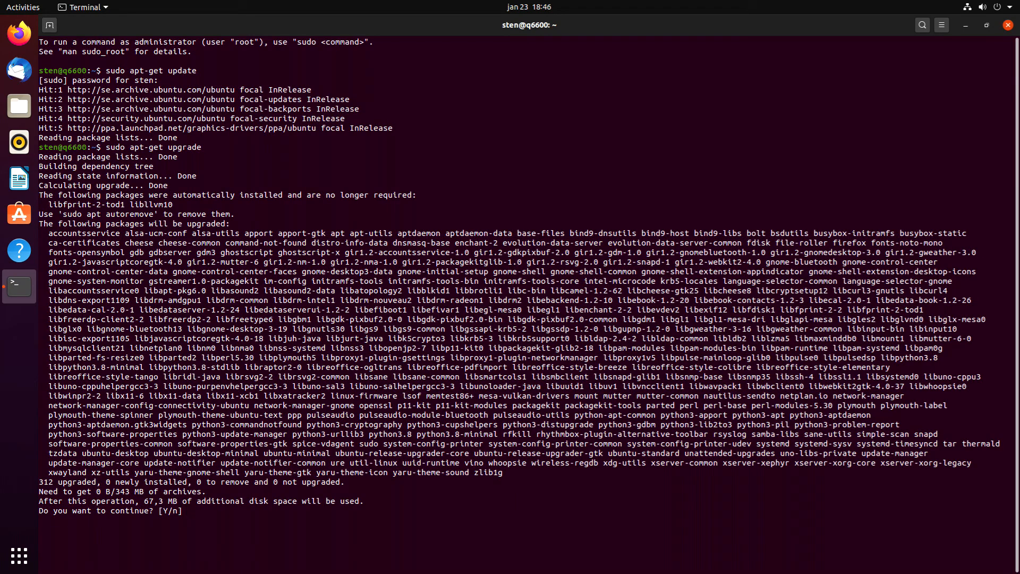
type("y")
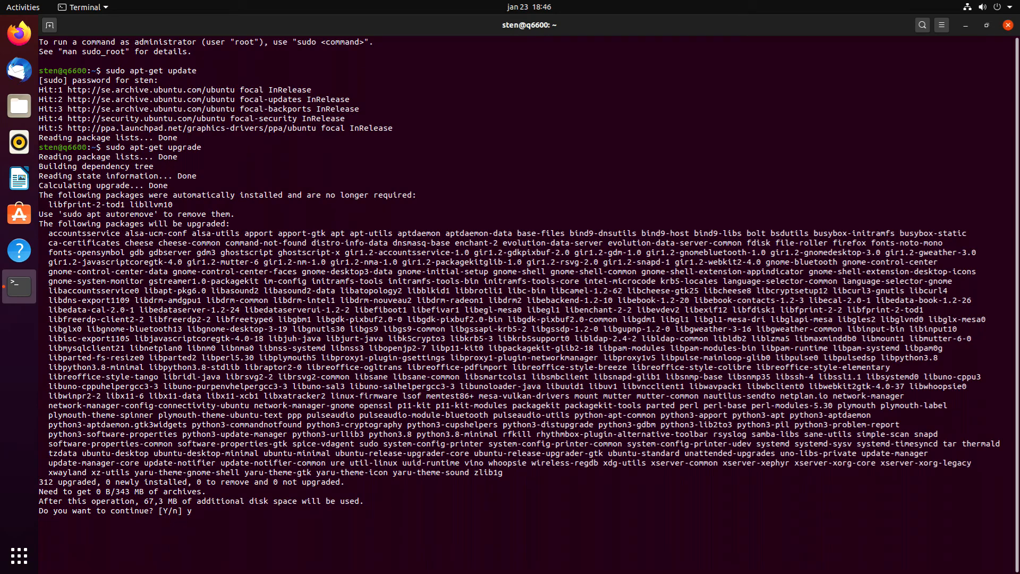
key("Return")
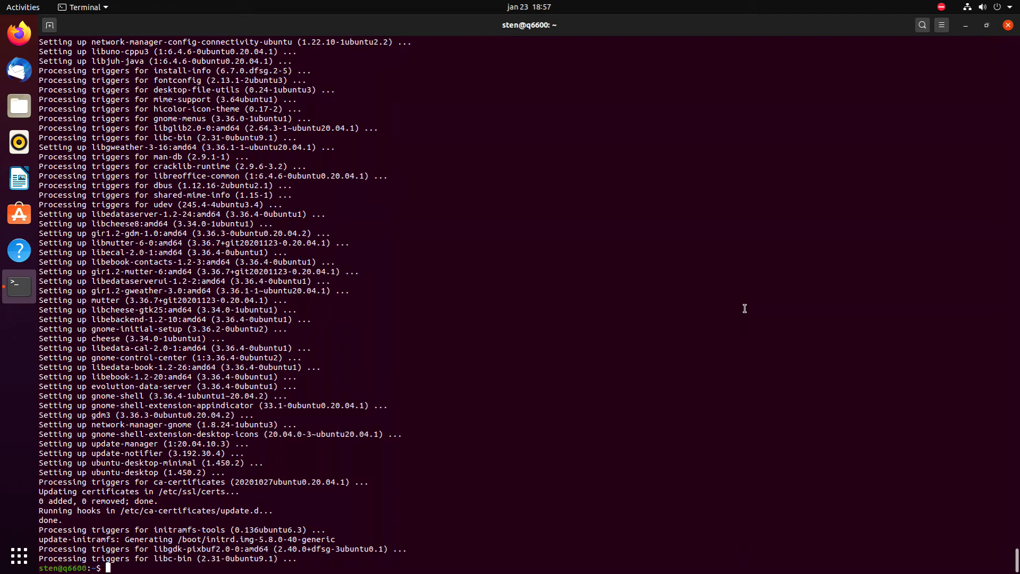
type("cle")
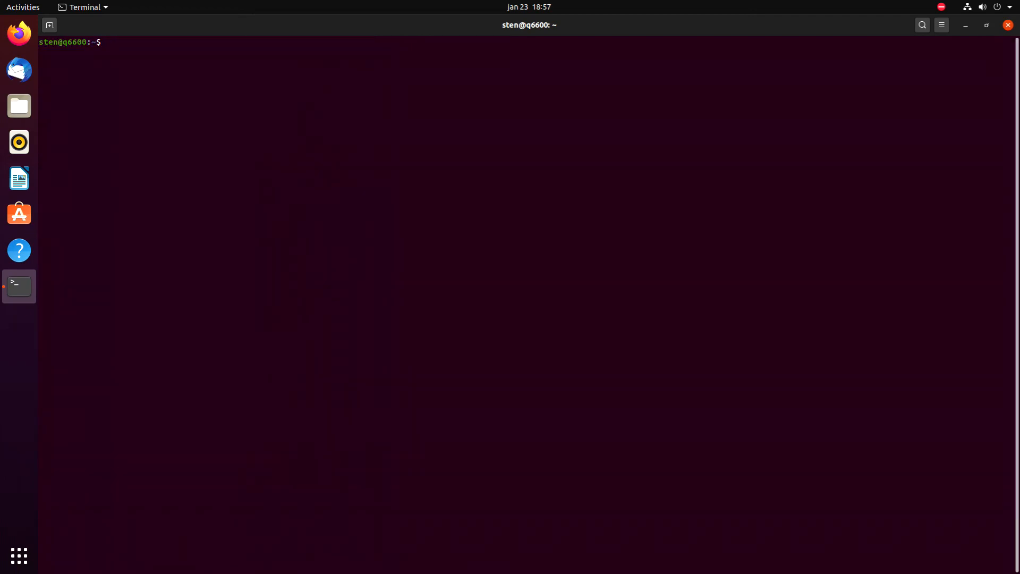
Run sudo apt-get dist-upgrade, then sudo apt autoremove and answer y to remove the two unneeded packages
type("sudo apt-get upgrade")
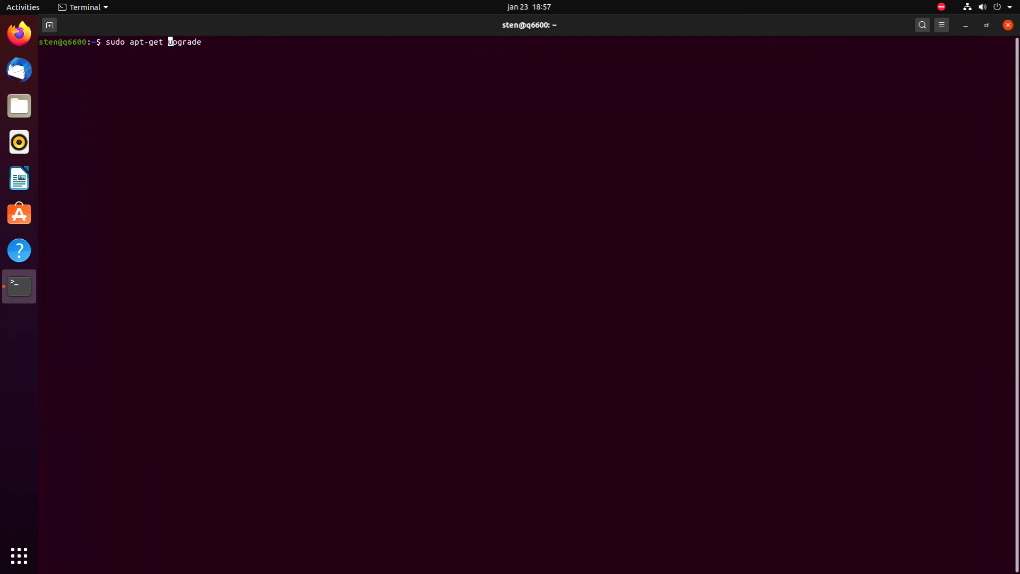
type("dist-")
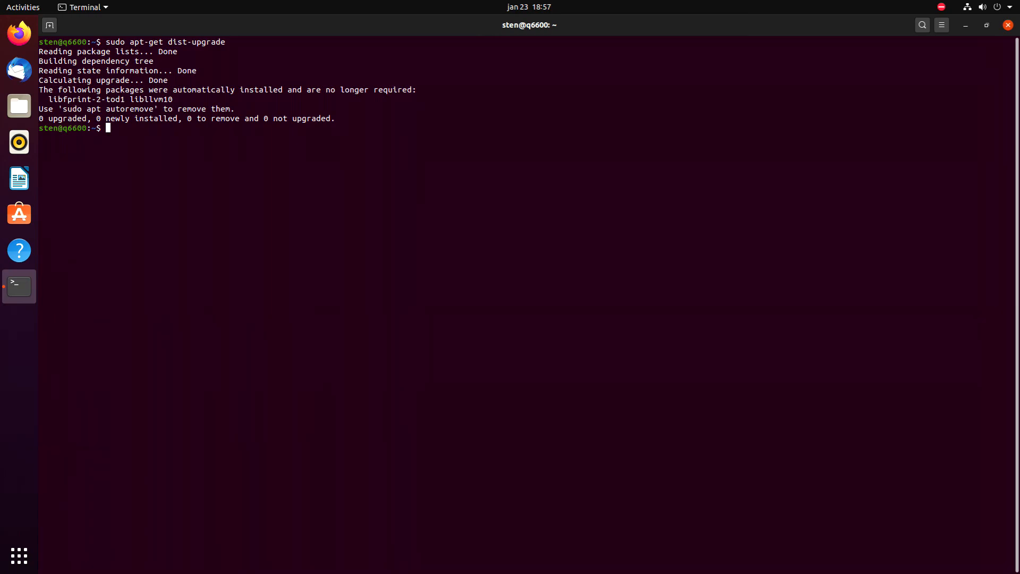
type("sudo")
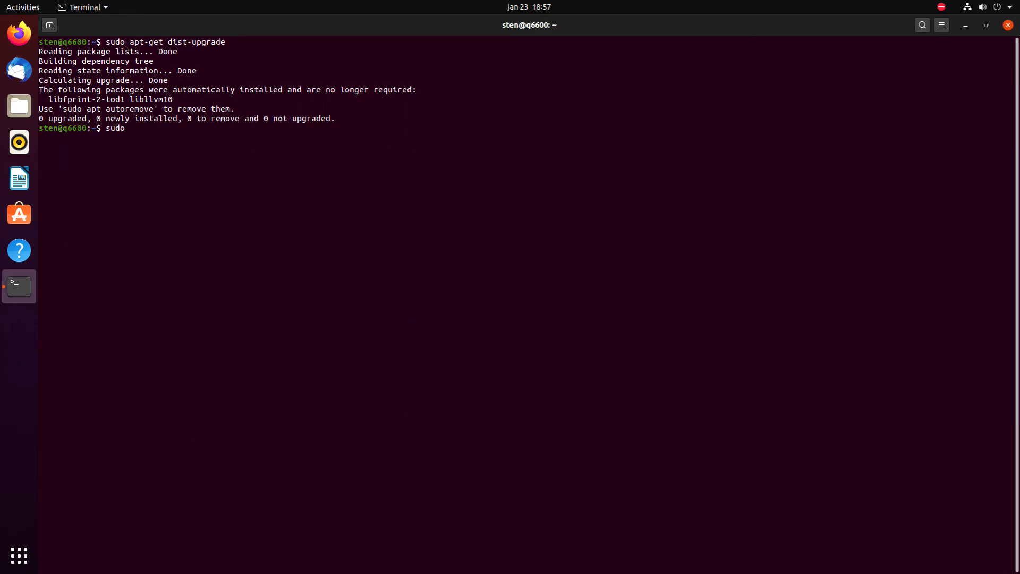
type("apt autoremo")
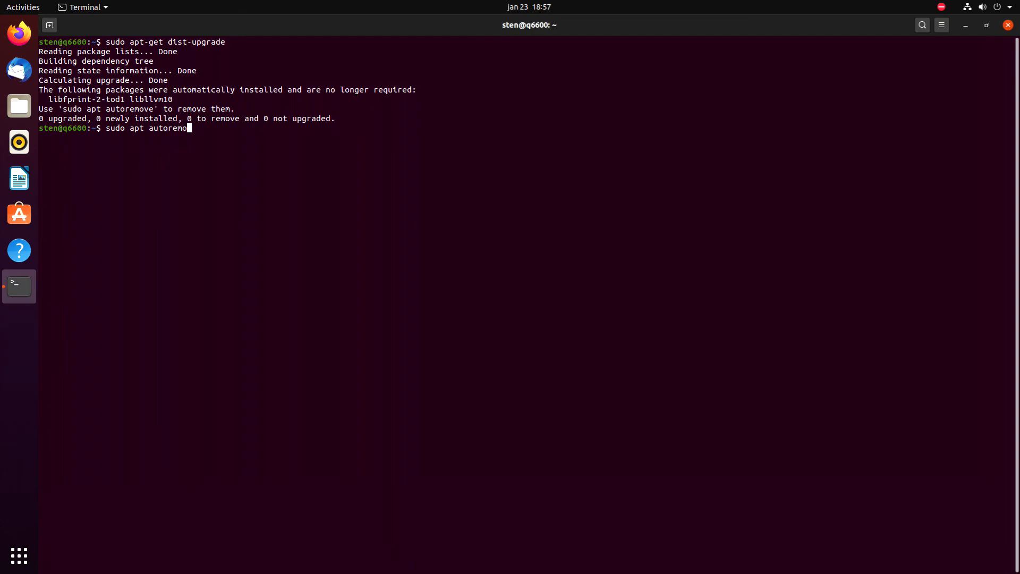
key("Return")
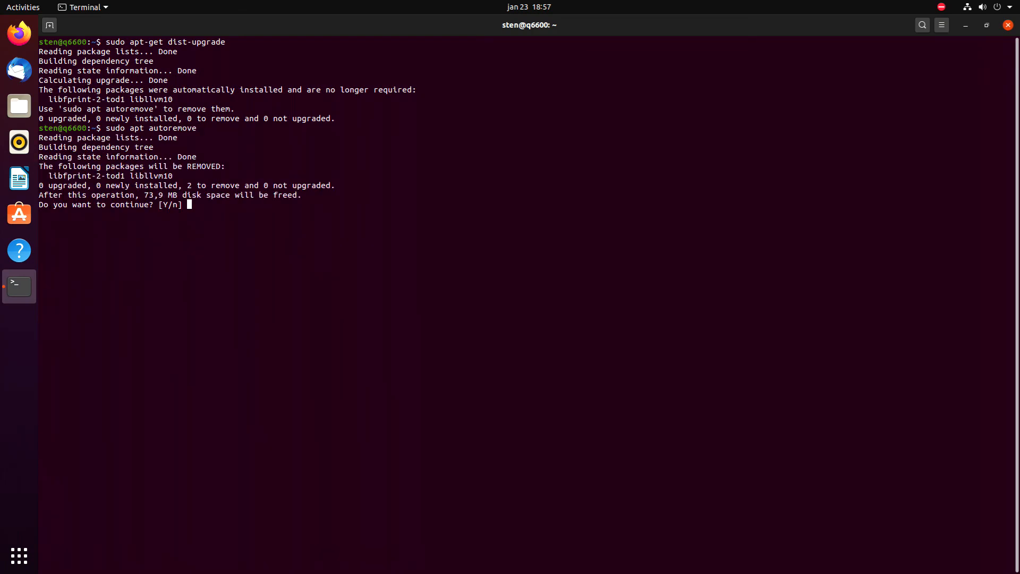
type("y")
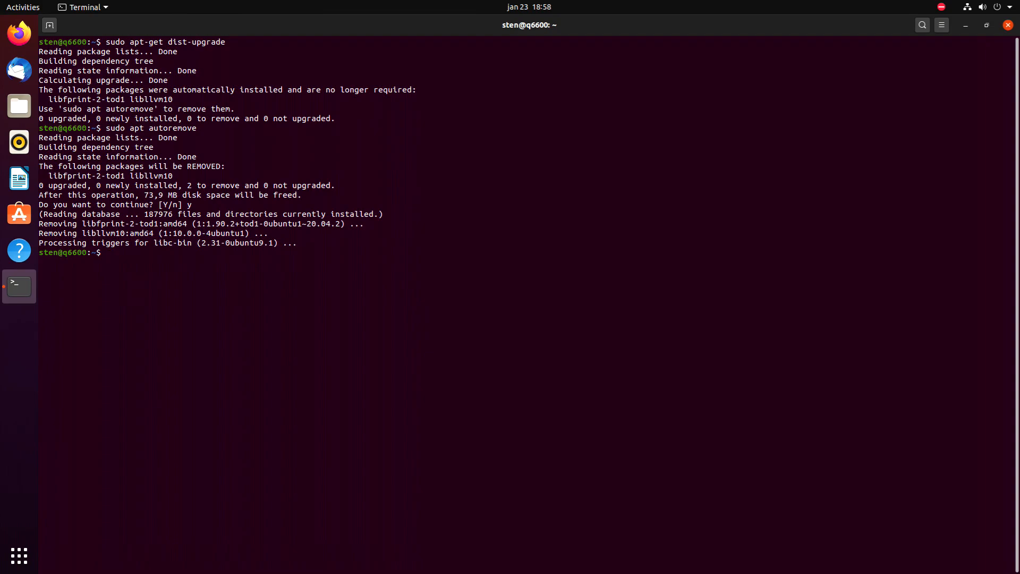
Recall the dist-upgrade command and begin a new sudo command at the prompt
type("sudo apt-get dist-upgrade")
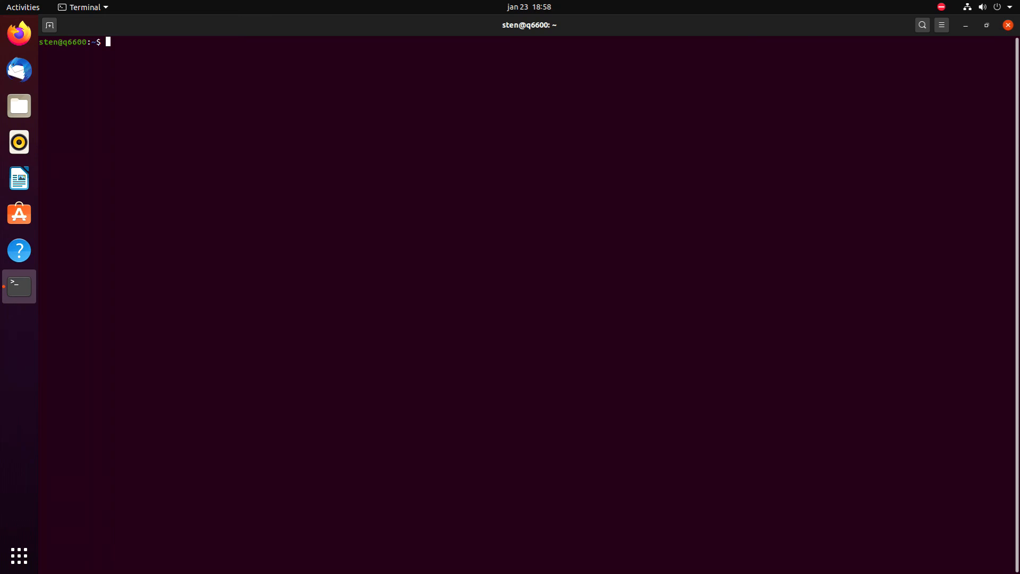
type("sudo")
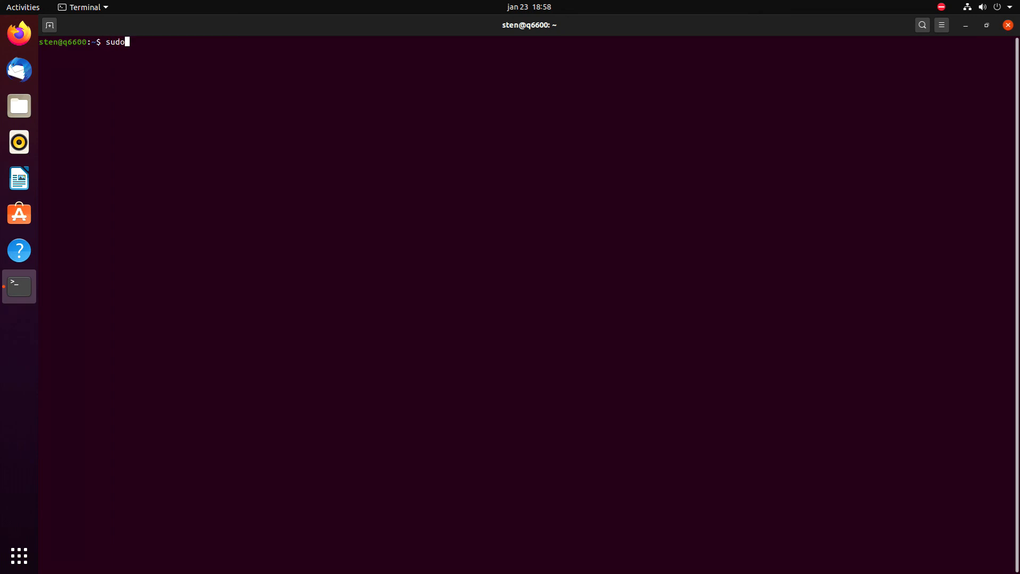
Type sudo fstrim at the prompt without running it
type("fstri")
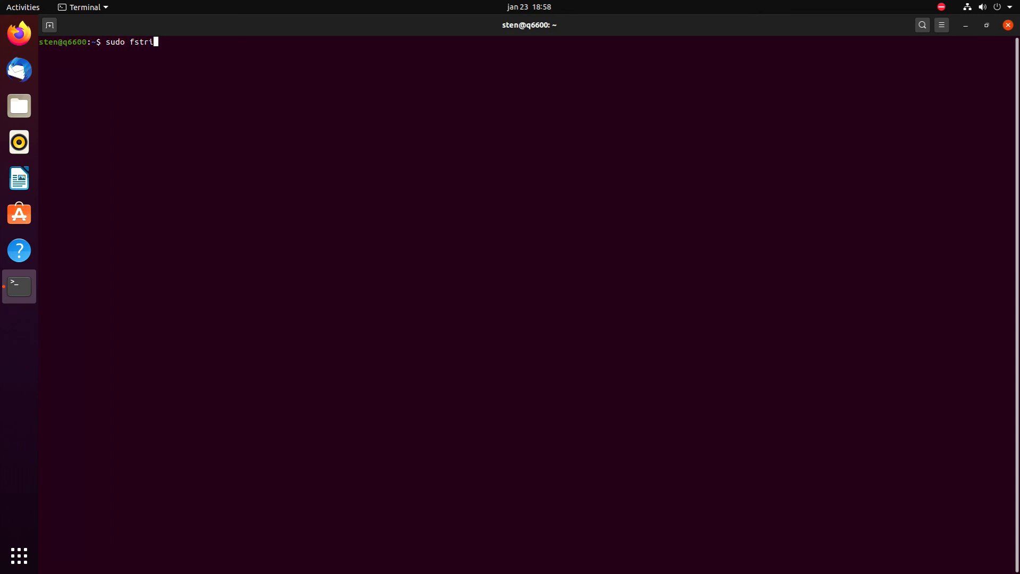
type("m -a -v")
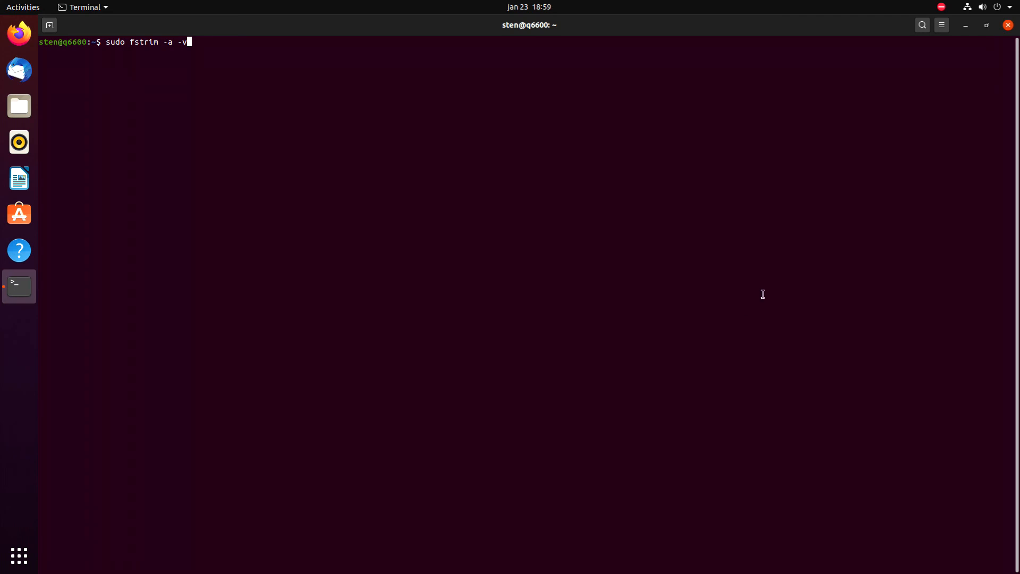
mouse_move(1014, 16)
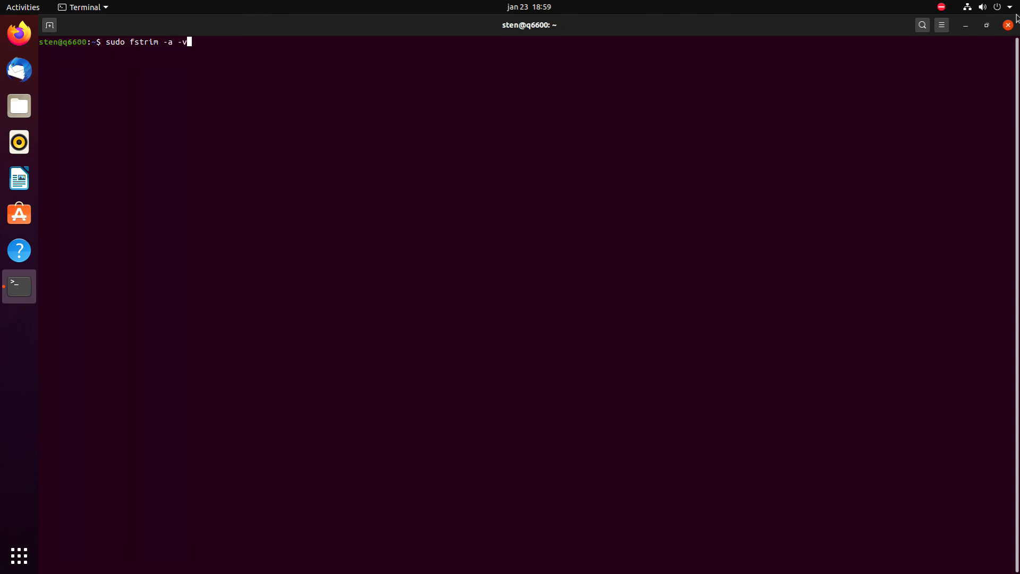
Close the Terminal window, leaving the empty desktop with only the Home and Trash icons
left_click(1007, 24)
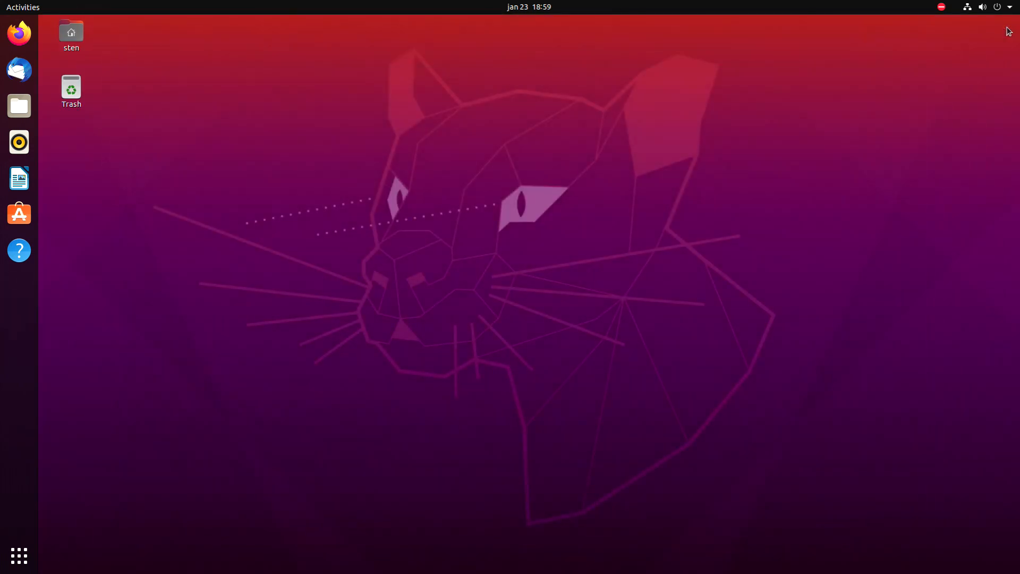
mouse_move(614, 174)
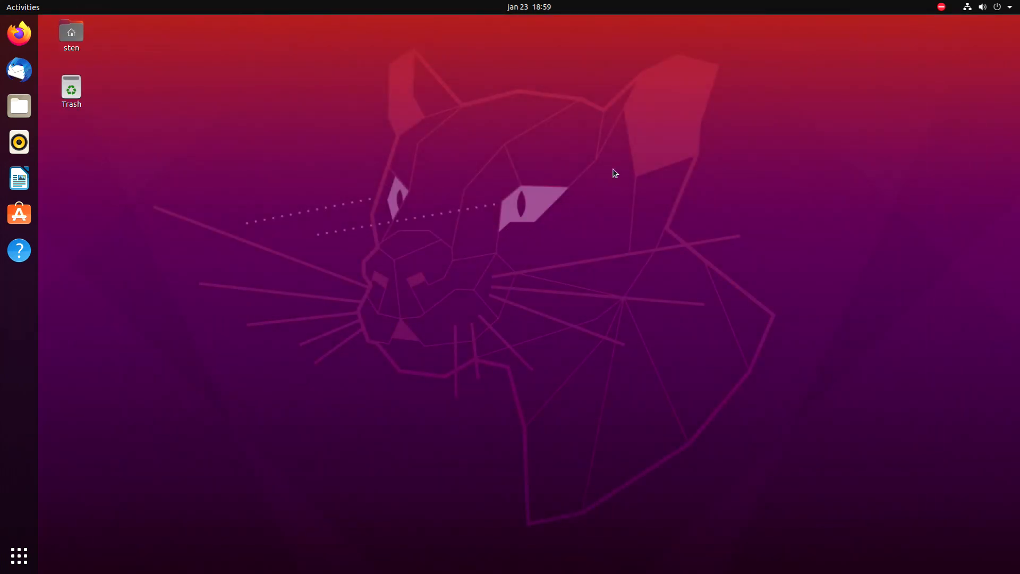
mouse_move(629, 115)
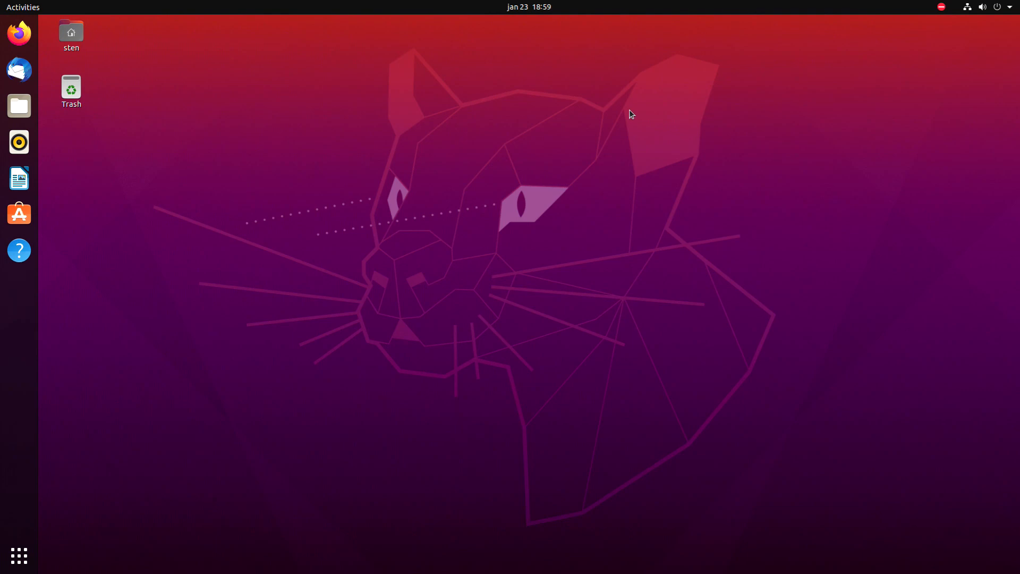
mouse_move(607, 132)
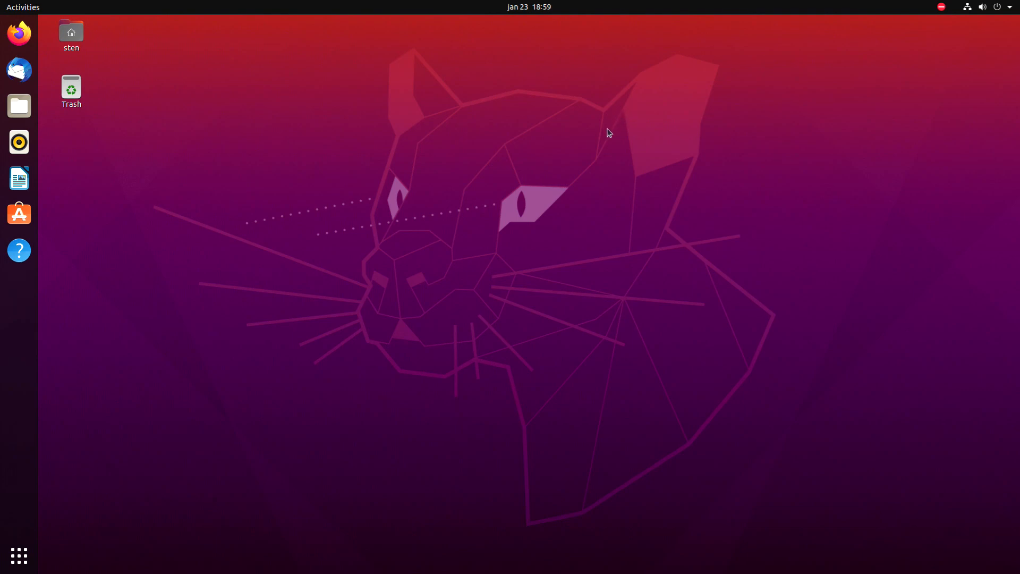
mouse_move(952, 41)
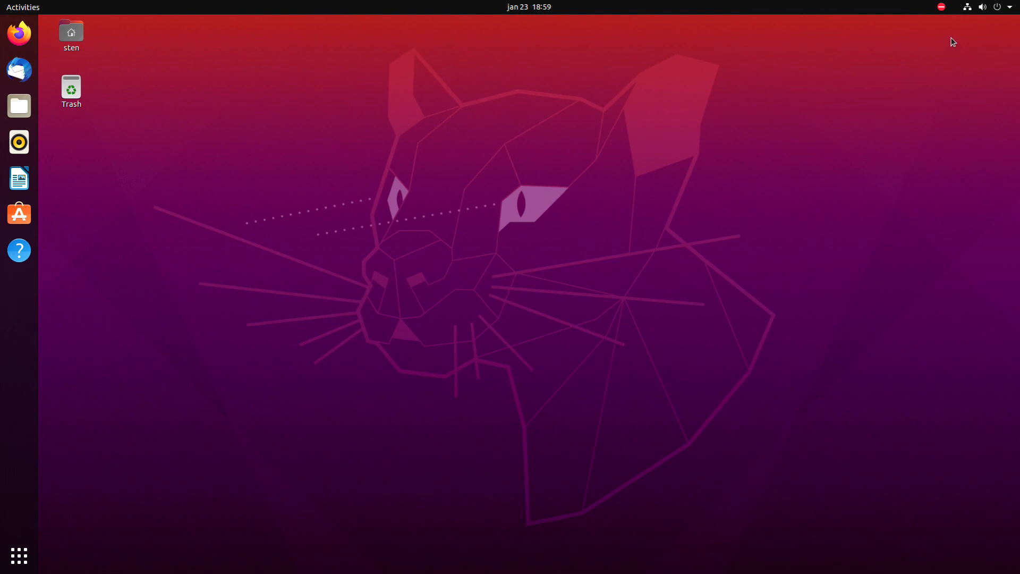
mouse_move(969, 33)
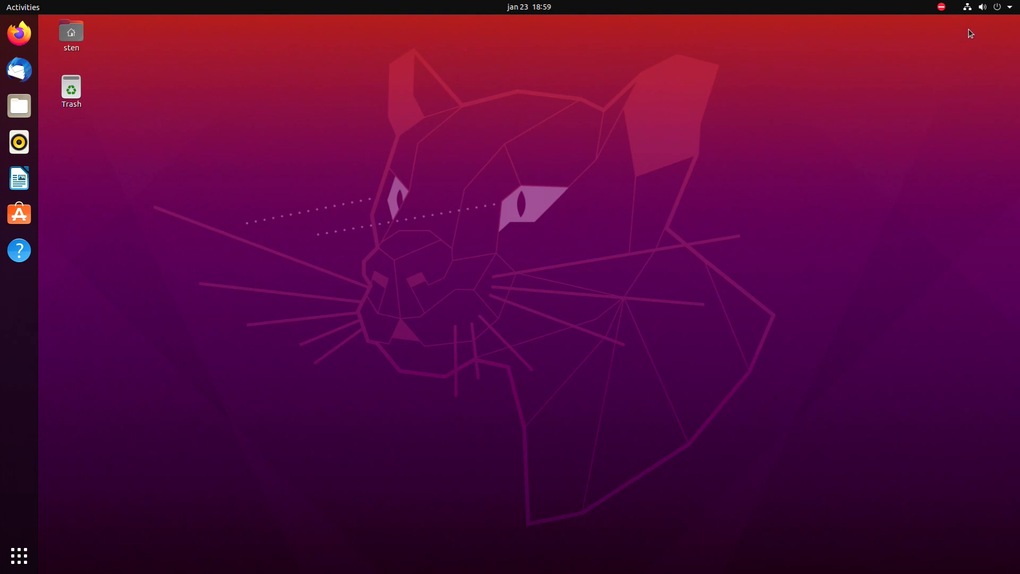